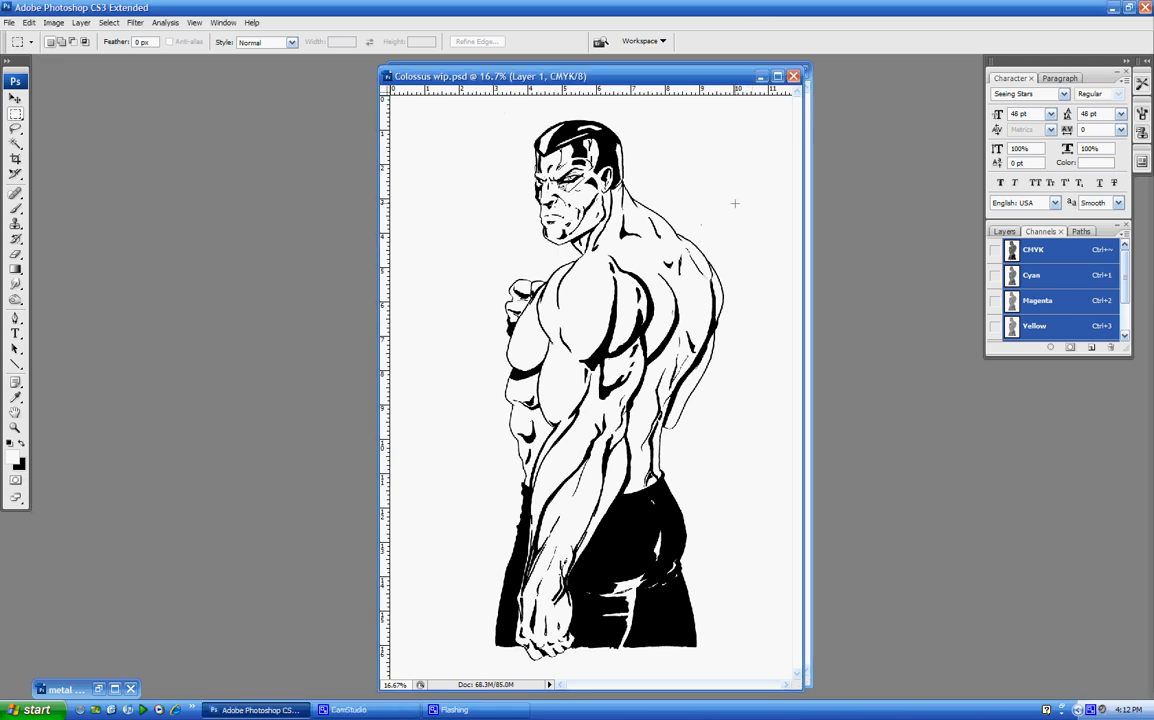
pyautogui.moveTo(671, 197)
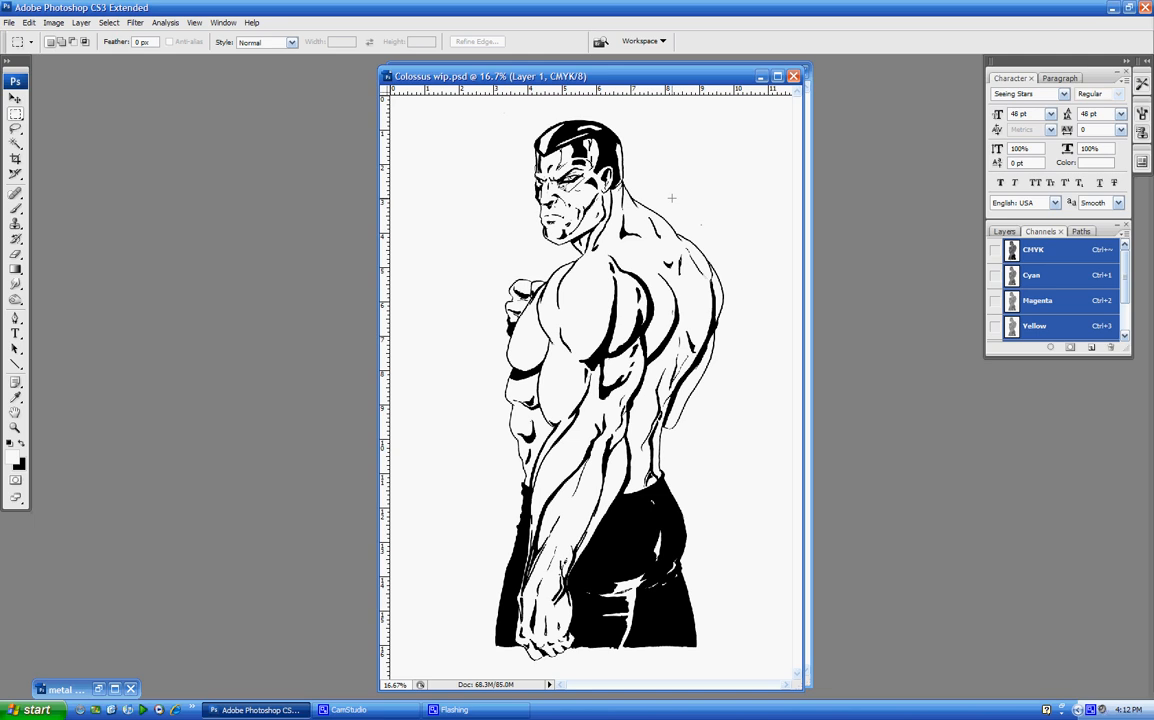
pyautogui.moveTo(313, 399)
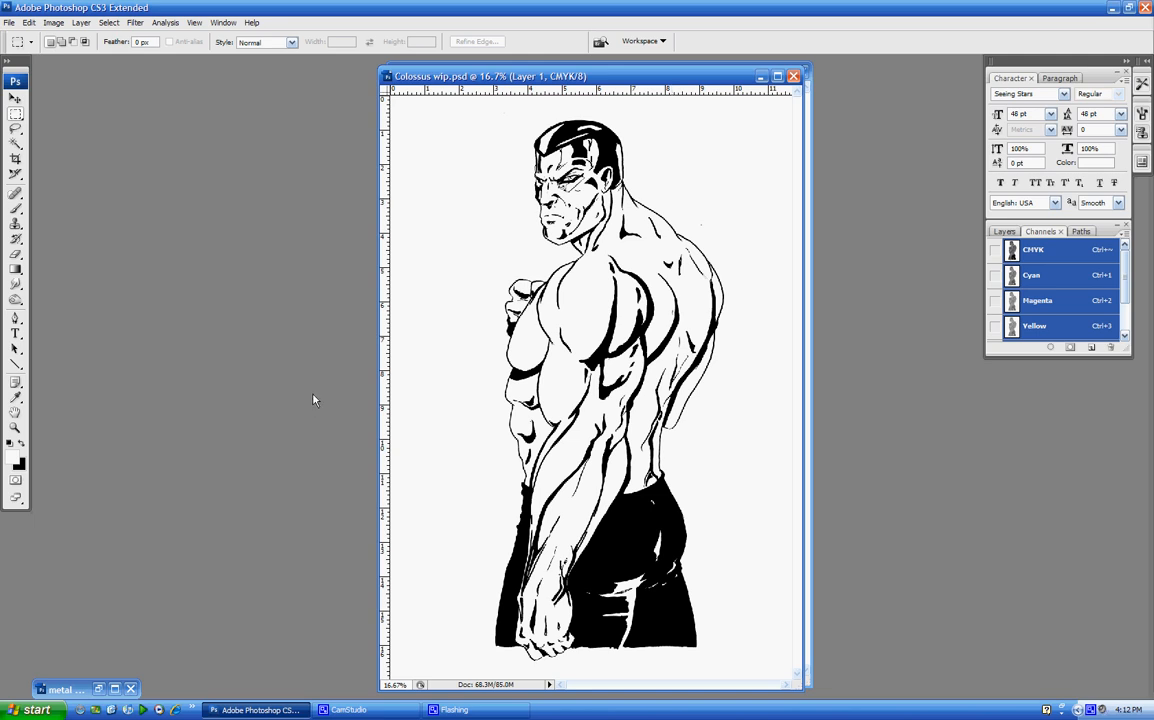
pyautogui.moveTo(305, 361)
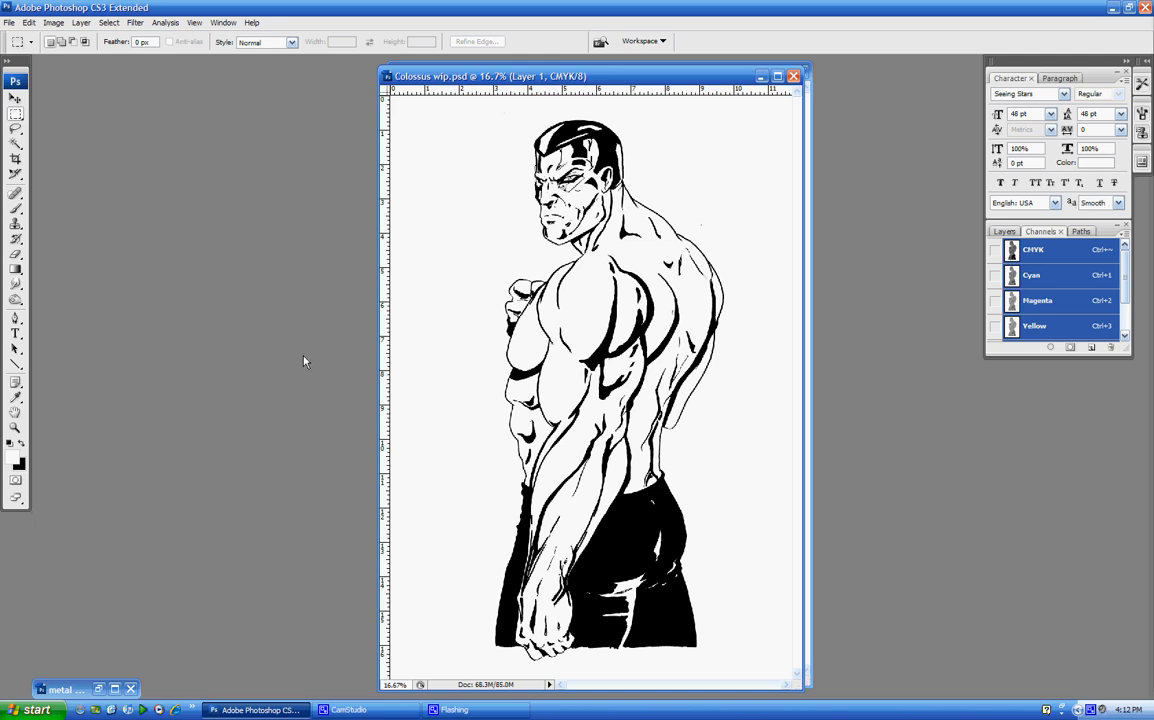
pyautogui.moveTo(283, 303)
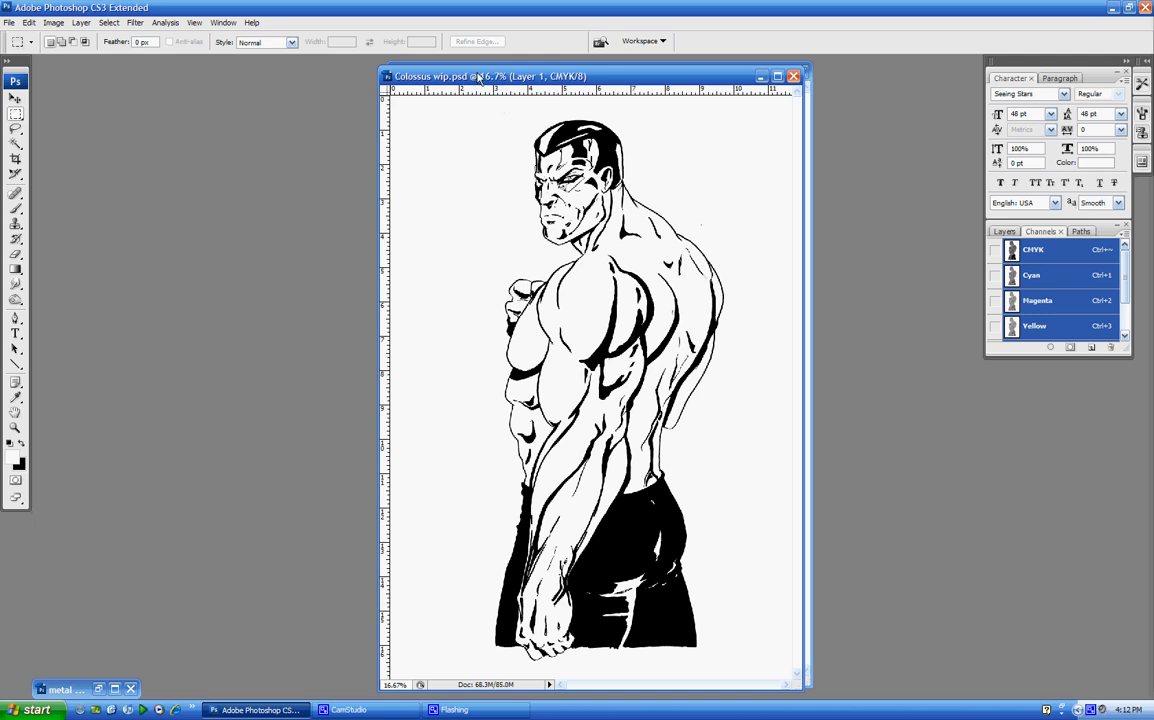
pyautogui.moveTo(502, 76)
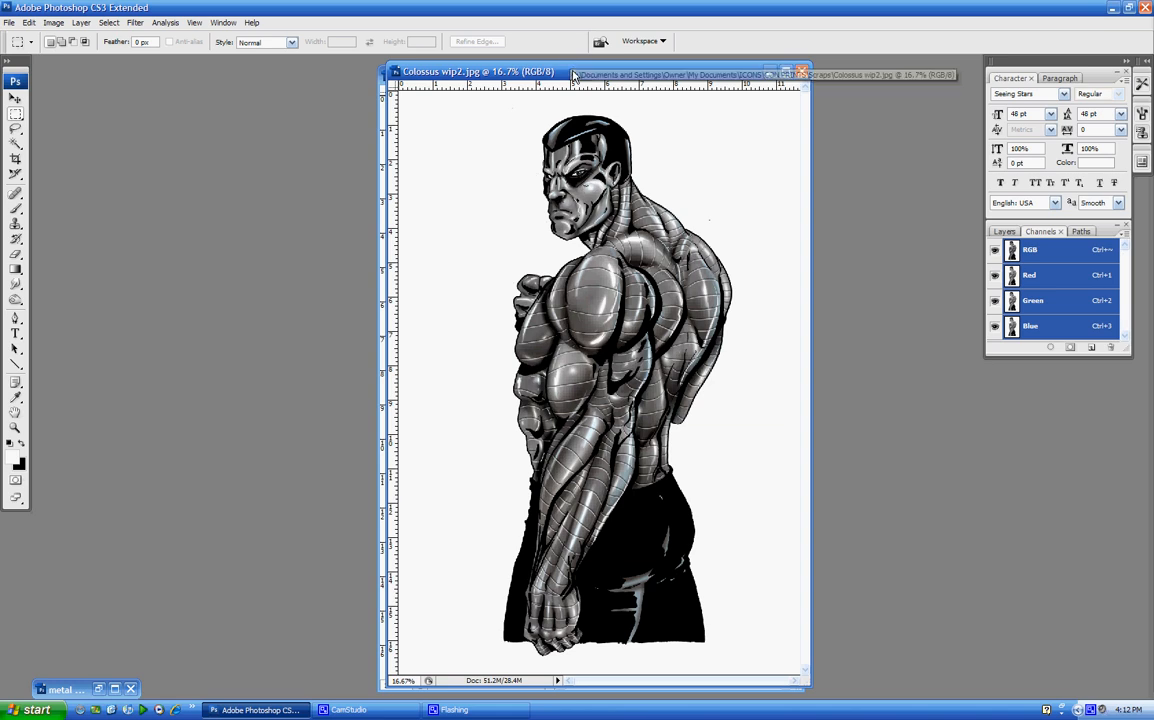
pyautogui.moveTo(570, 71)
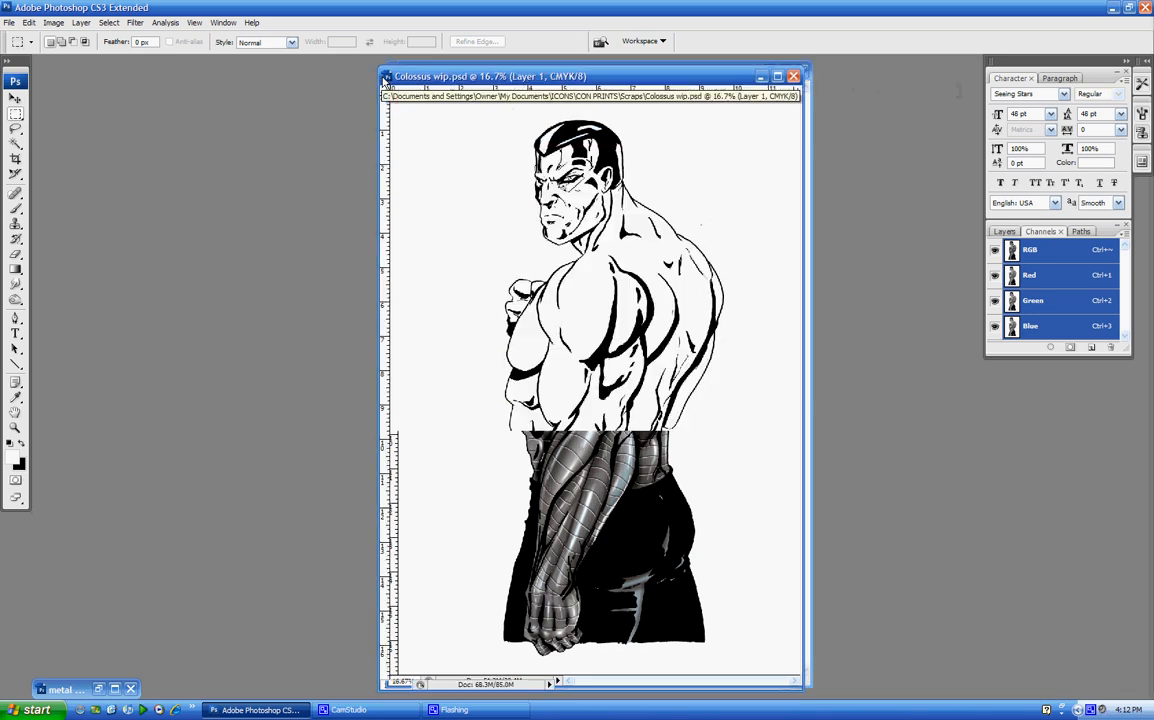
# Step: Set the Colossus files aside and create a new 500 × 500 px, 150 ppi white document
pyautogui.click(386, 76)
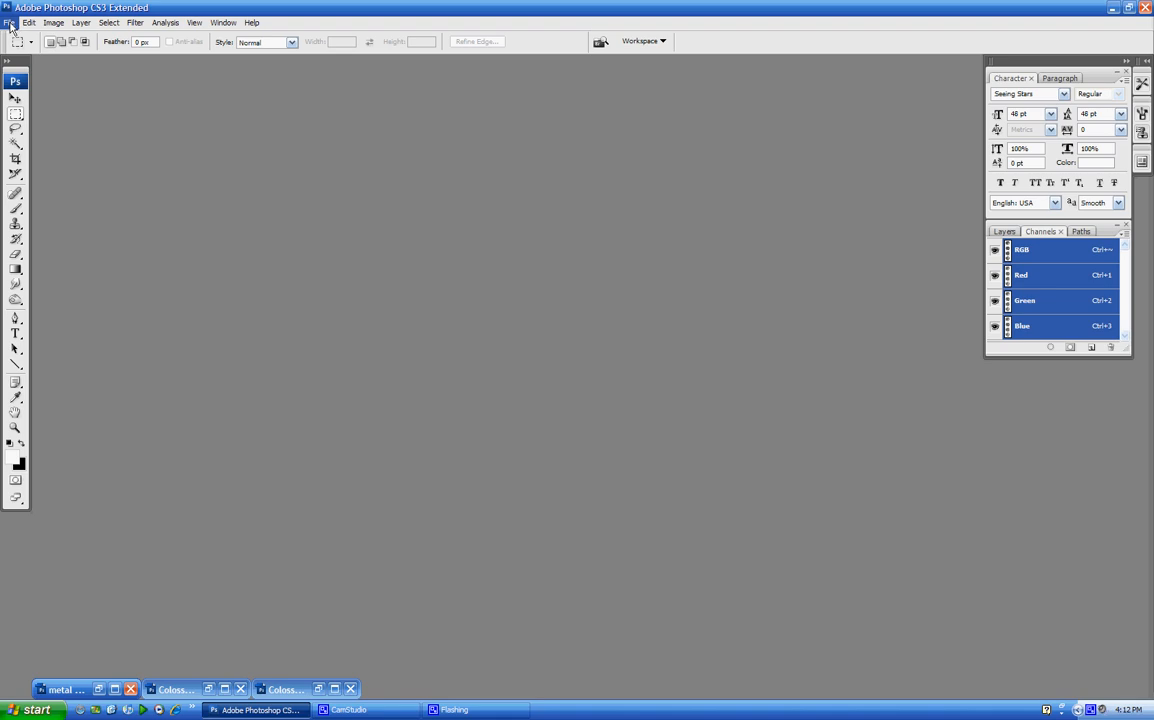
pyautogui.click(9, 22)
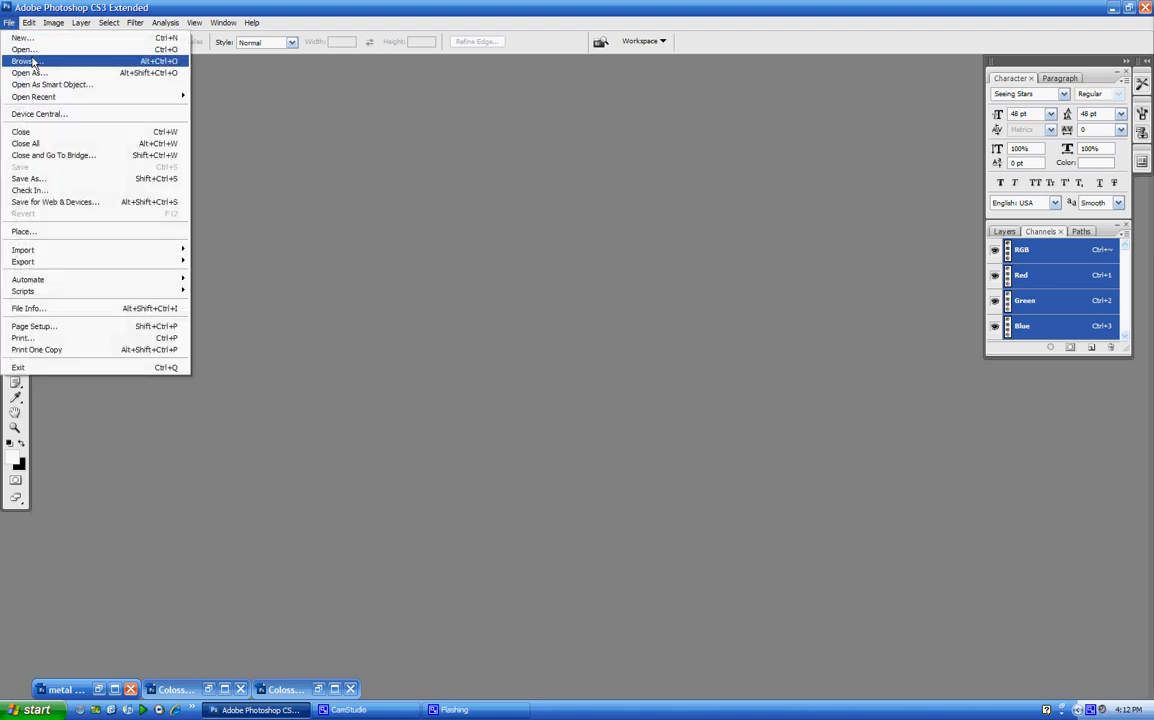
pyautogui.moveTo(22, 38)
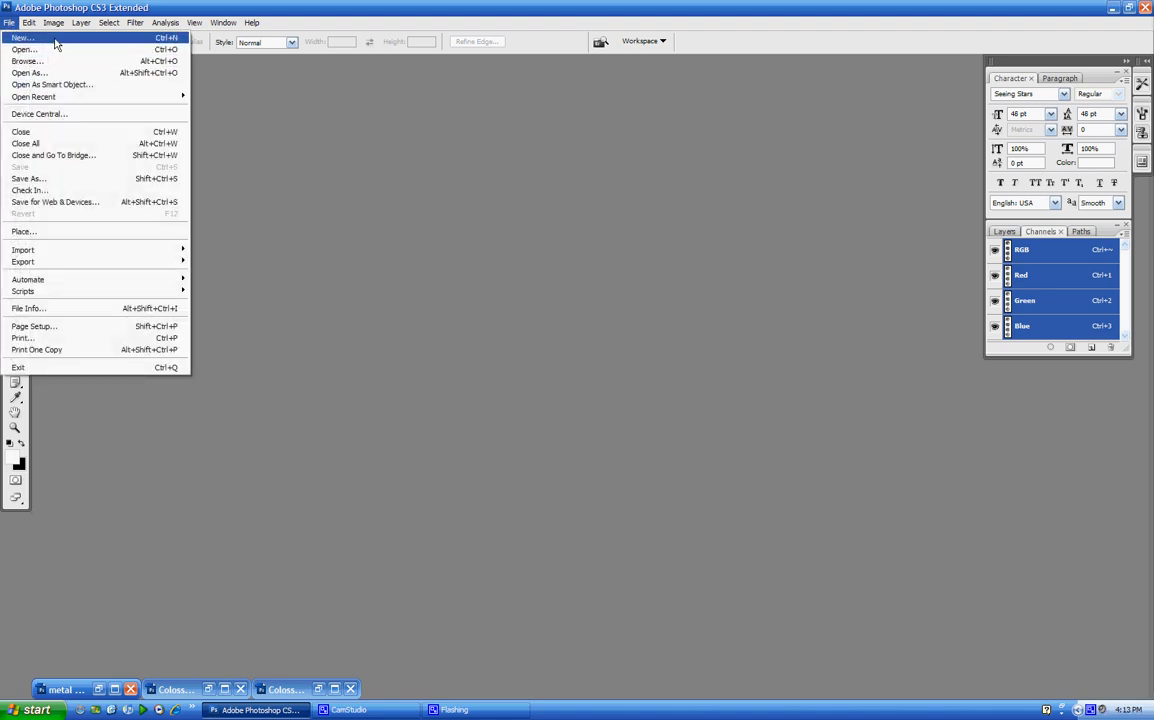
pyautogui.click(22, 38)
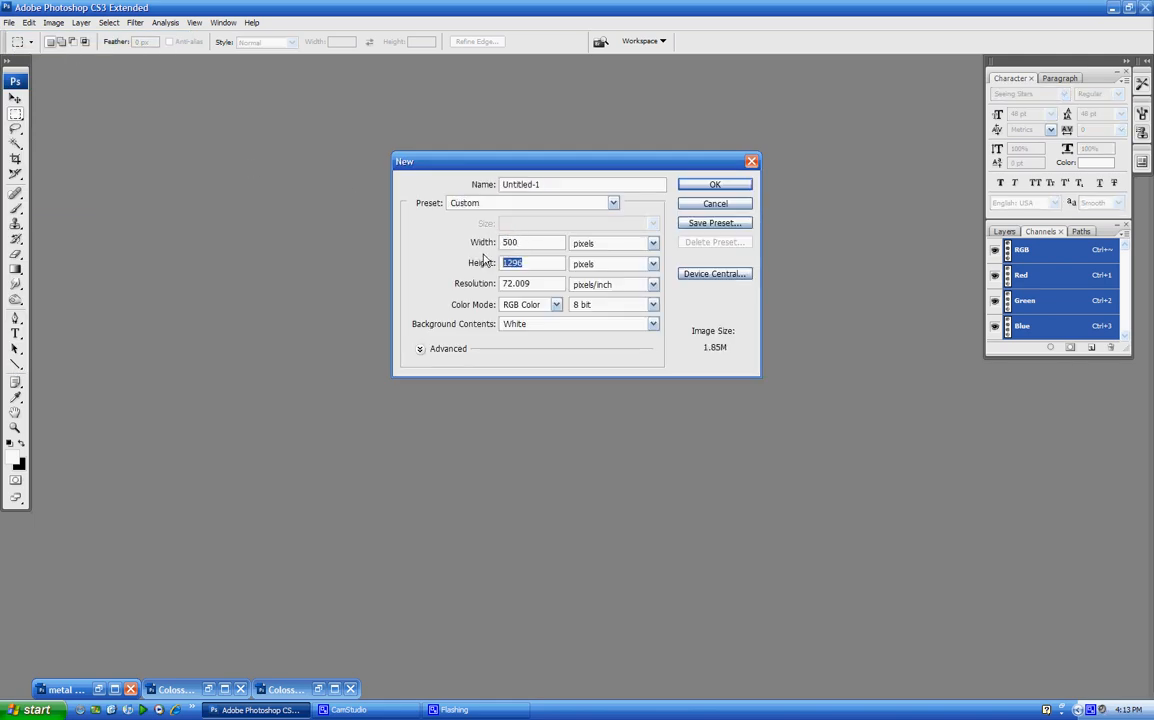
pyautogui.write('500')
pyautogui.click(532, 283)
pyautogui.write('150')
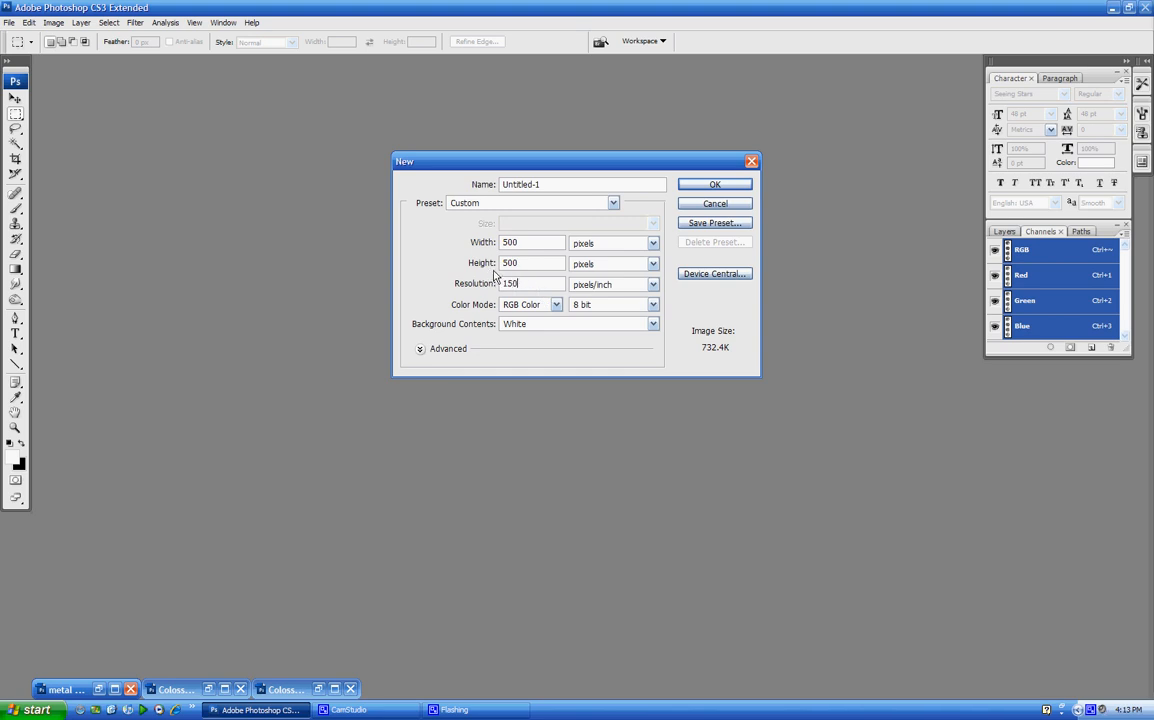
pyautogui.click(714, 184)
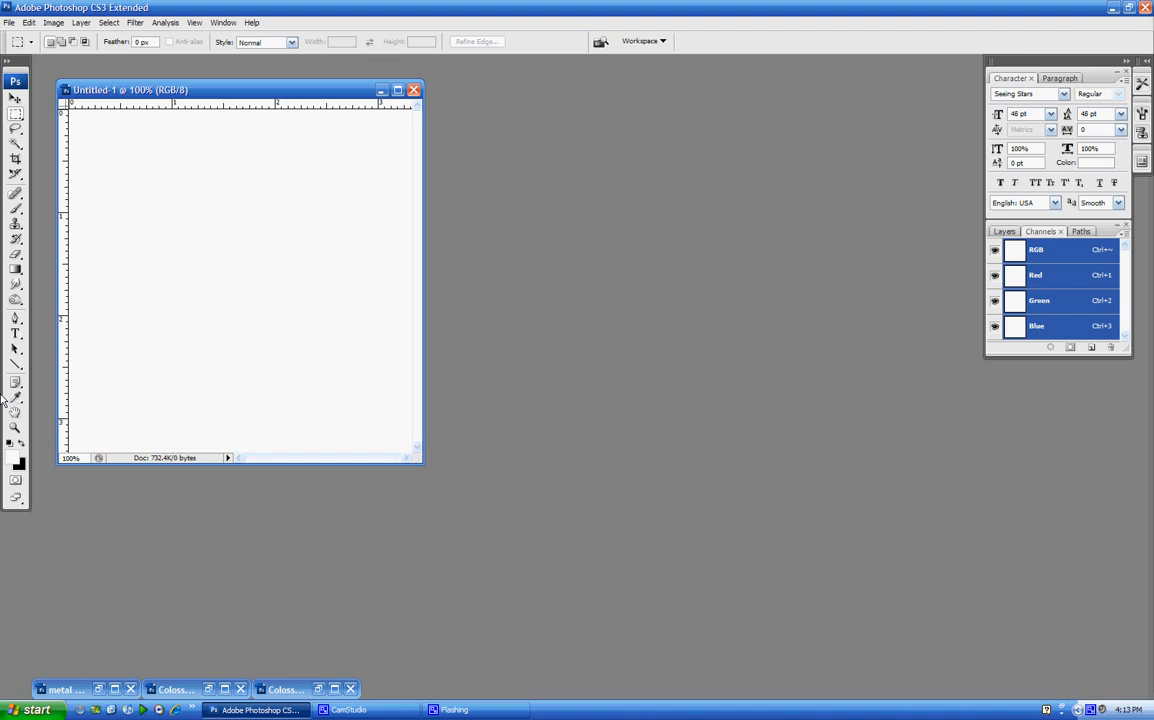
# Step: Set the foreground colour to grey #8f8d8d and bucket-fill the canvas with it
pyautogui.click(13, 458)
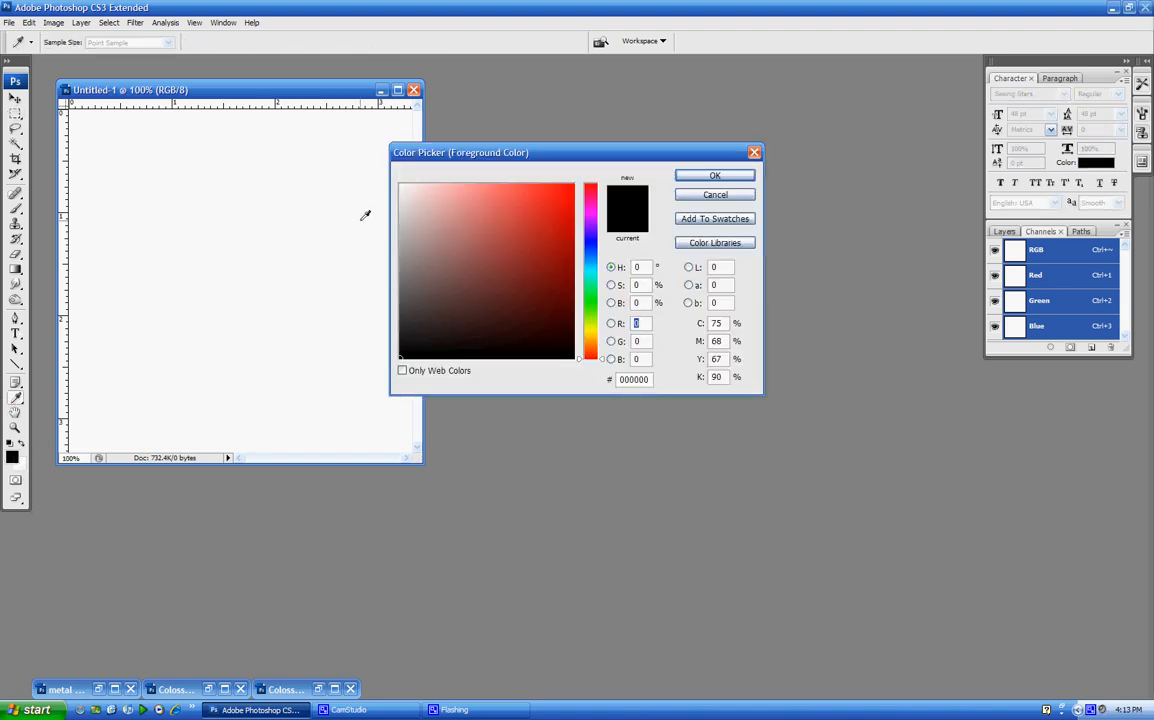
pyautogui.click(401, 260)
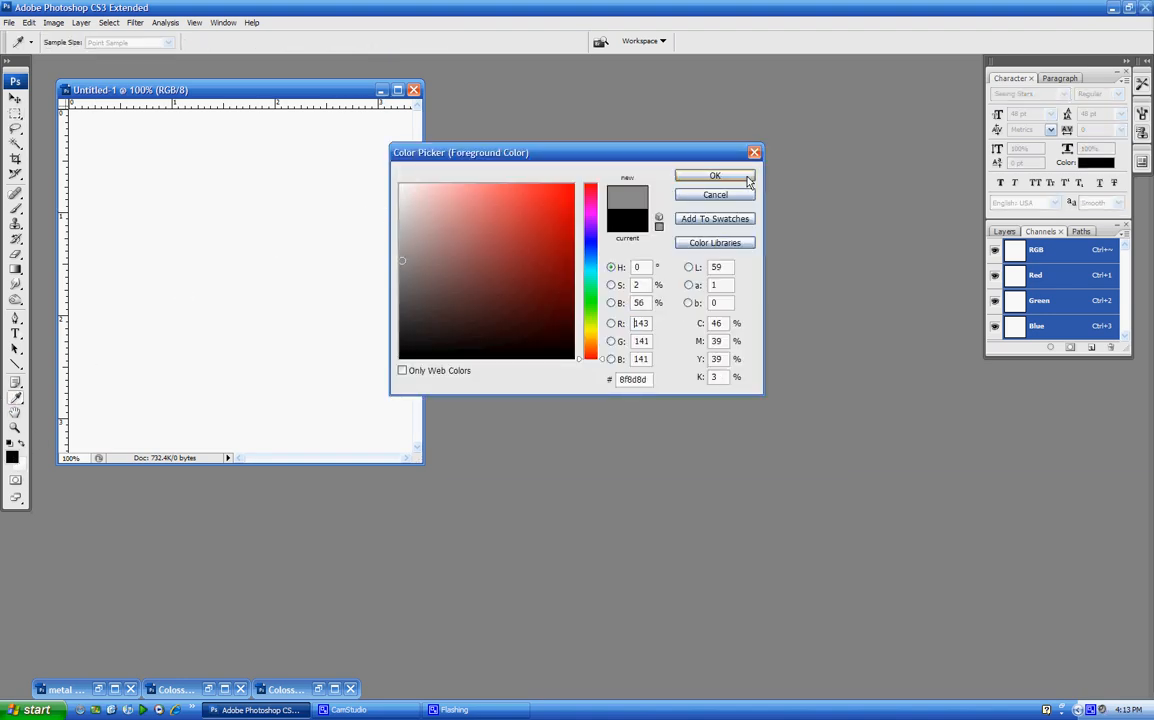
pyautogui.click(714, 175)
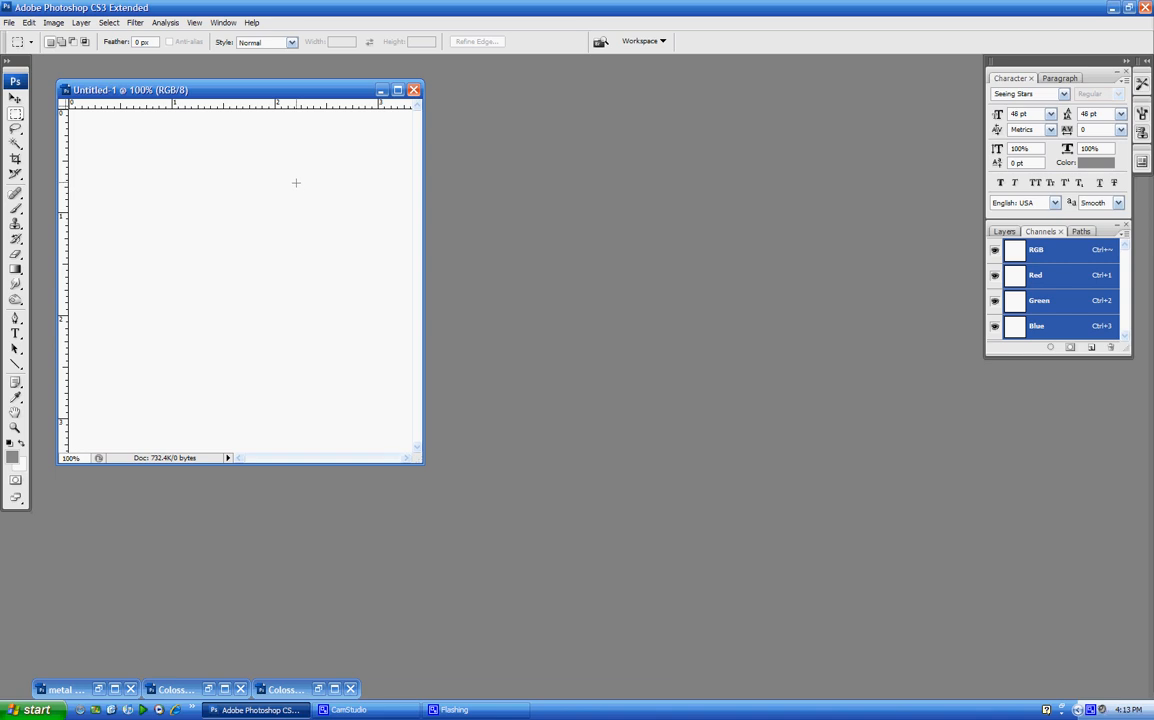
pyautogui.click(16, 268)
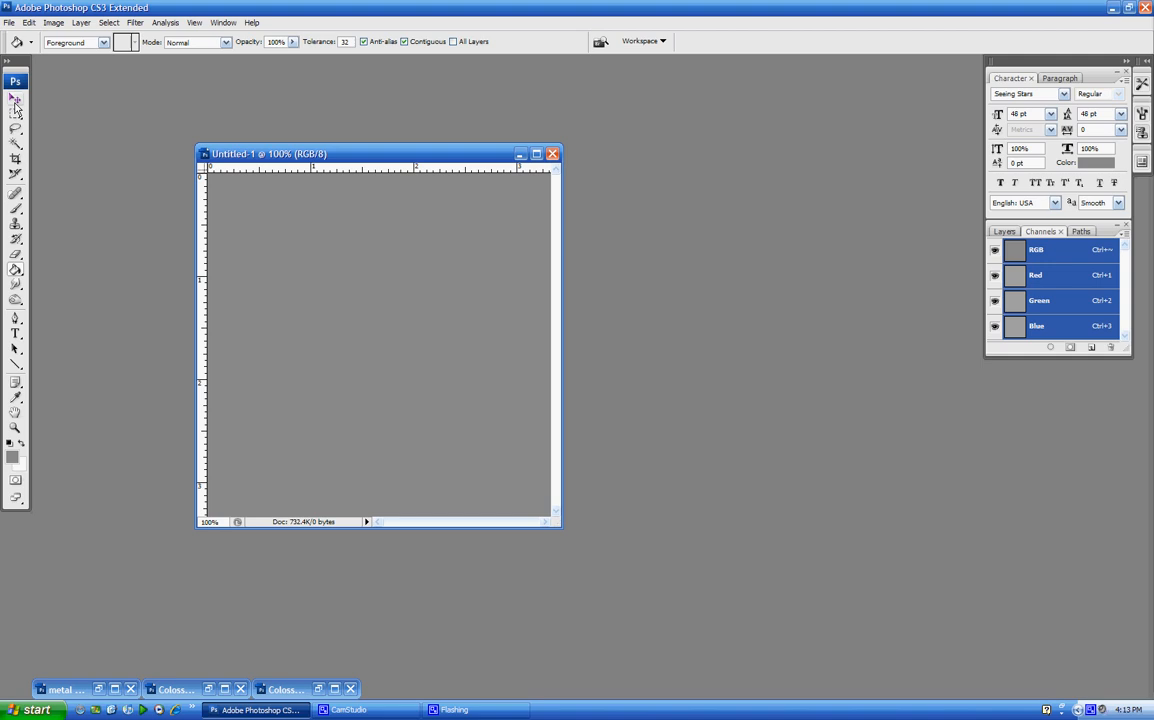
pyautogui.click(16, 98)
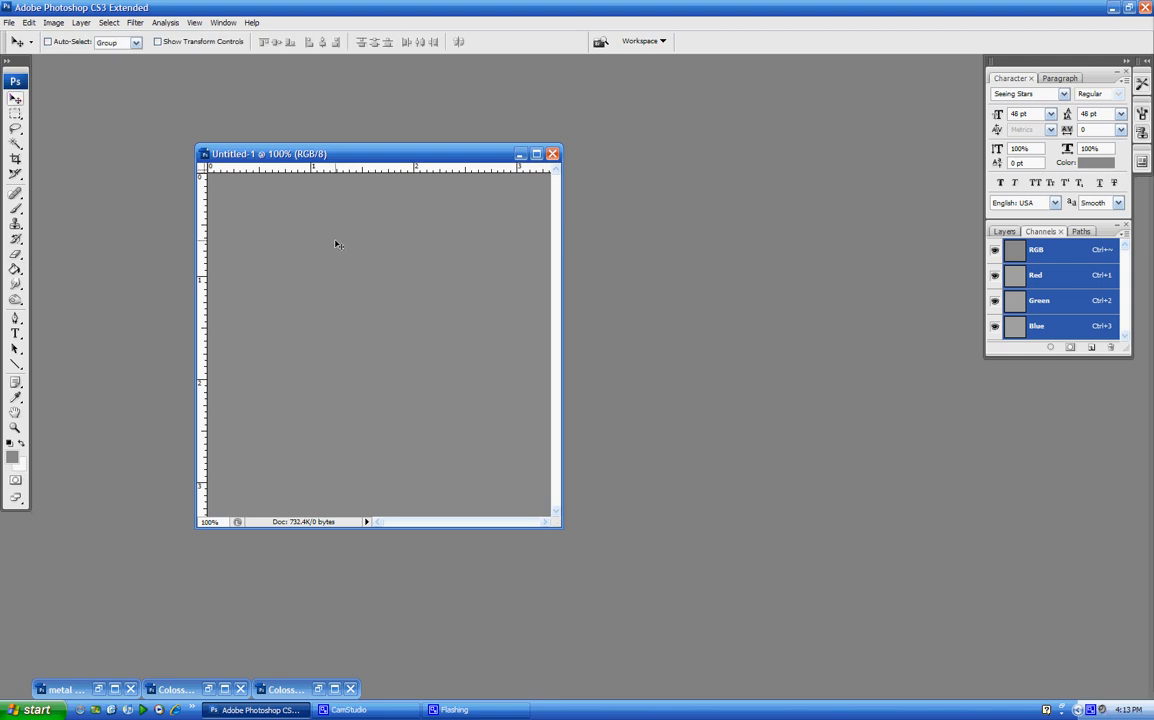
pyautogui.moveTo(362, 180)
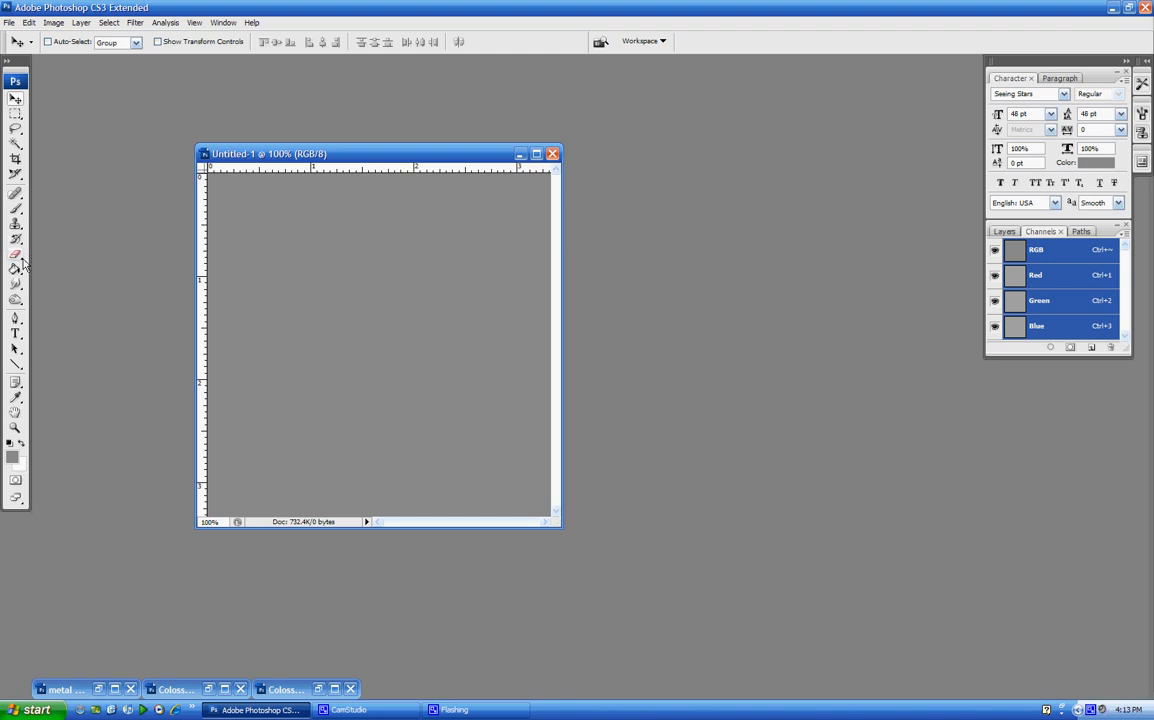
pyautogui.moveTo(42, 253)
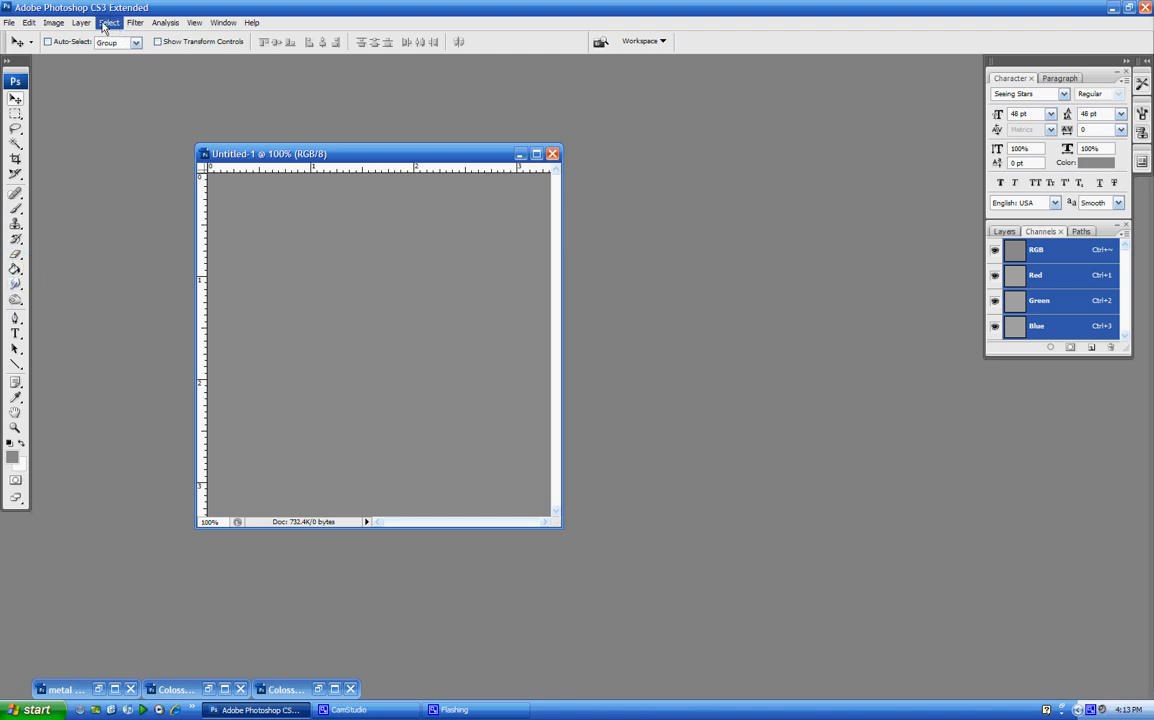
# Step: Render two Lens Flares, the first upper right and the second moved lower left
pyautogui.click(53, 22)
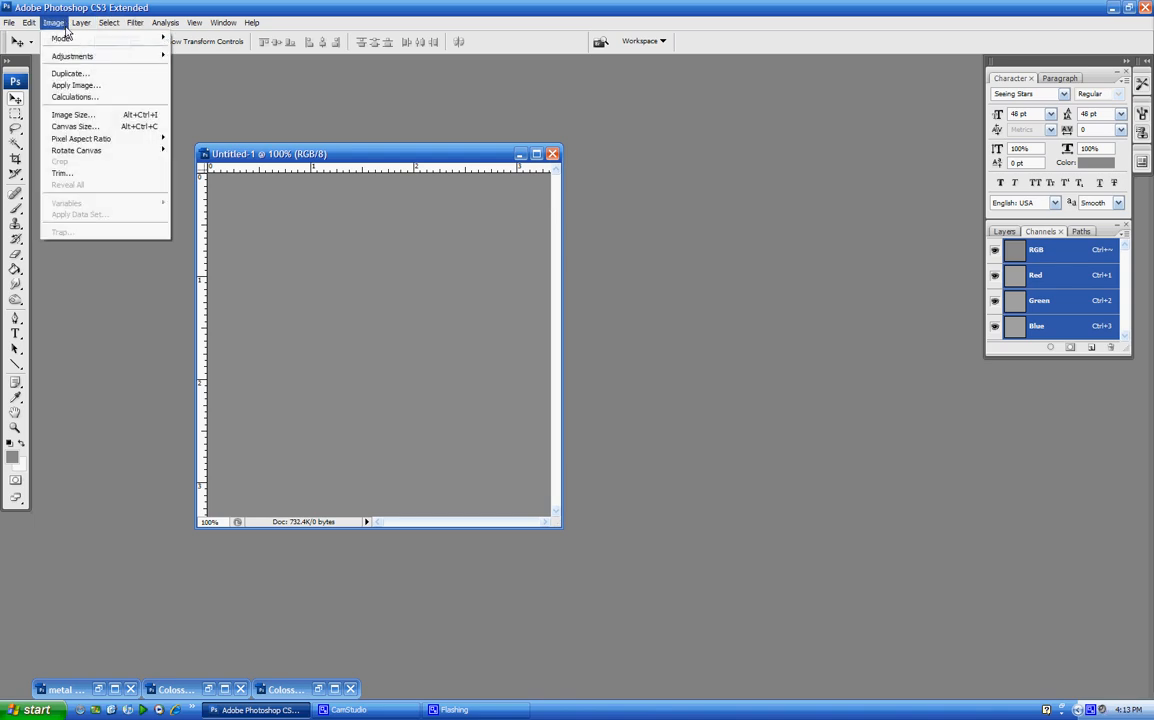
pyautogui.click(134, 22)
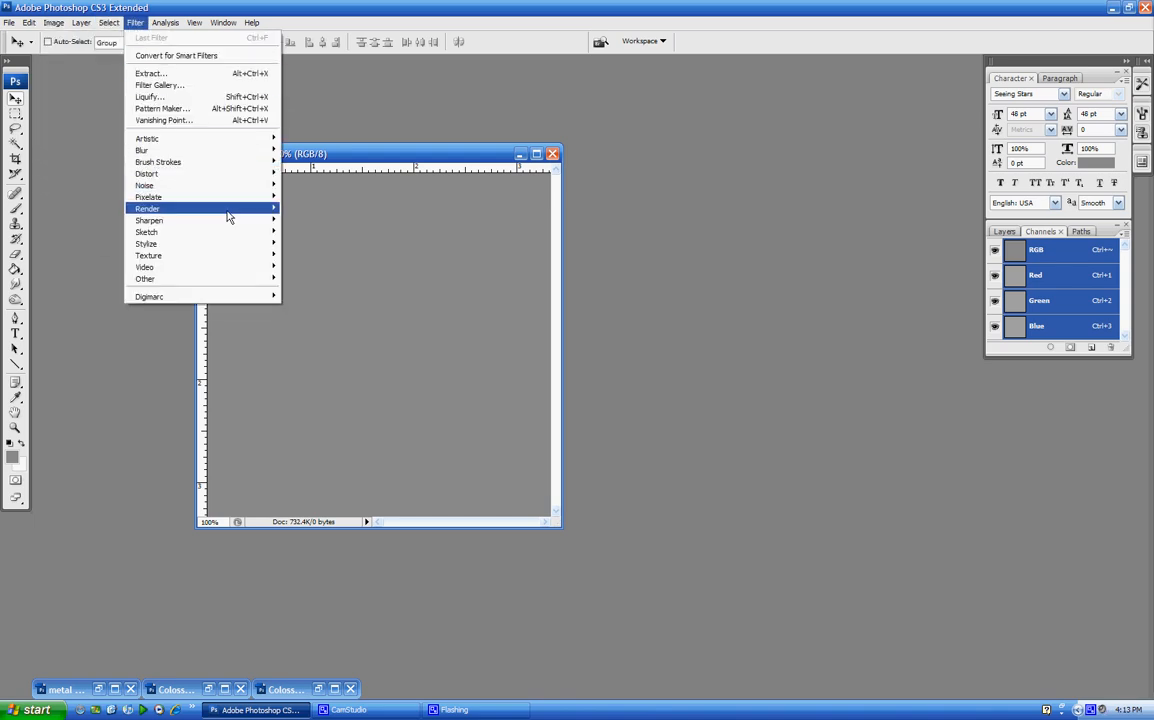
pyautogui.moveTo(147, 208)
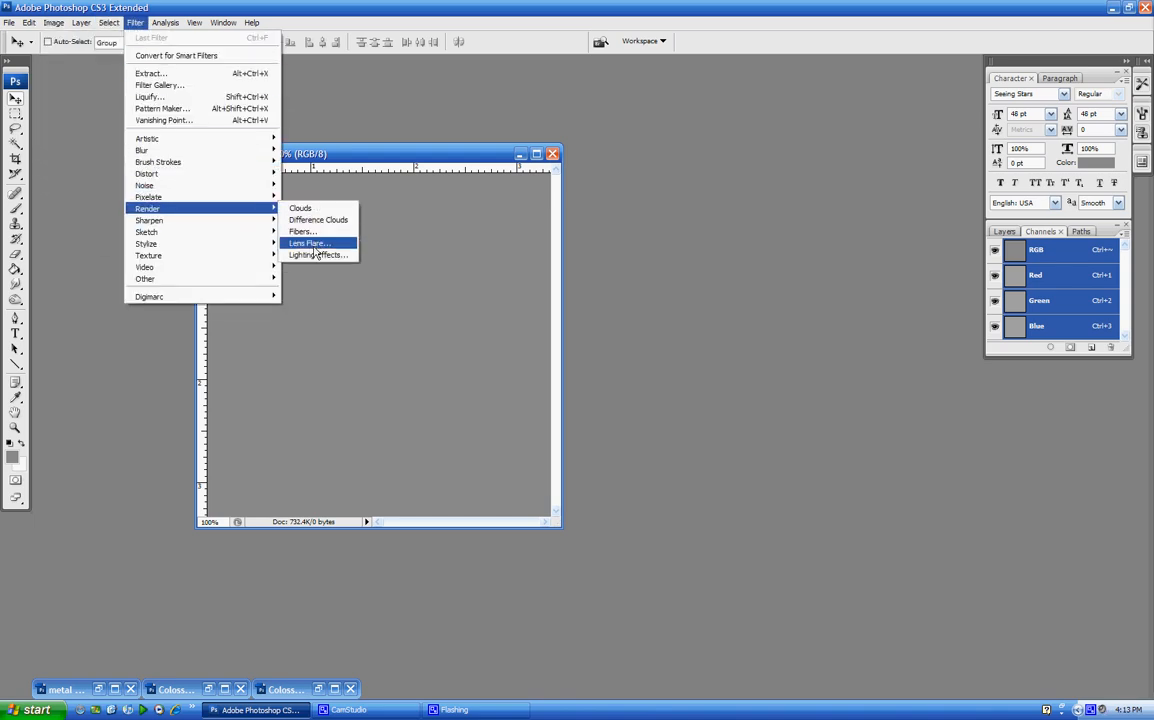
pyautogui.click(308, 243)
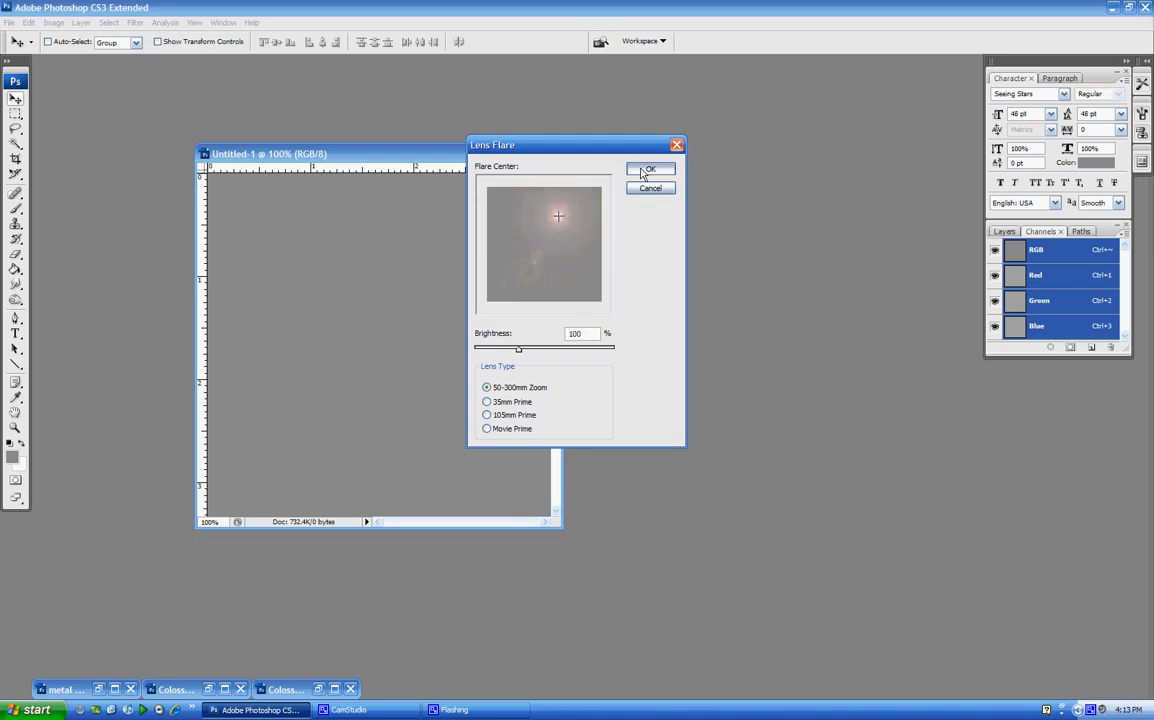
pyautogui.click(650, 168)
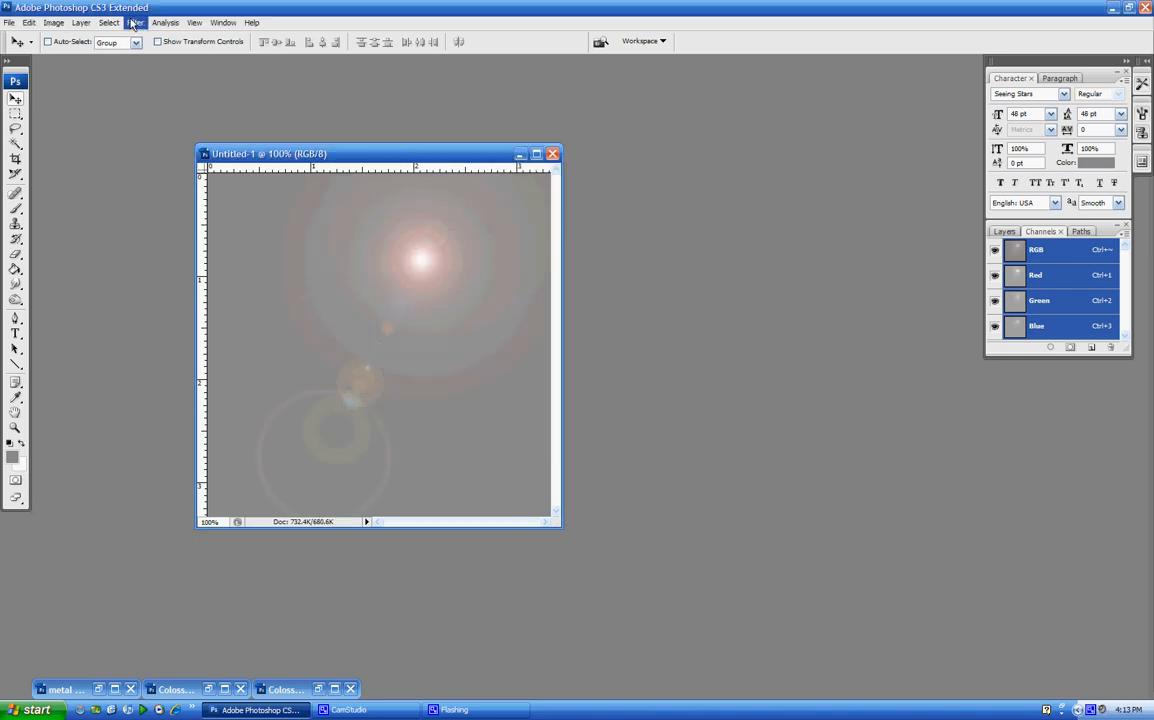
pyautogui.click(135, 22)
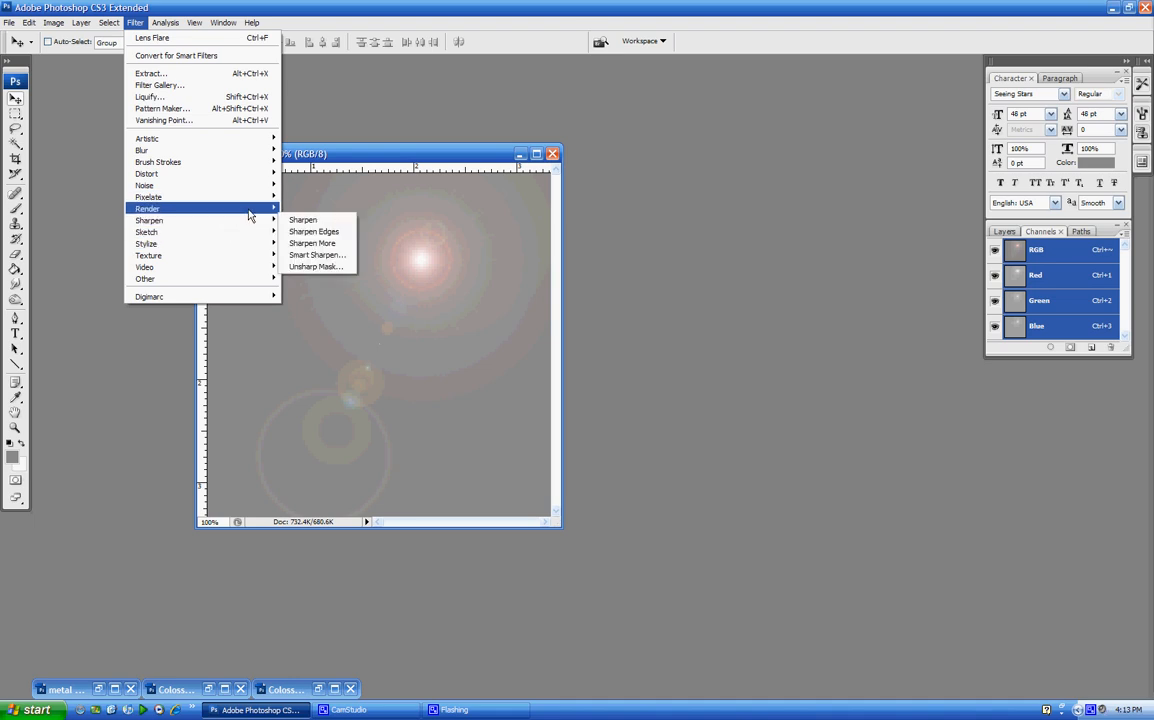
pyautogui.click(152, 37)
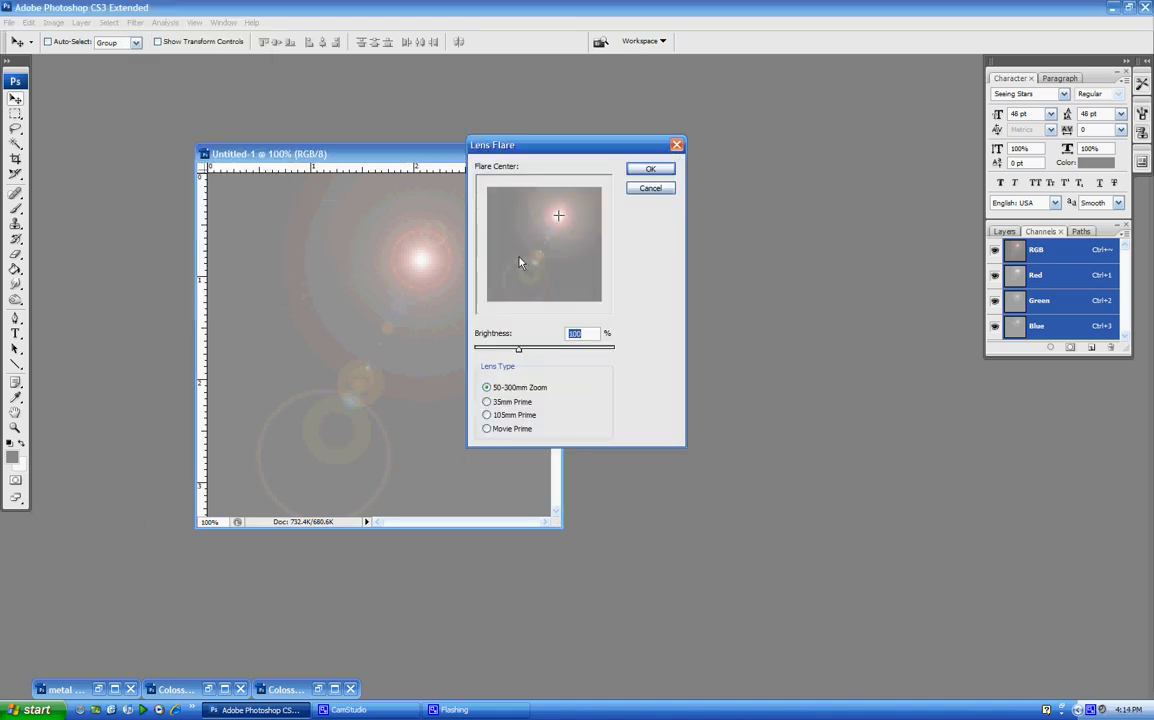
pyautogui.click(650, 168)
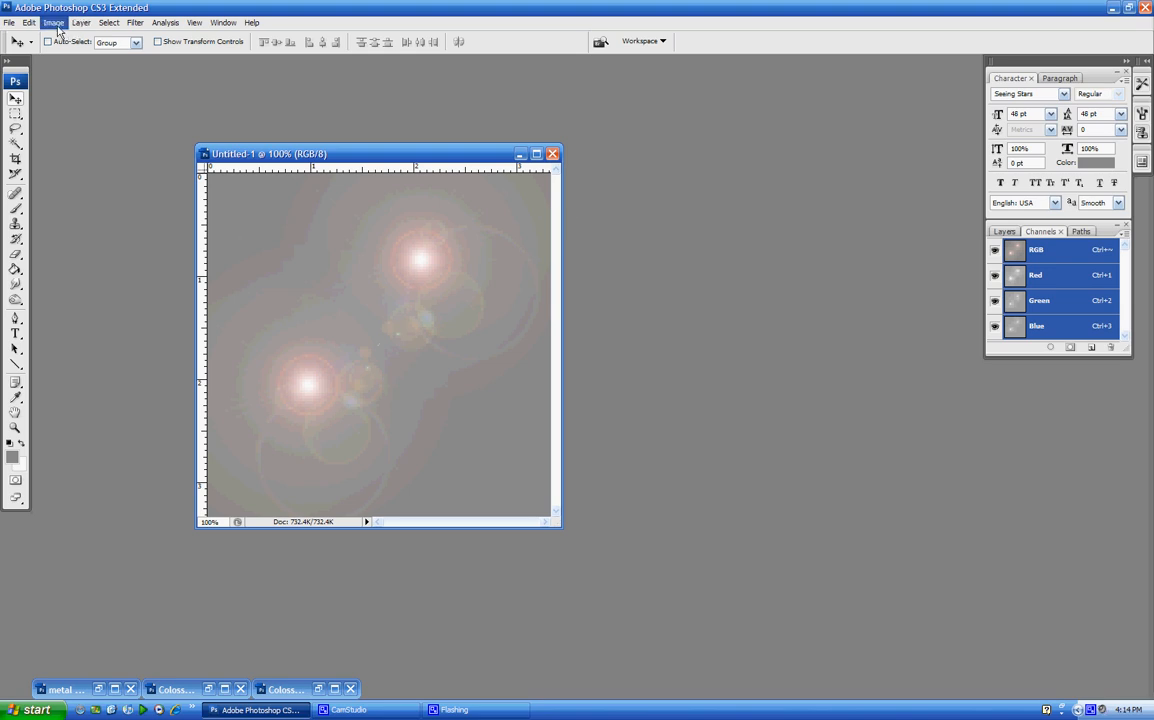
# Step: Apply the Polar Coordinates filter, rectangular to polar, to swirl the flares
pyautogui.click(53, 22)
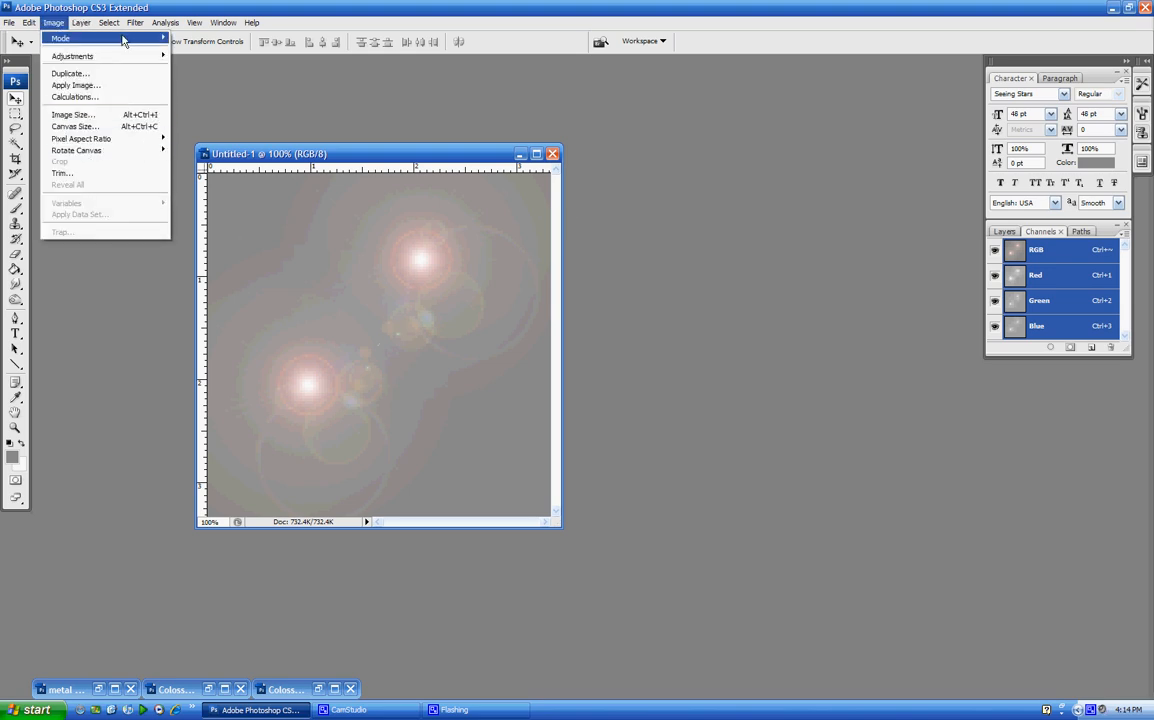
pyautogui.click(134, 22)
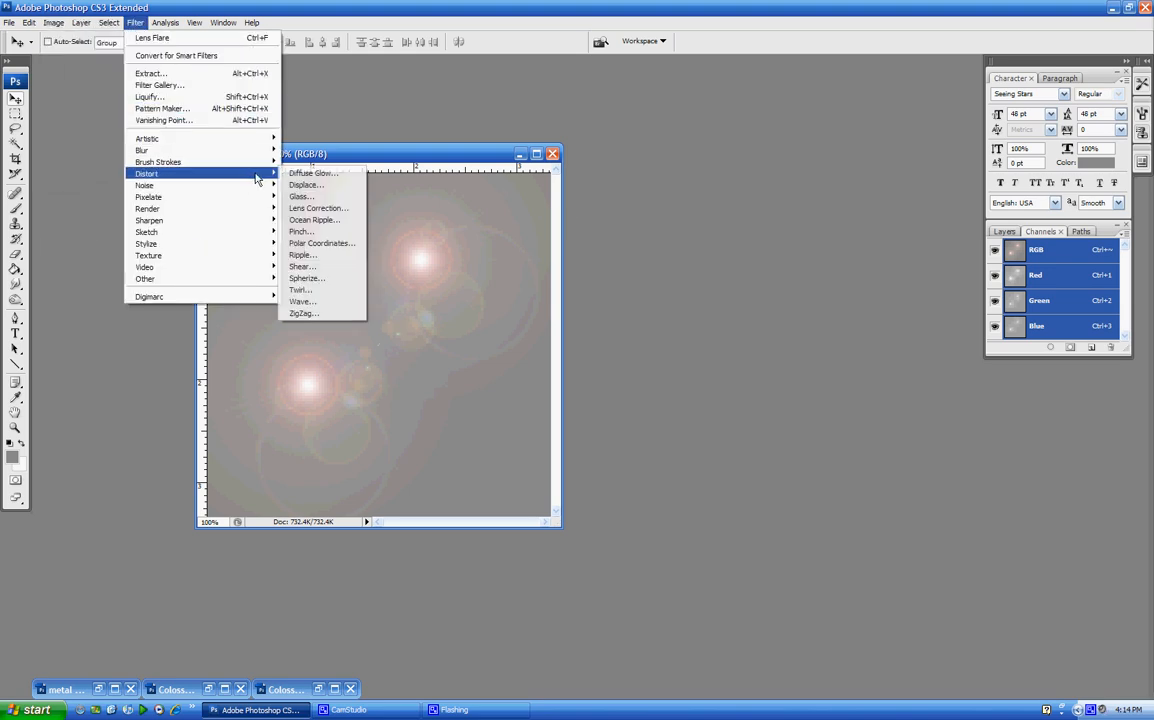
pyautogui.click(322, 243)
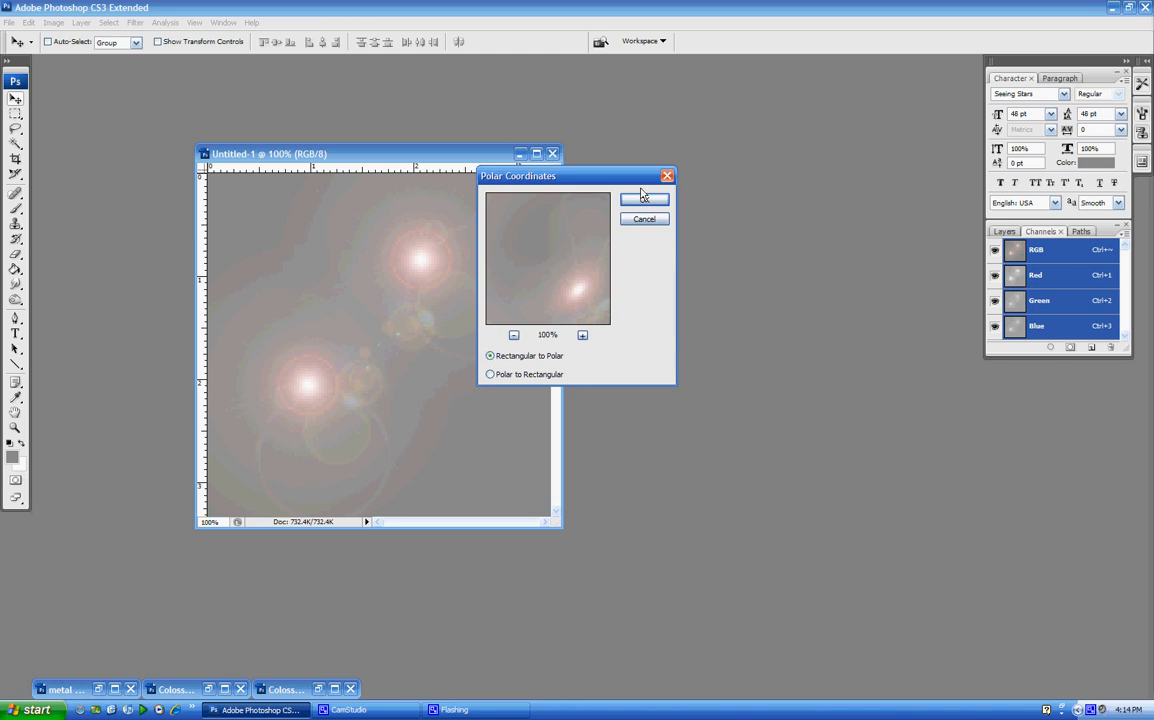
pyautogui.click(644, 198)
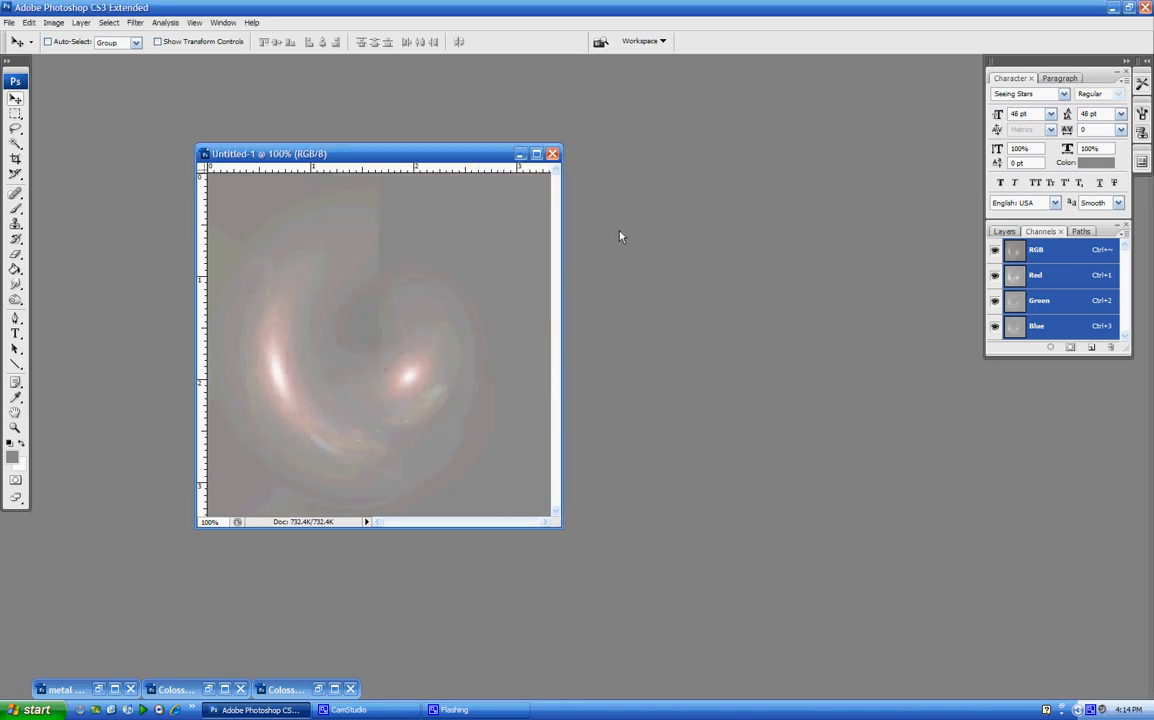
pyautogui.moveTo(126, 100)
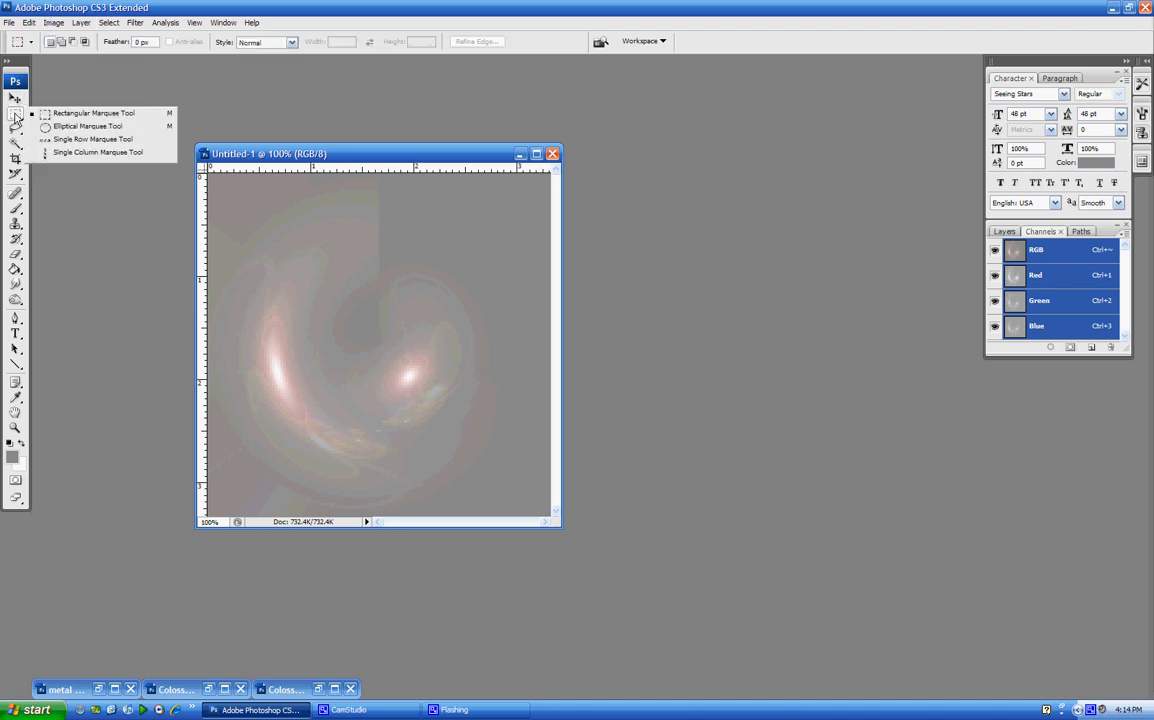
# Step: Cut an elliptical-marquee circle, whiten the corners, deselect, and smudge the streaks
pyautogui.click(87, 125)
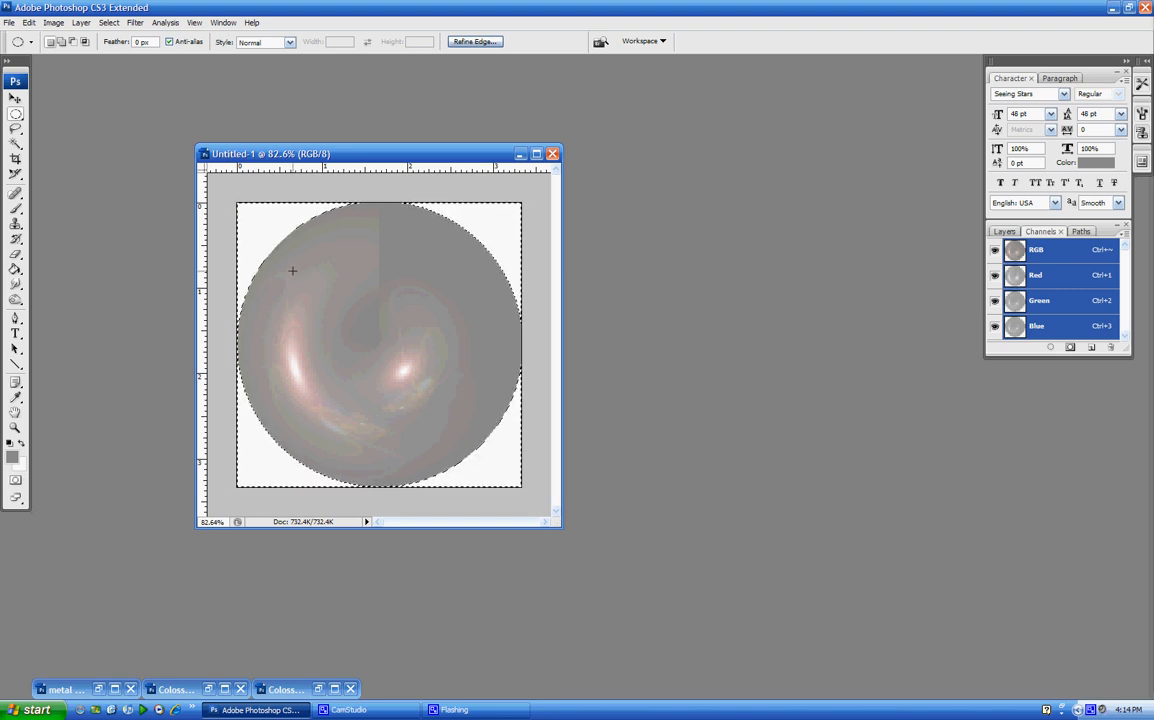
pyautogui.press('ctrl+d')
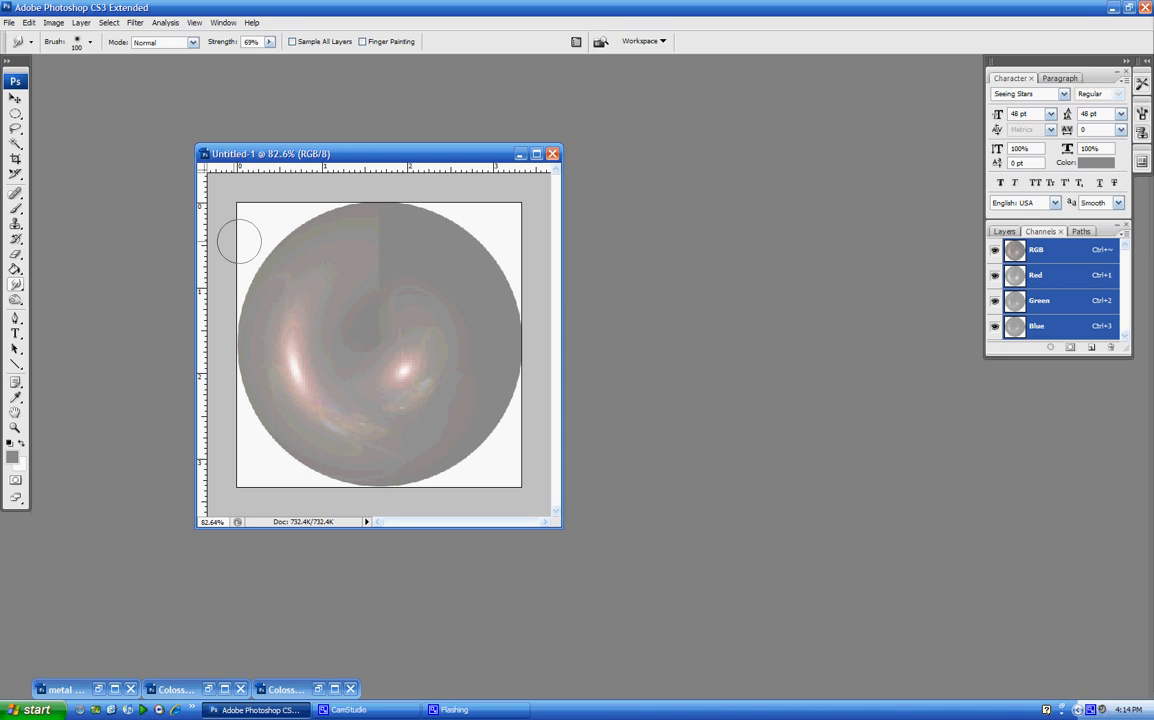
pyautogui.moveTo(378, 265)
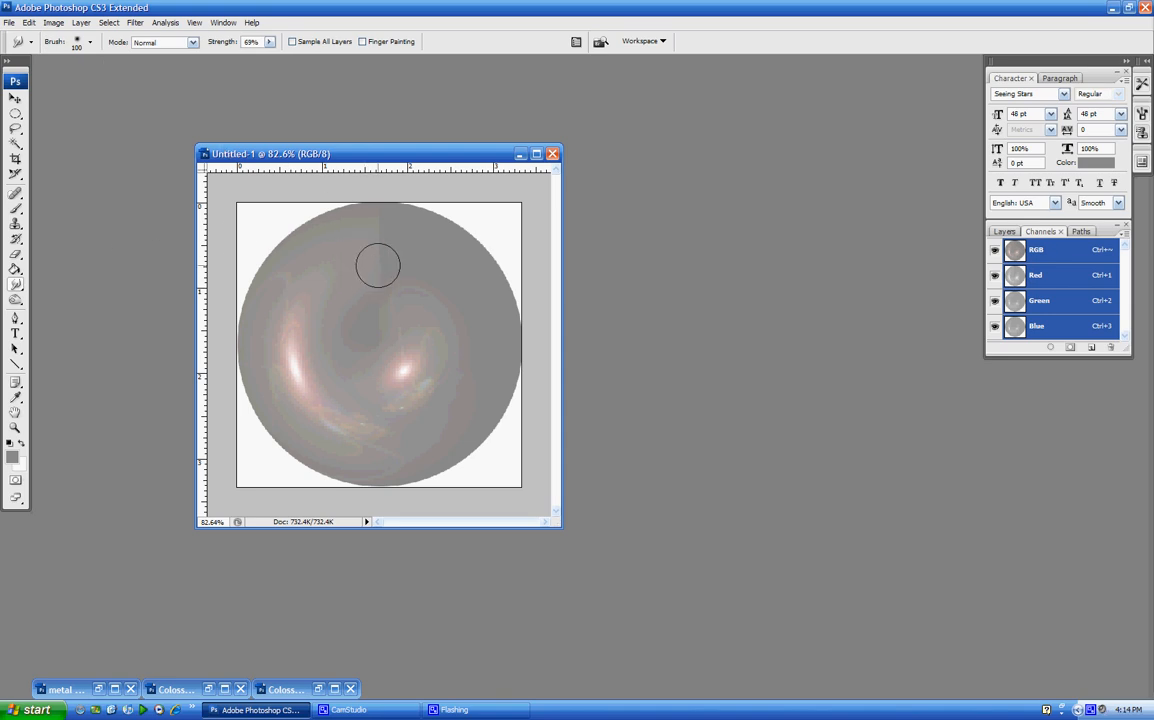
pyautogui.moveTo(378, 227)
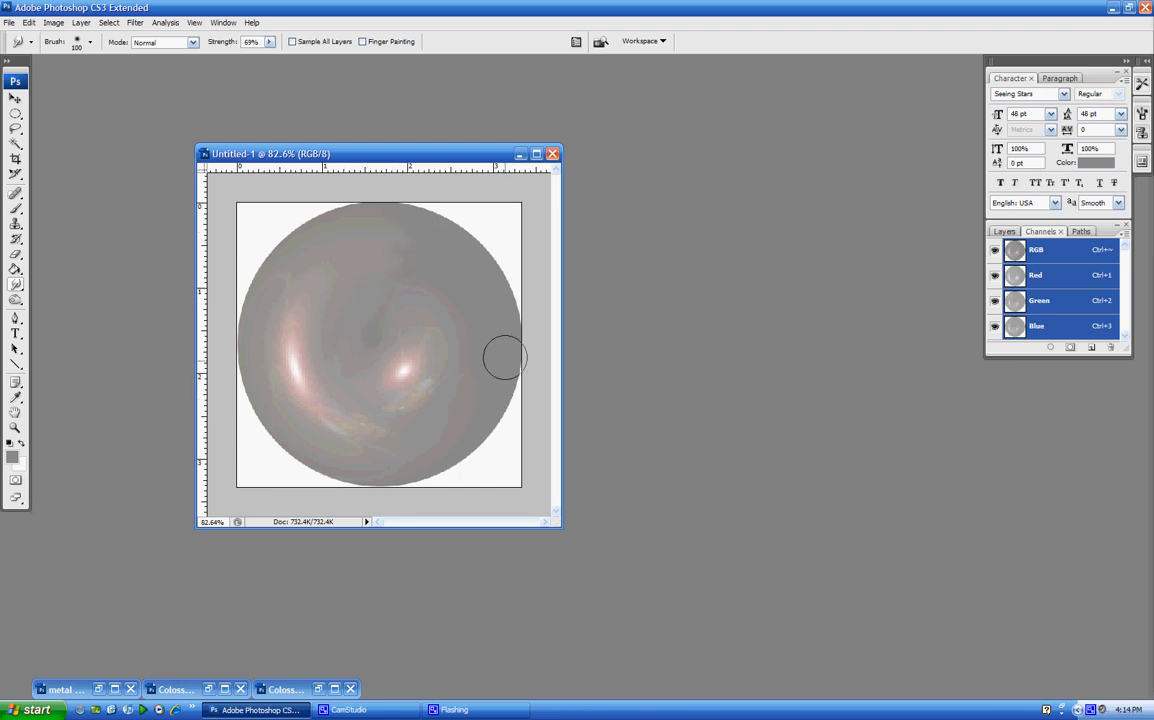
pyautogui.click(15, 98)
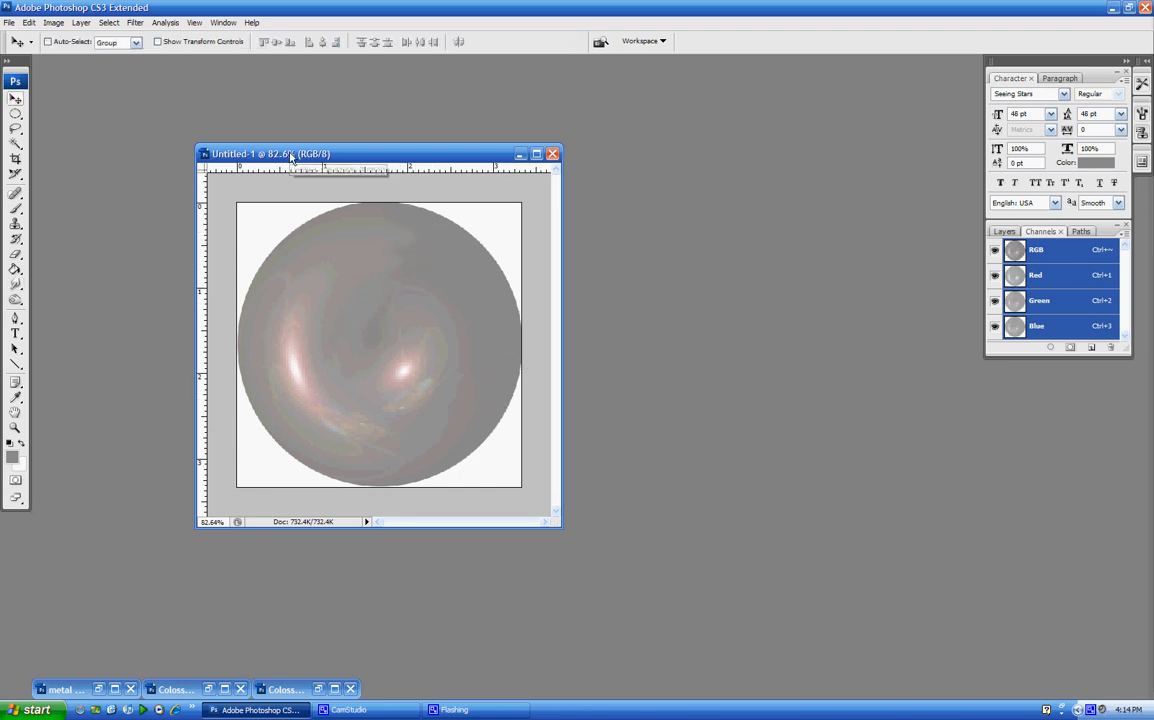
pyautogui.click(108, 22)
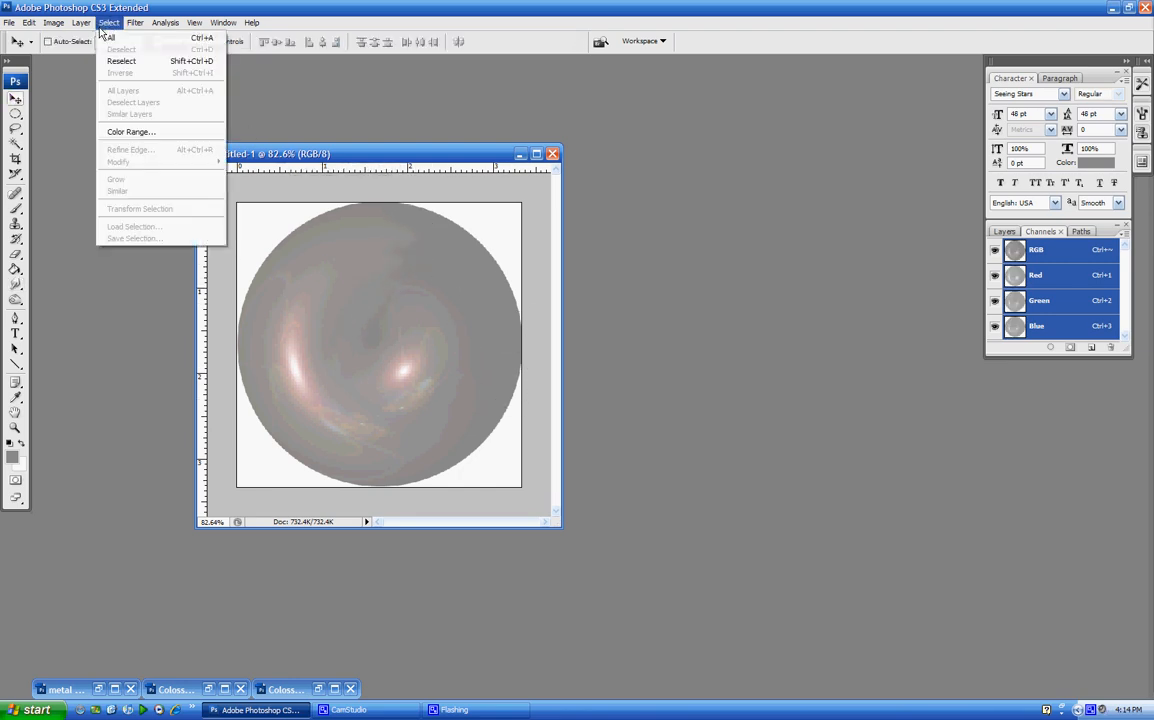
# Step: Desaturate the swirled ball, minimize Untitled-1, and restore metal balls.jpg
pyautogui.click(53, 22)
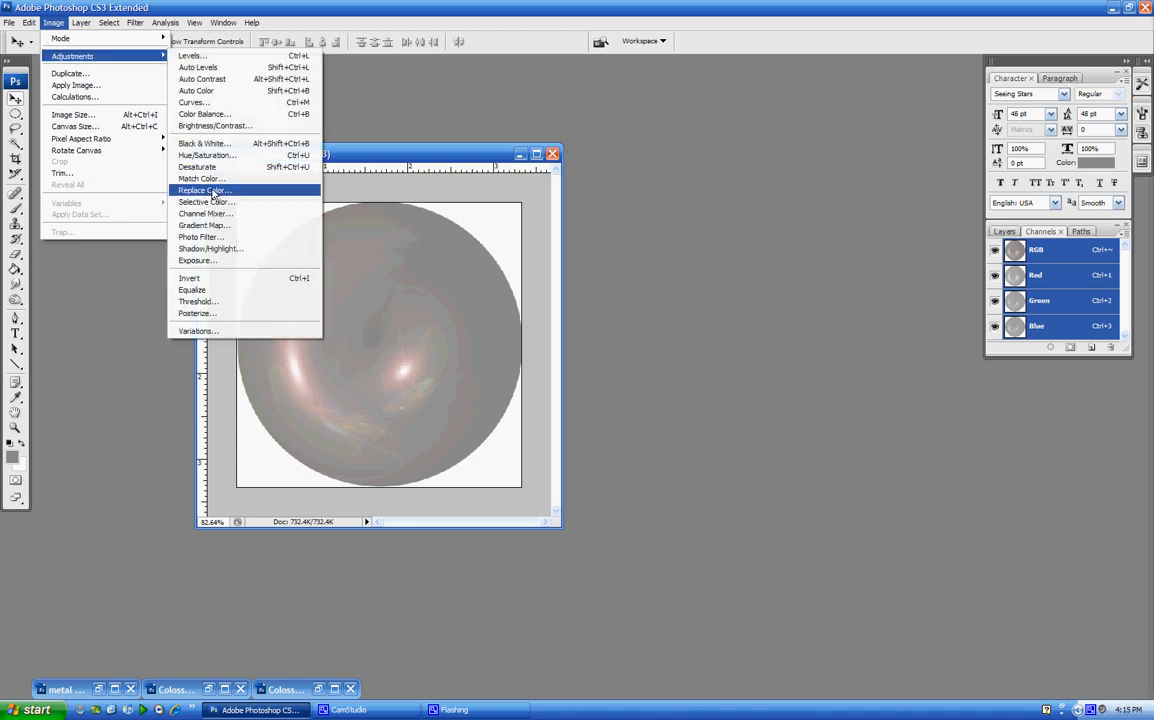
pyautogui.click(197, 166)
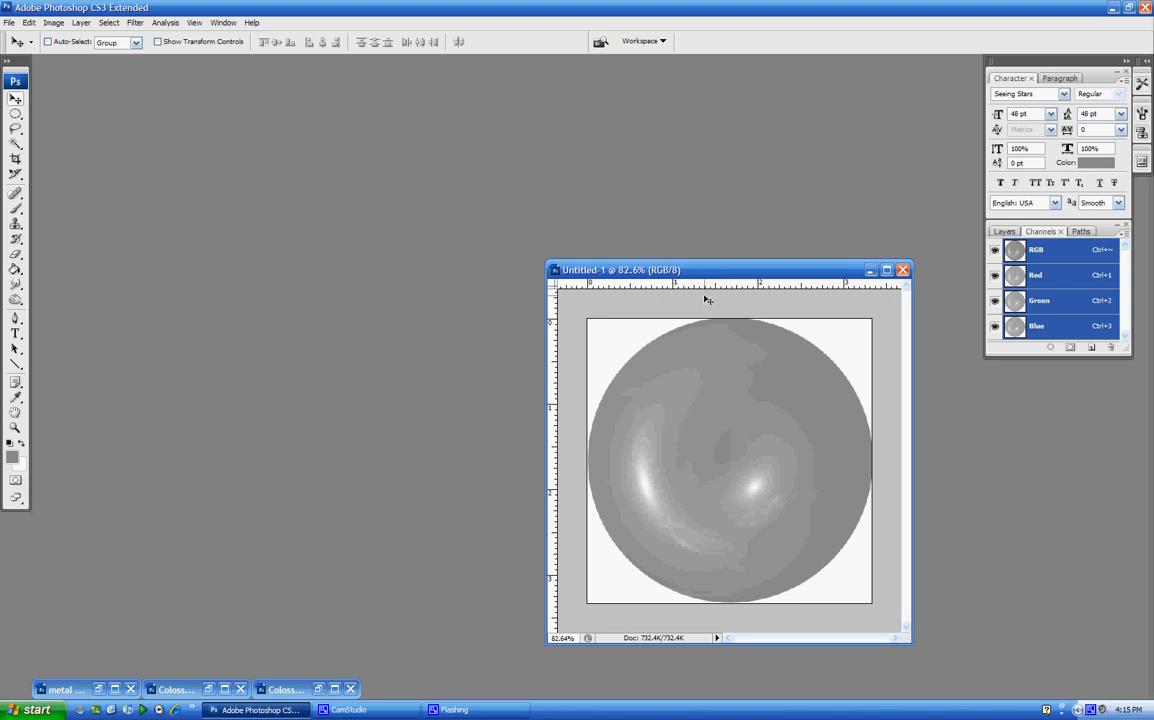
pyautogui.moveTo(820, 275)
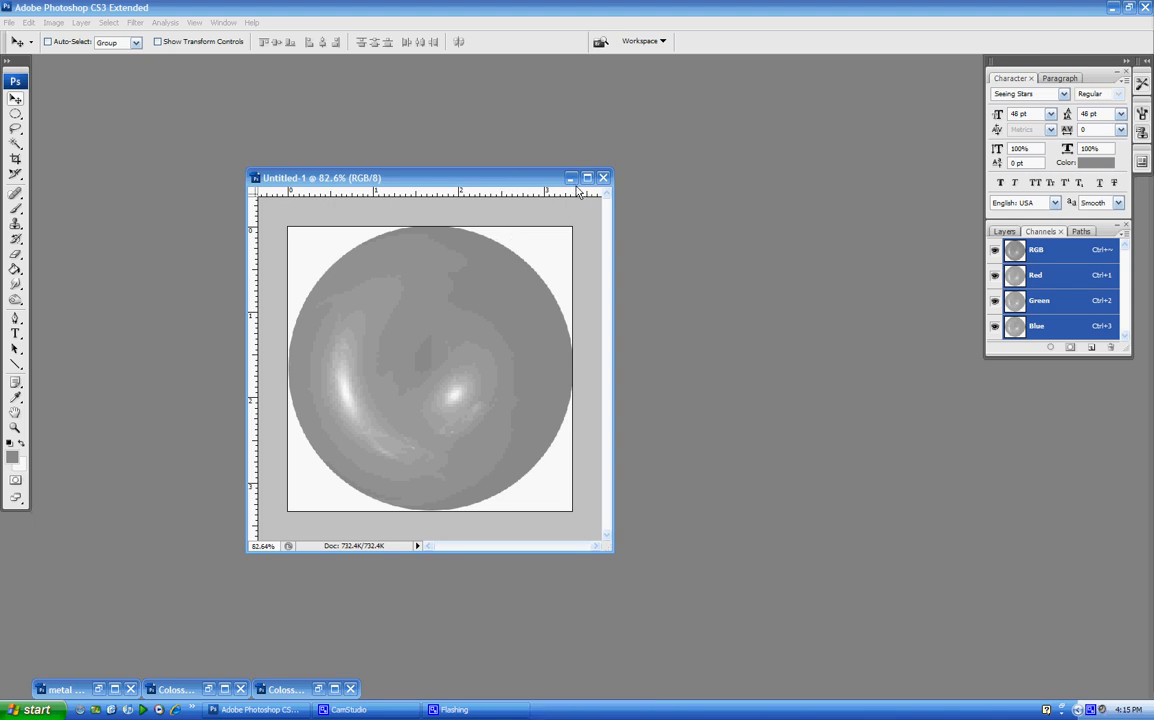
pyautogui.click(604, 178)
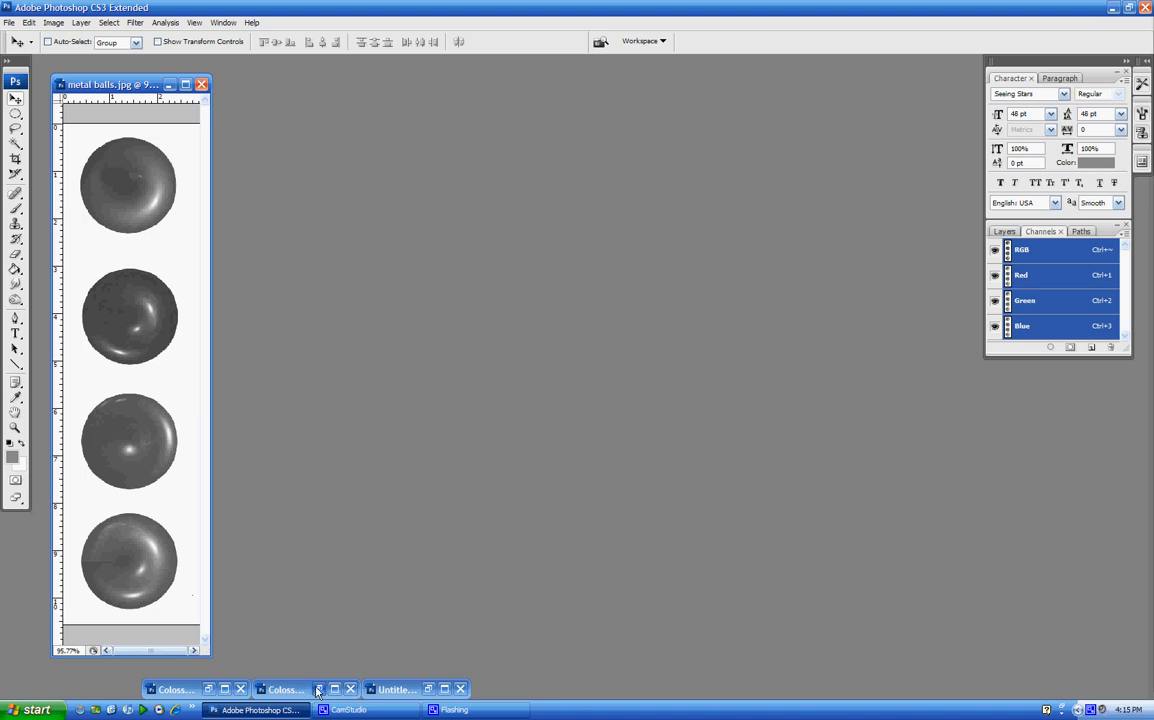
# Step: Hide the chrome Colossus image, bring up Colossus wip.psd, and view its Layers panel
pyautogui.click(318, 689)
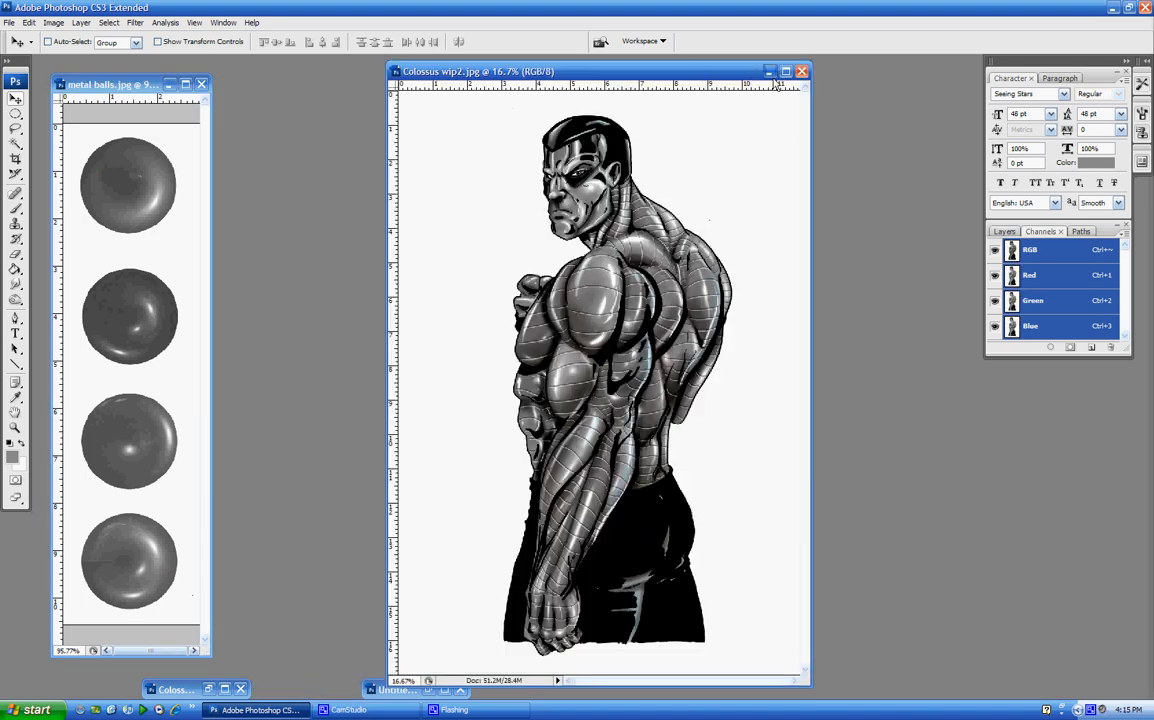
pyautogui.click(801, 71)
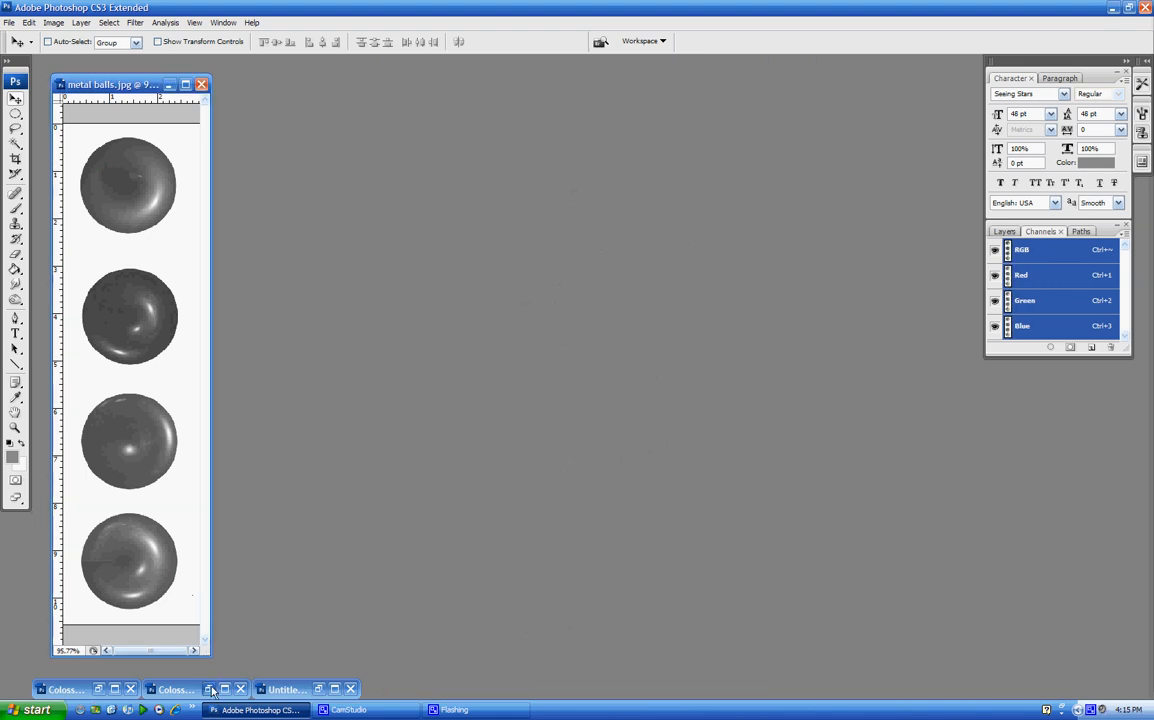
pyautogui.click(170, 689)
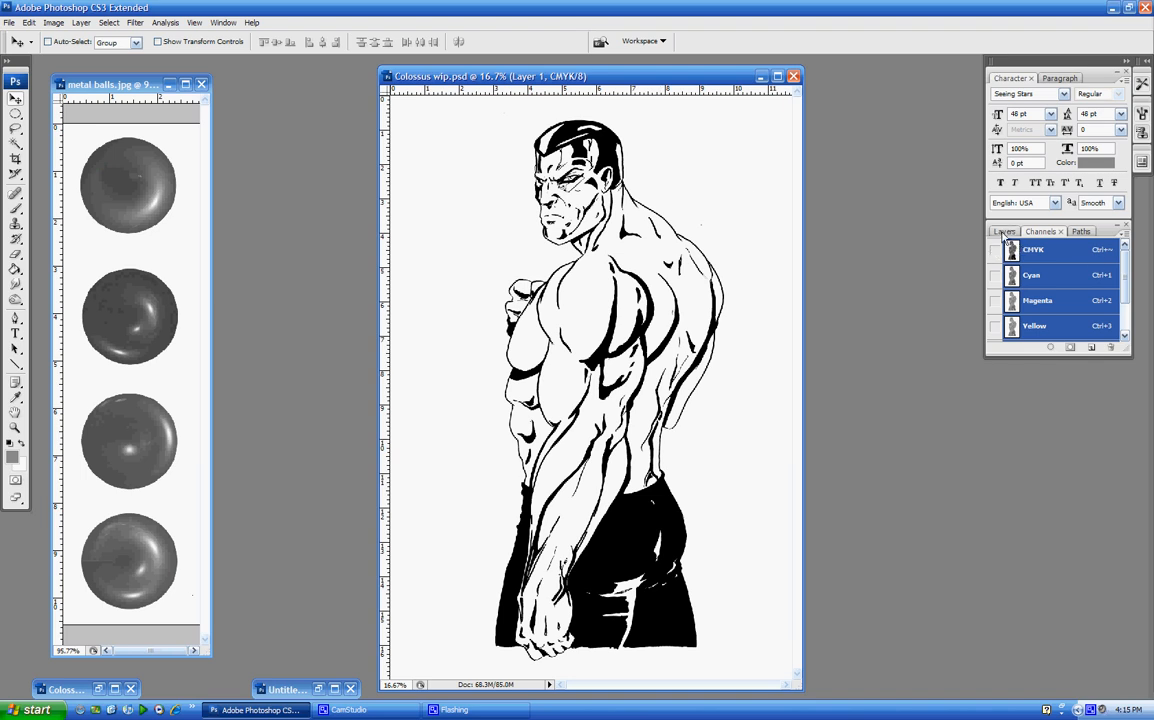
pyautogui.click(1004, 231)
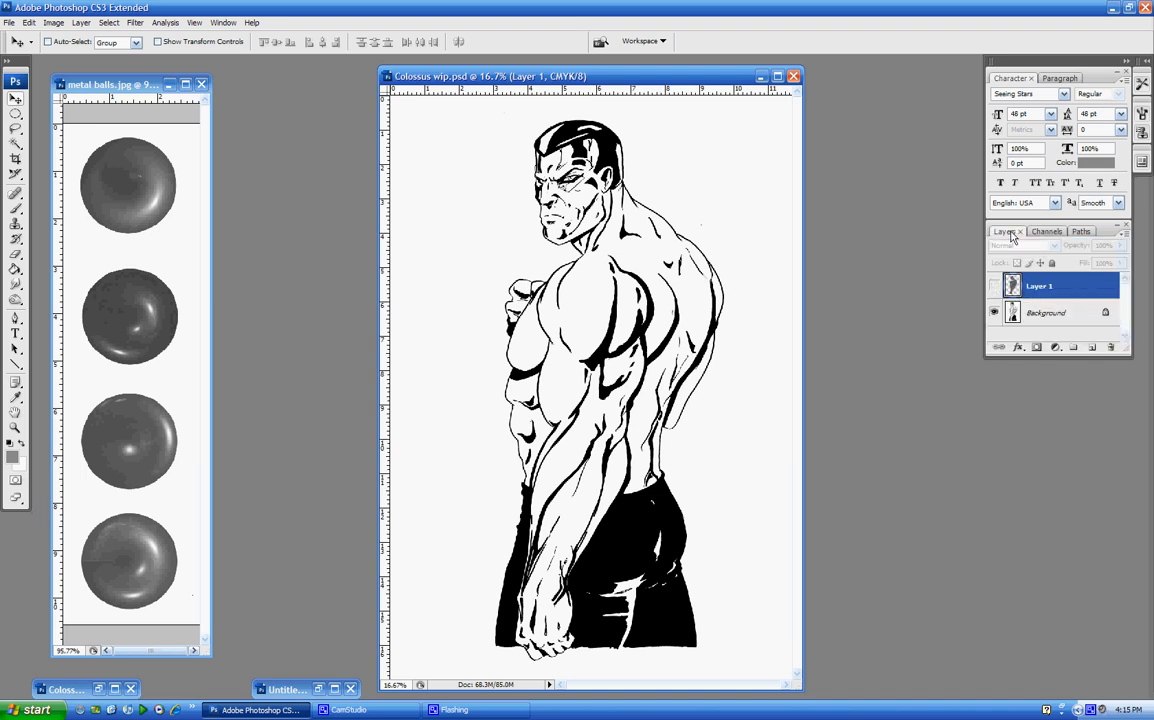
pyautogui.click(1046, 231)
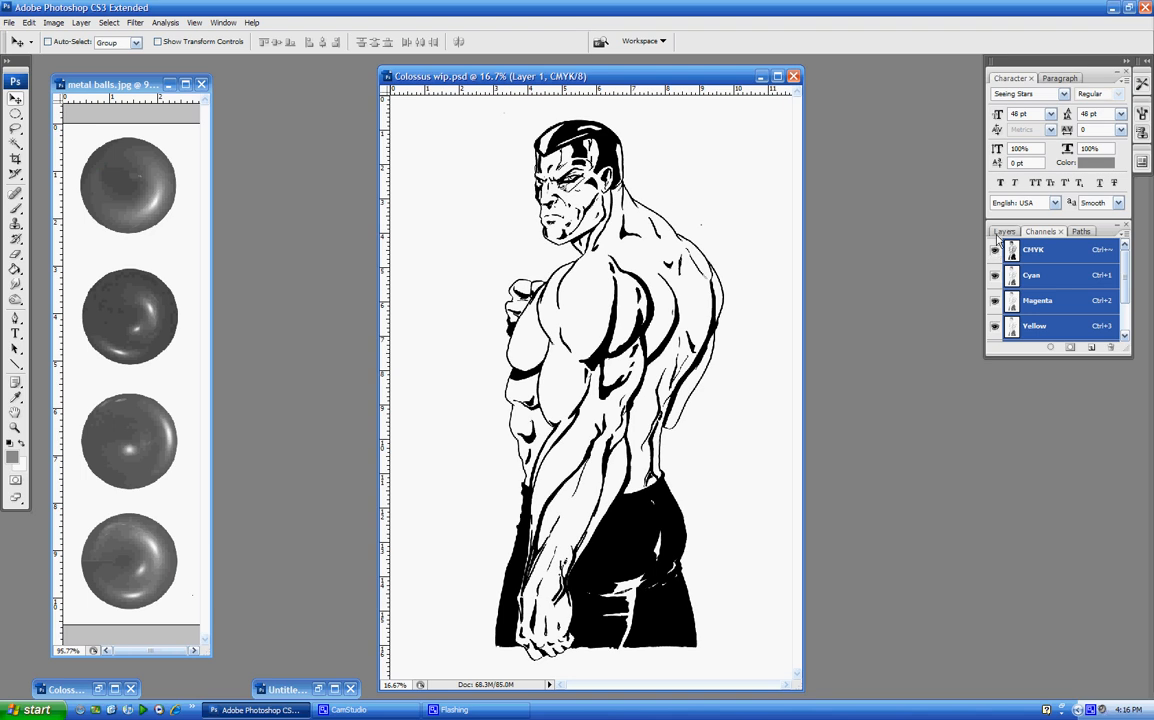
pyautogui.click(1003, 231)
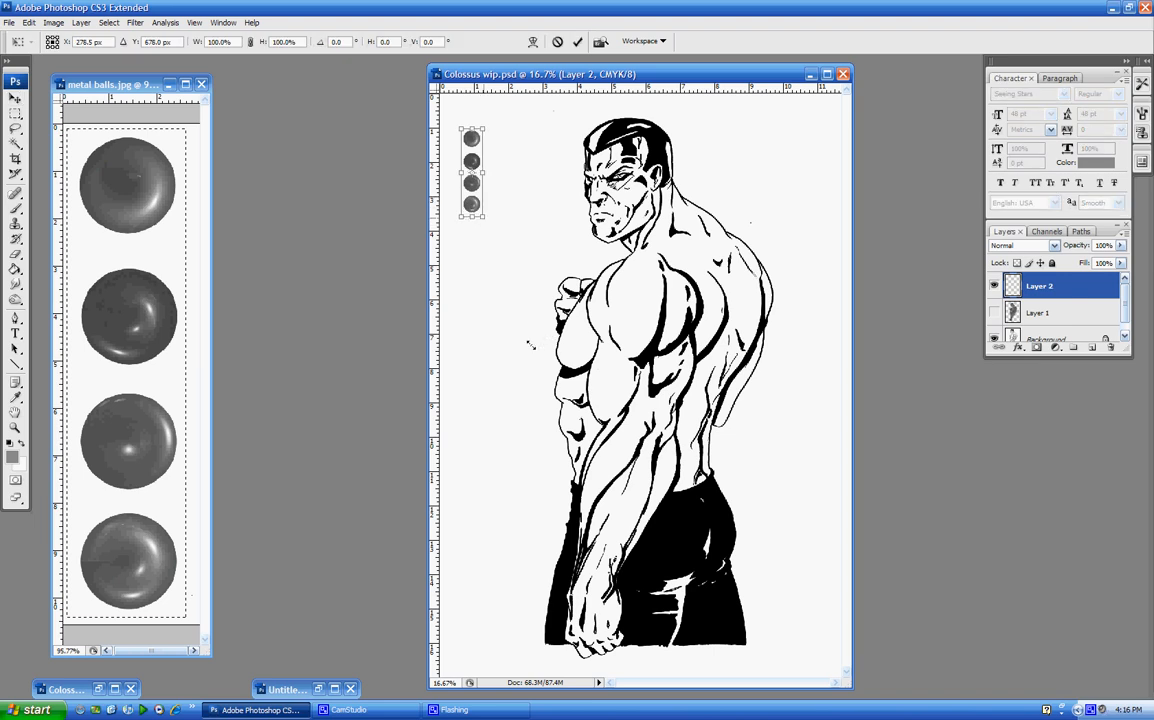
pyautogui.moveTo(495, 190)
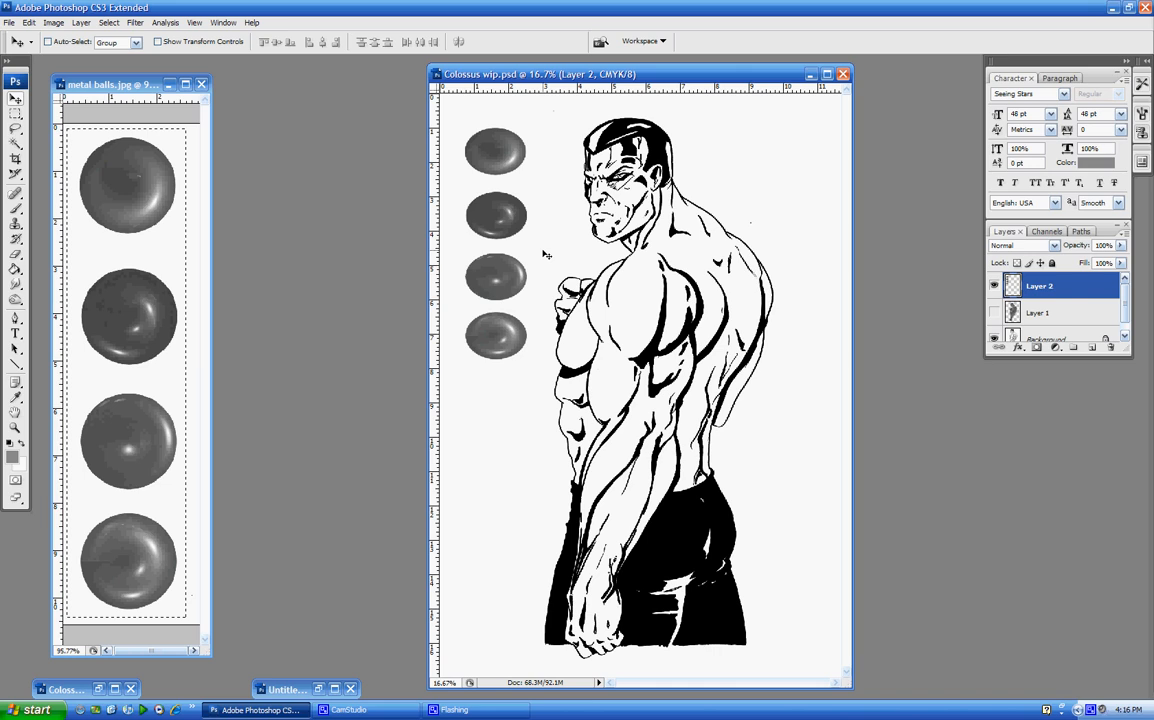
# Step: Put a copied metal ball on Layer 3, drag it onto the shoulder, and zoom in
pyautogui.click(15, 99)
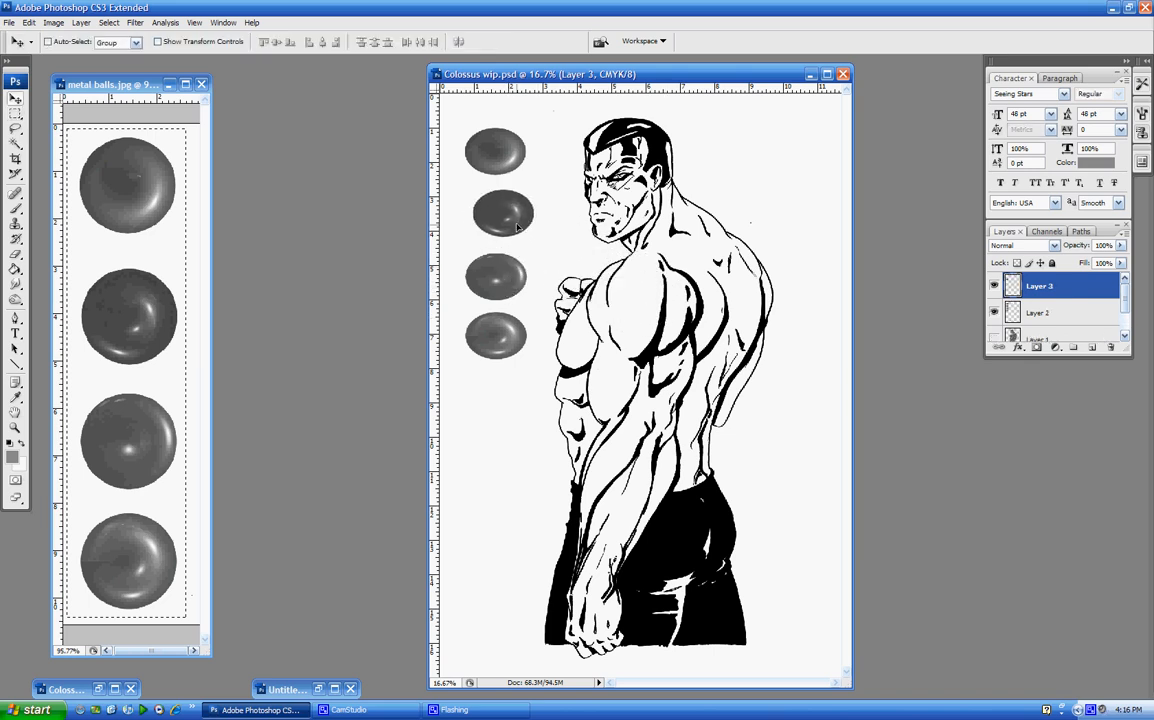
pyautogui.click(1037, 312)
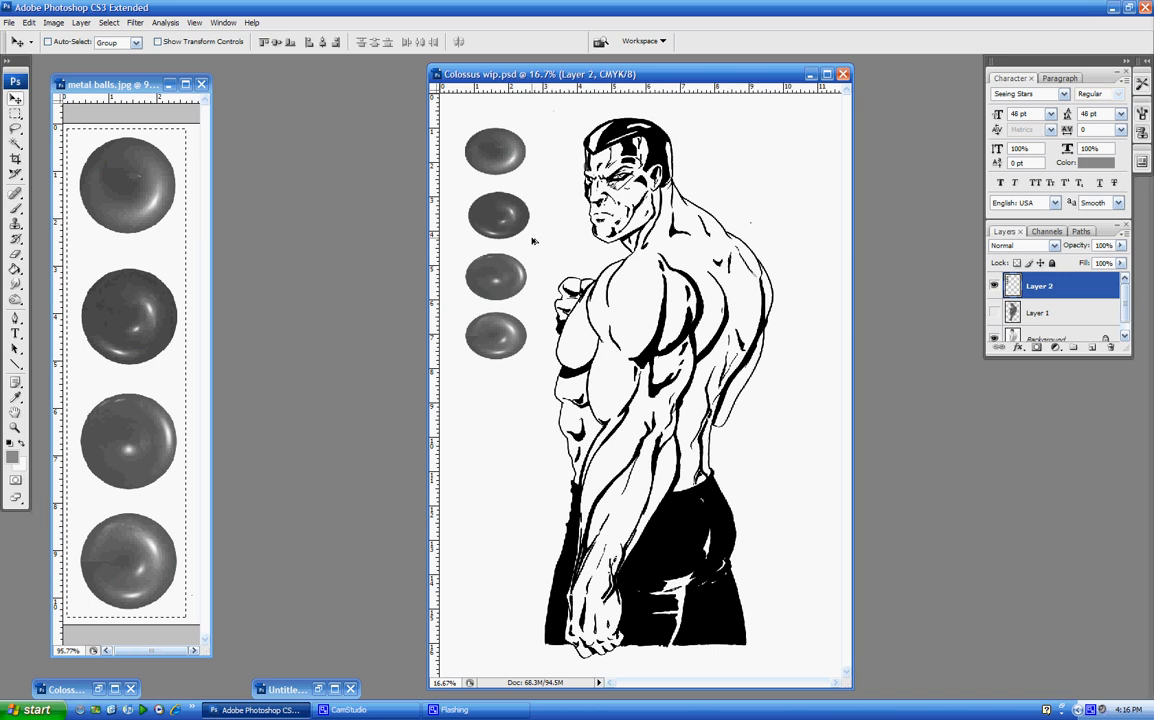
pyautogui.click(497, 217)
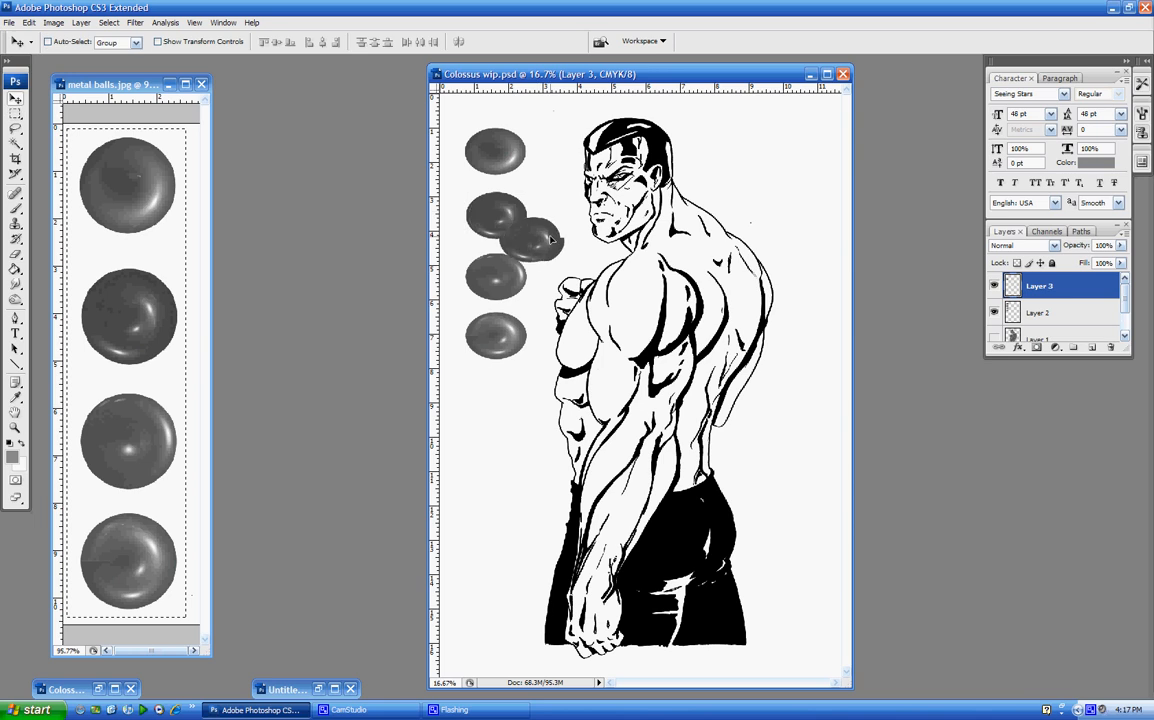
pyautogui.moveTo(515, 240); pyautogui.dragTo(650, 300)
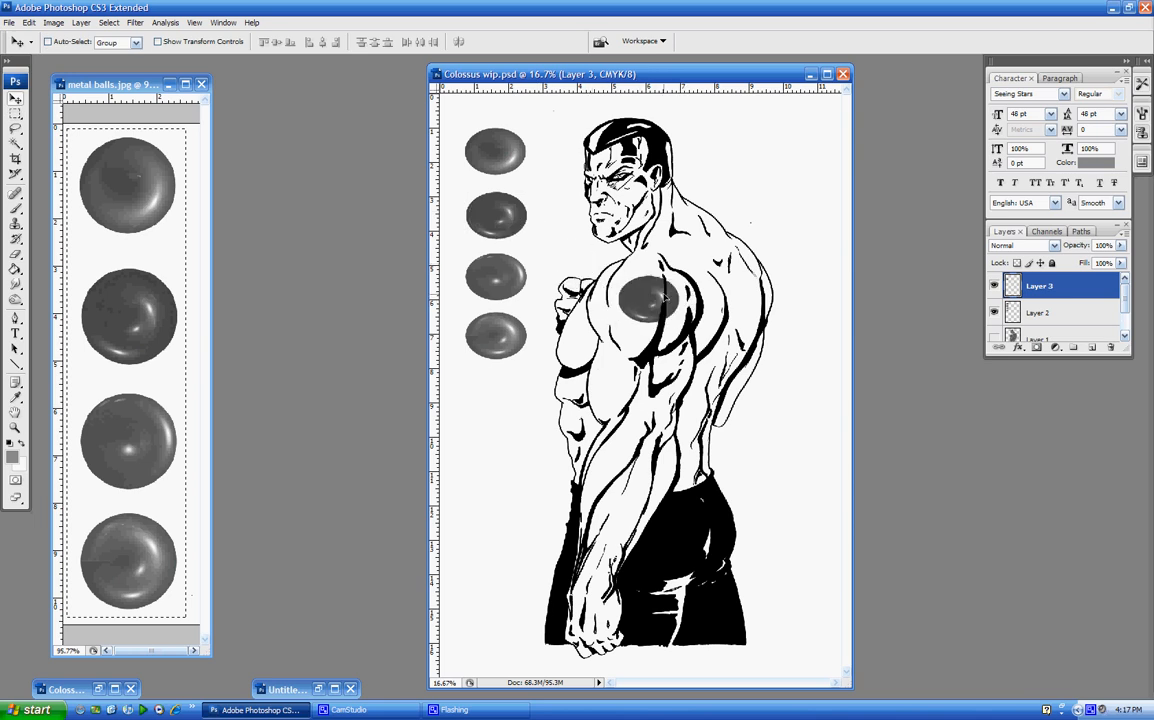
pyautogui.click(648, 295)
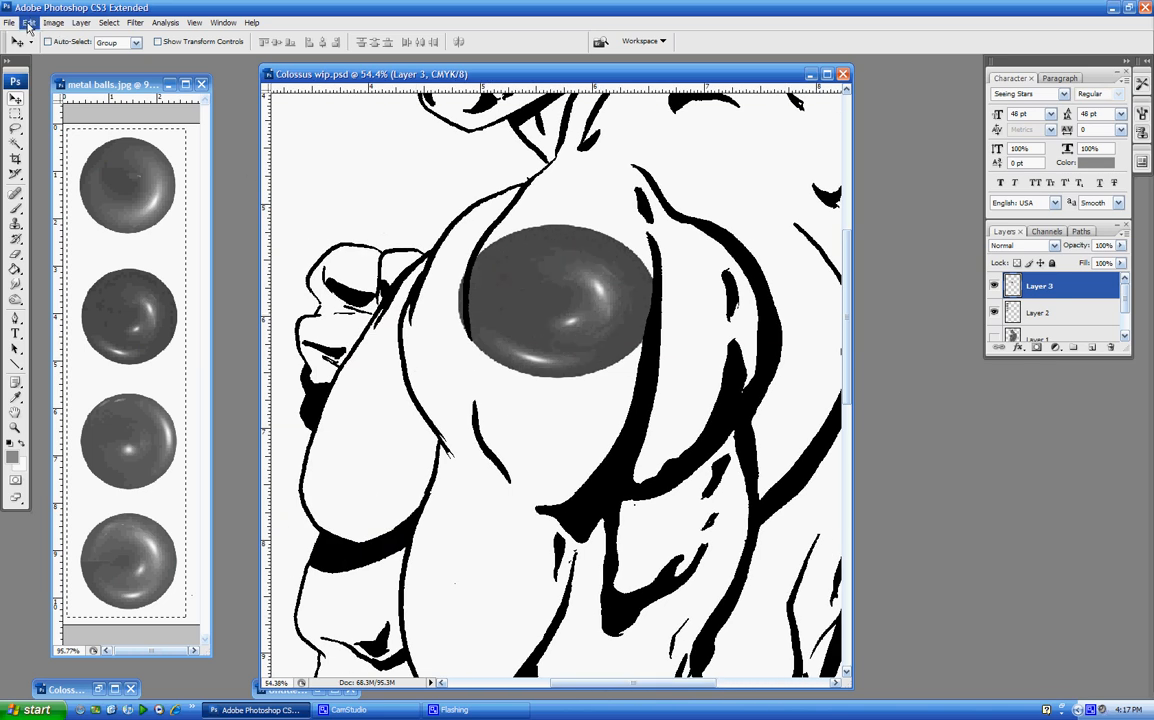
# Step: Warp the Layer 3 ball into an elongated curve along the shoulder muscle and commit
pyautogui.click(134, 22)
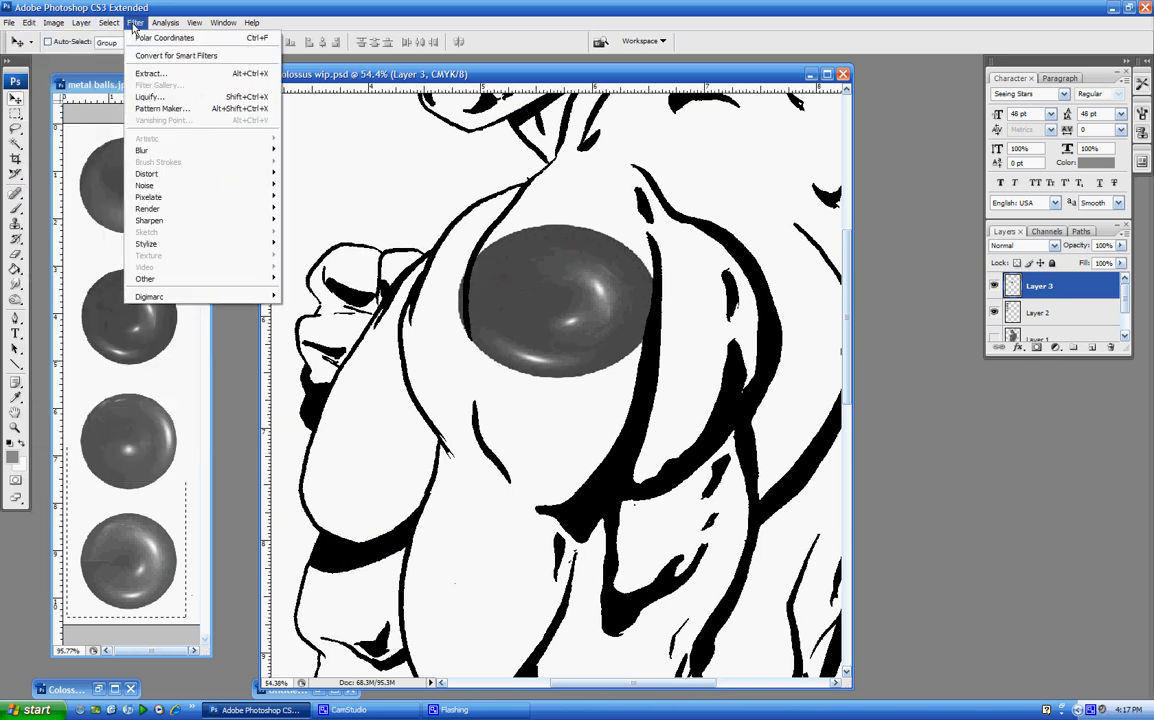
pyautogui.click(28, 22)
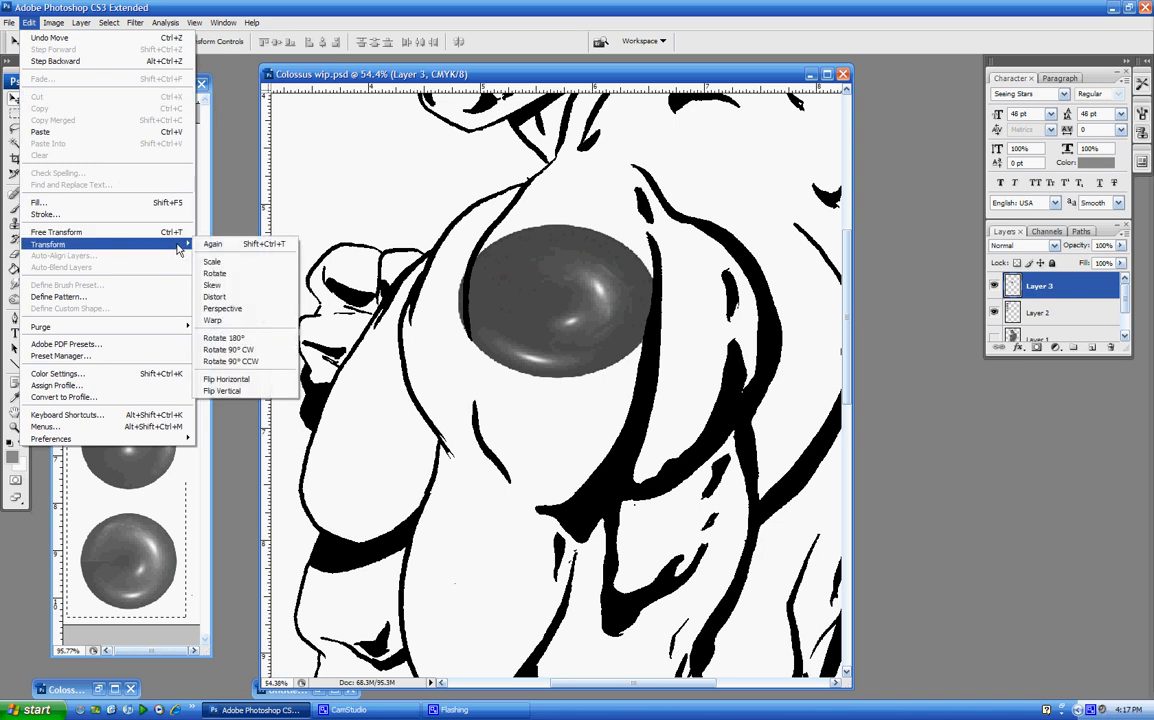
pyautogui.moveTo(213, 320)
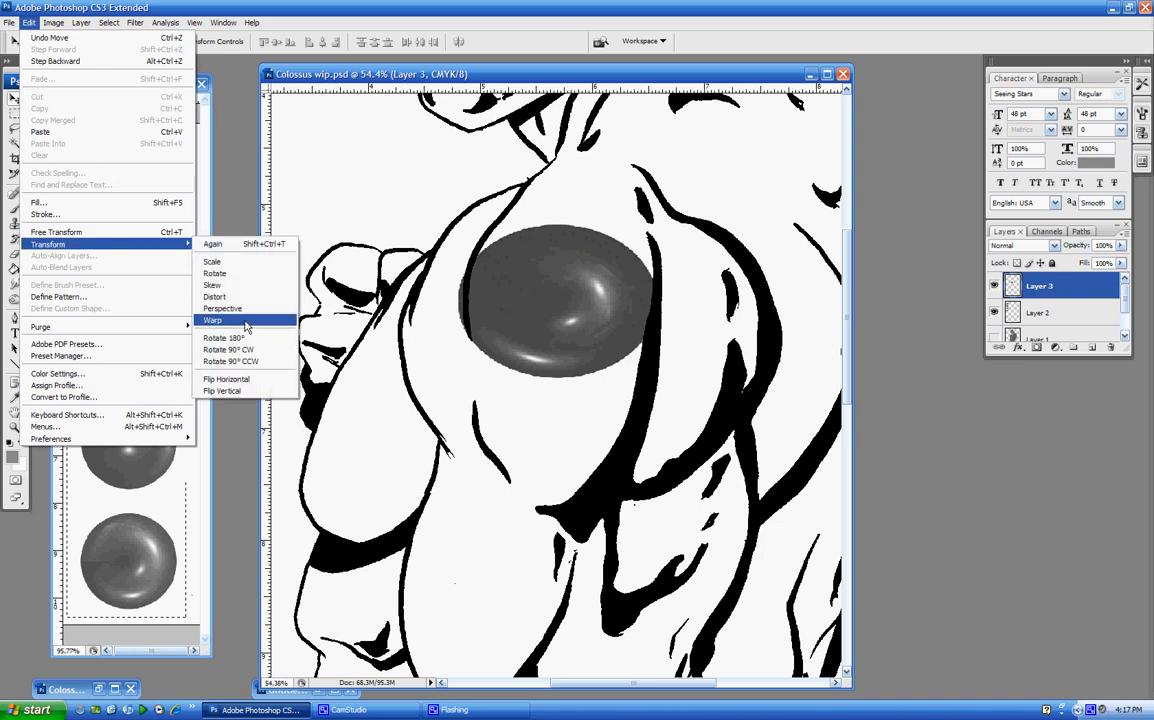
pyautogui.click(213, 320)
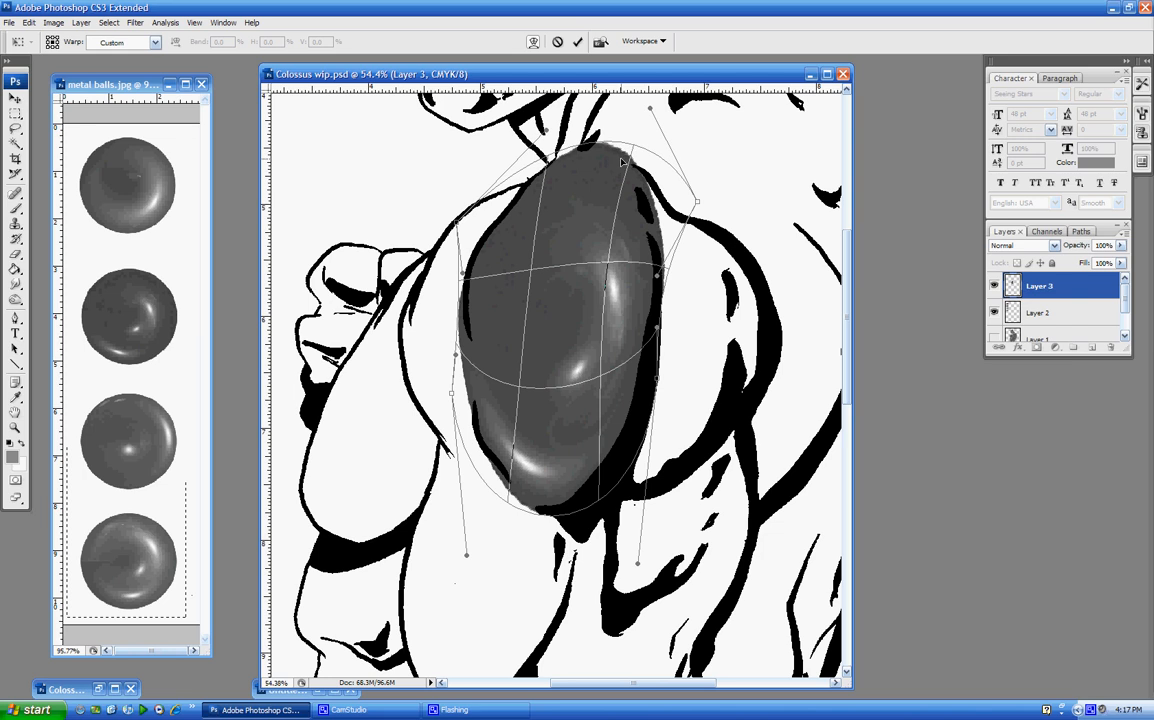
pyautogui.click(577, 41)
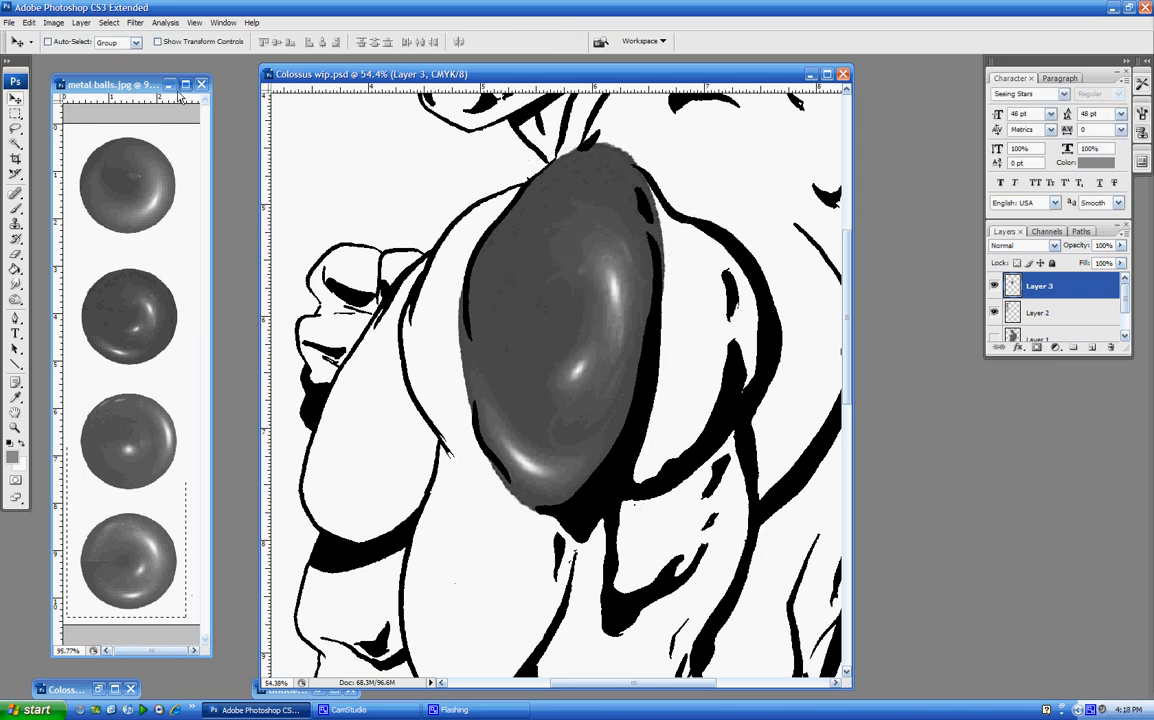
pyautogui.click(170, 84)
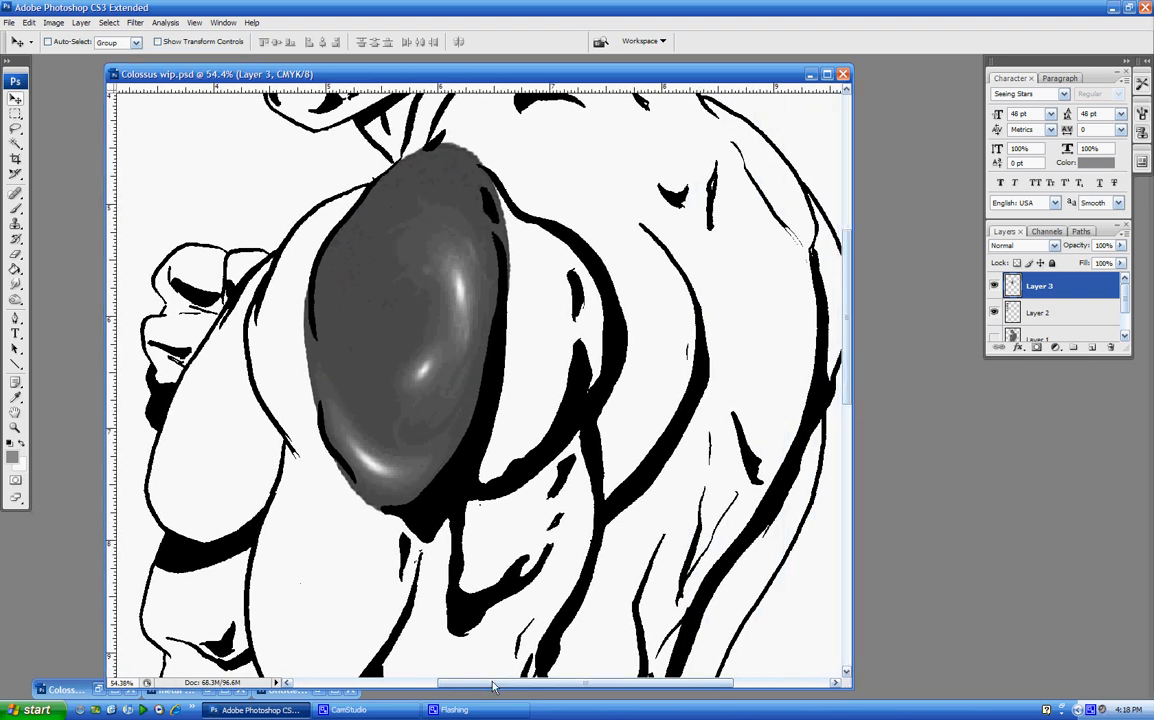
pyautogui.hscroll(3)
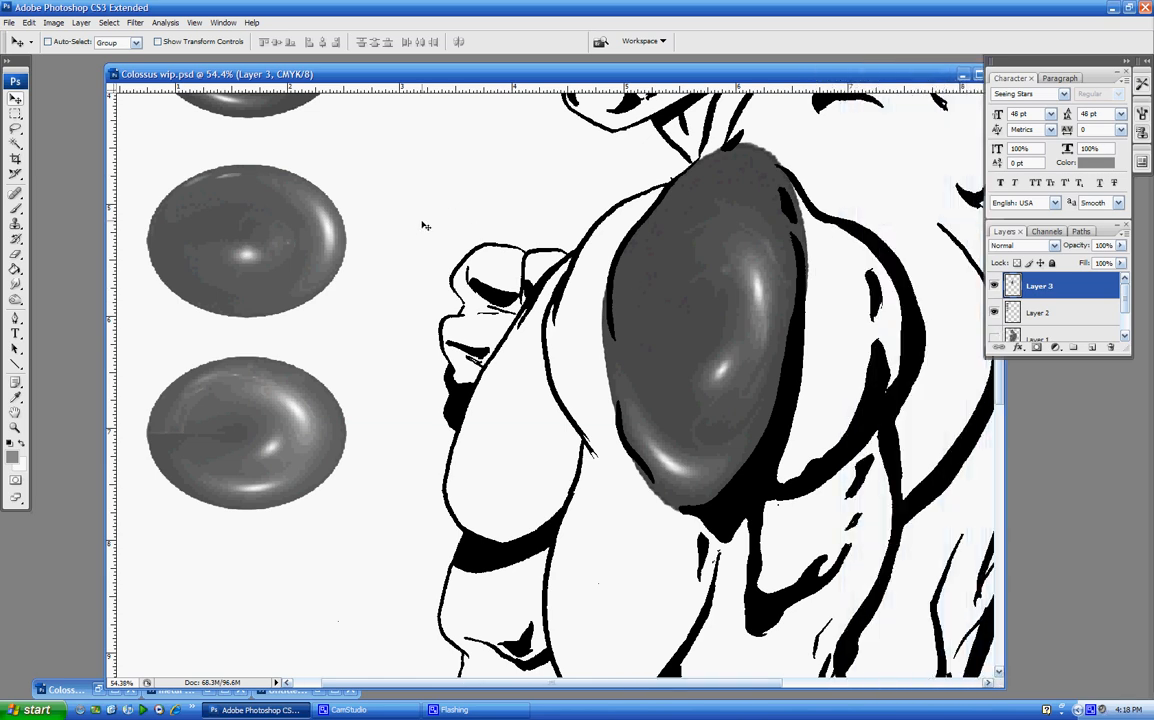
pyautogui.moveTo(422, 230)
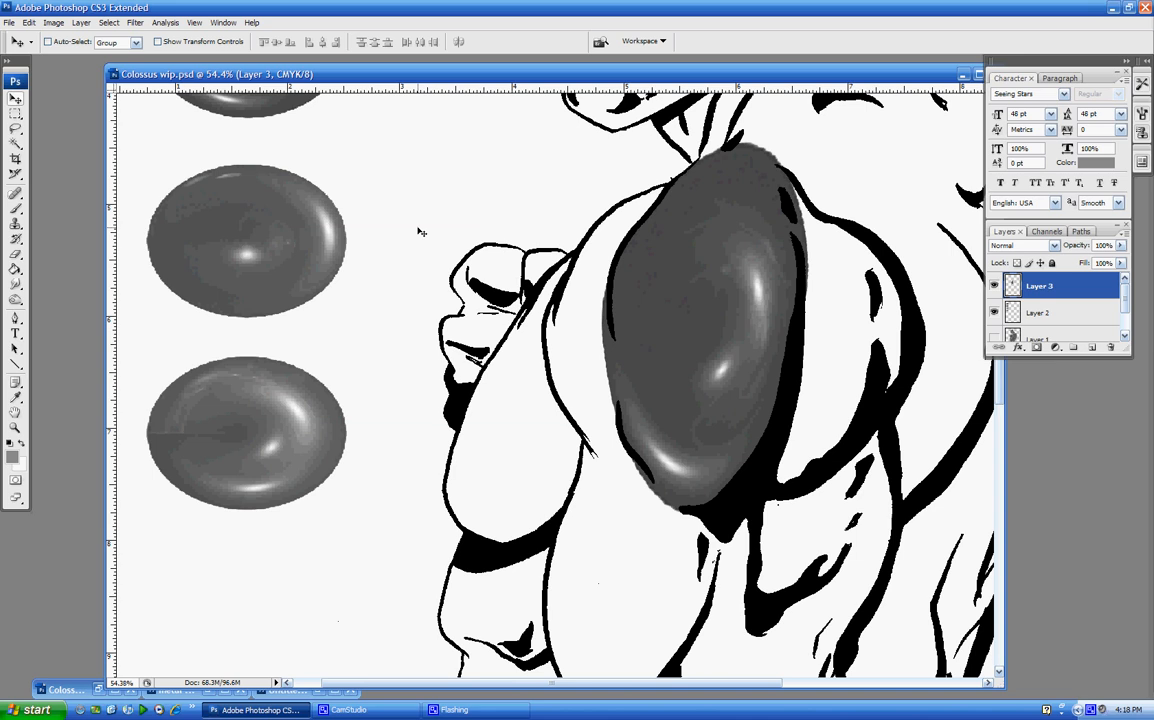
pyautogui.moveTo(225, 193)
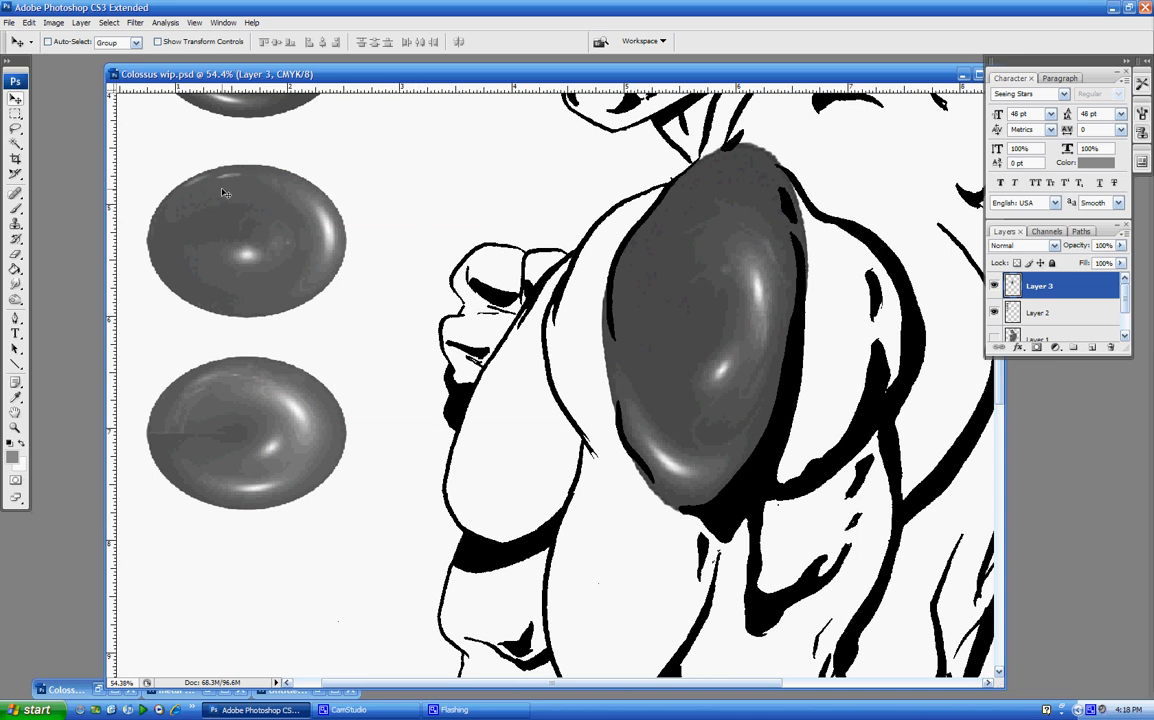
# Step: Marquee-select the upper-left metal ball on Layer 2
pyautogui.click(15, 99)
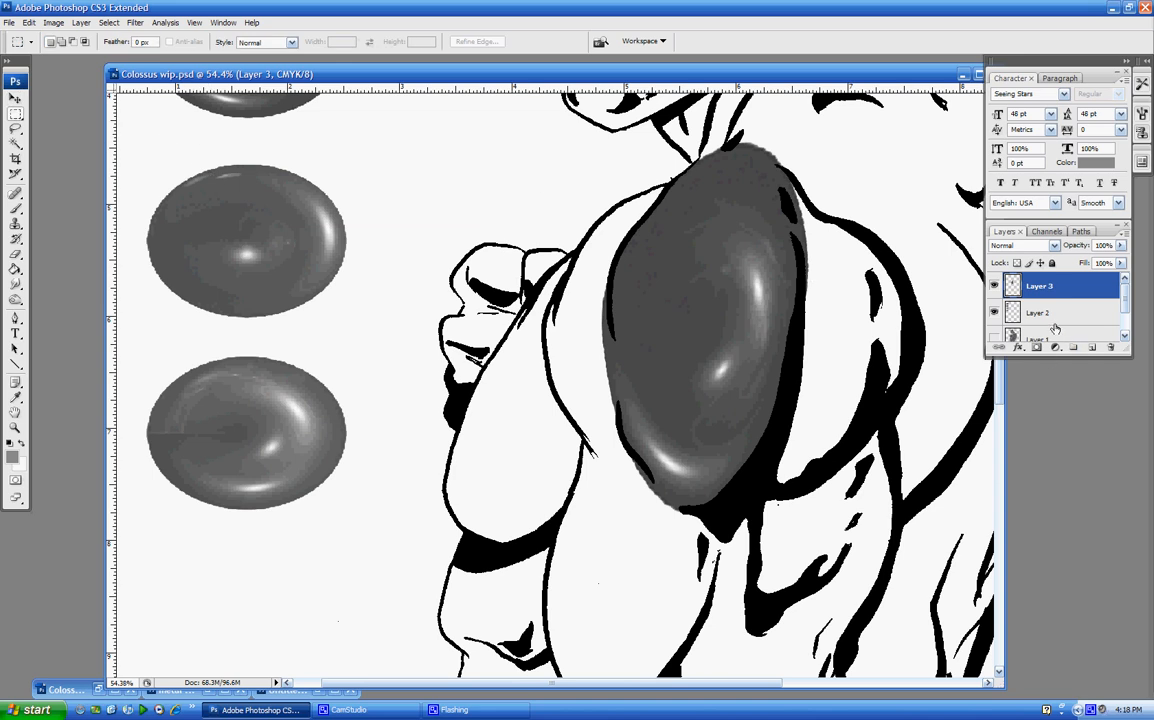
pyautogui.click(1040, 312)
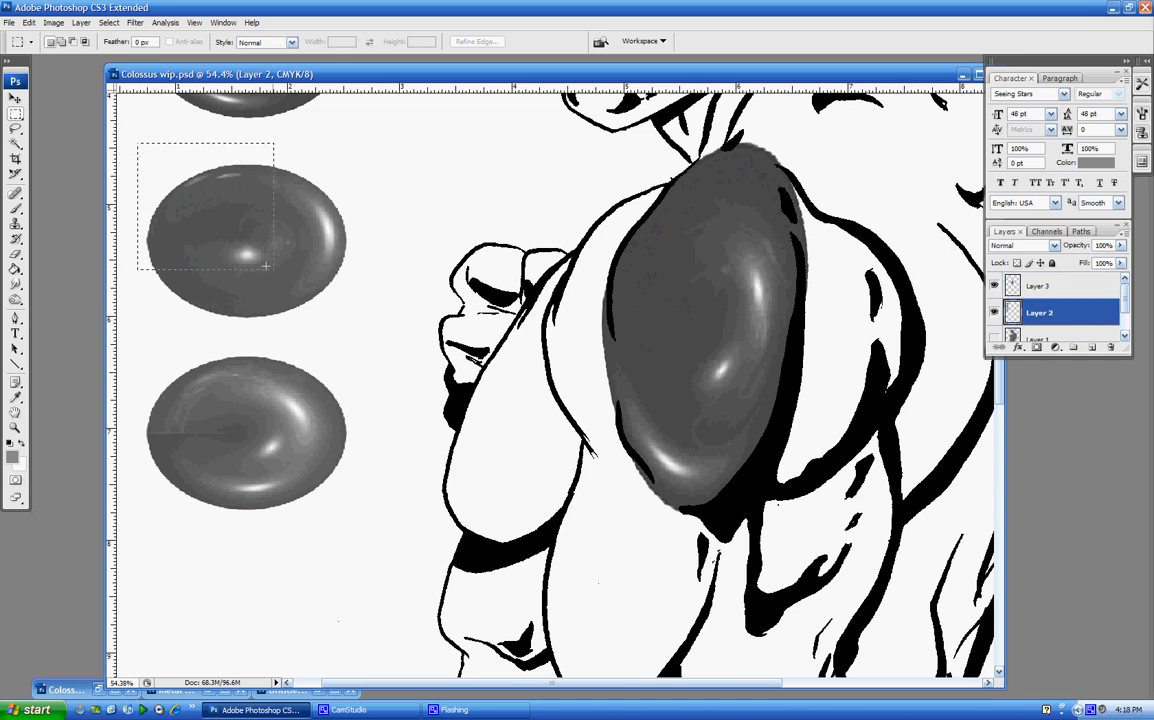
pyautogui.moveTo(275, 267); pyautogui.dragTo(370, 337)
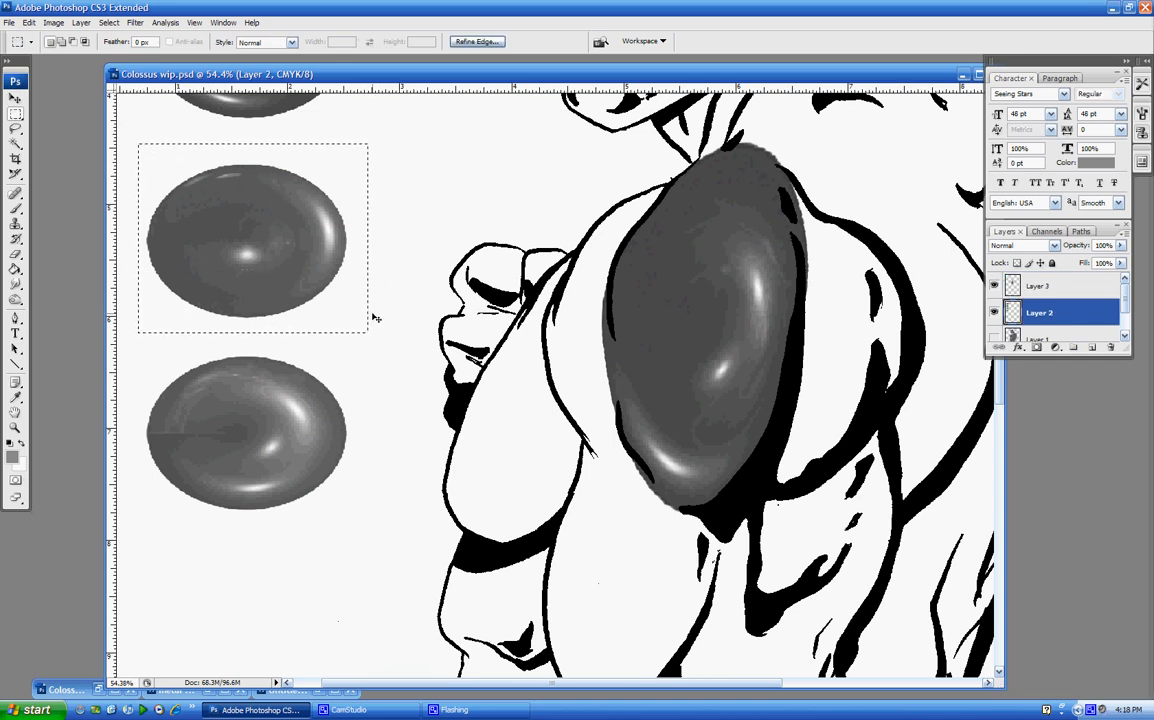
pyautogui.click(1040, 313)
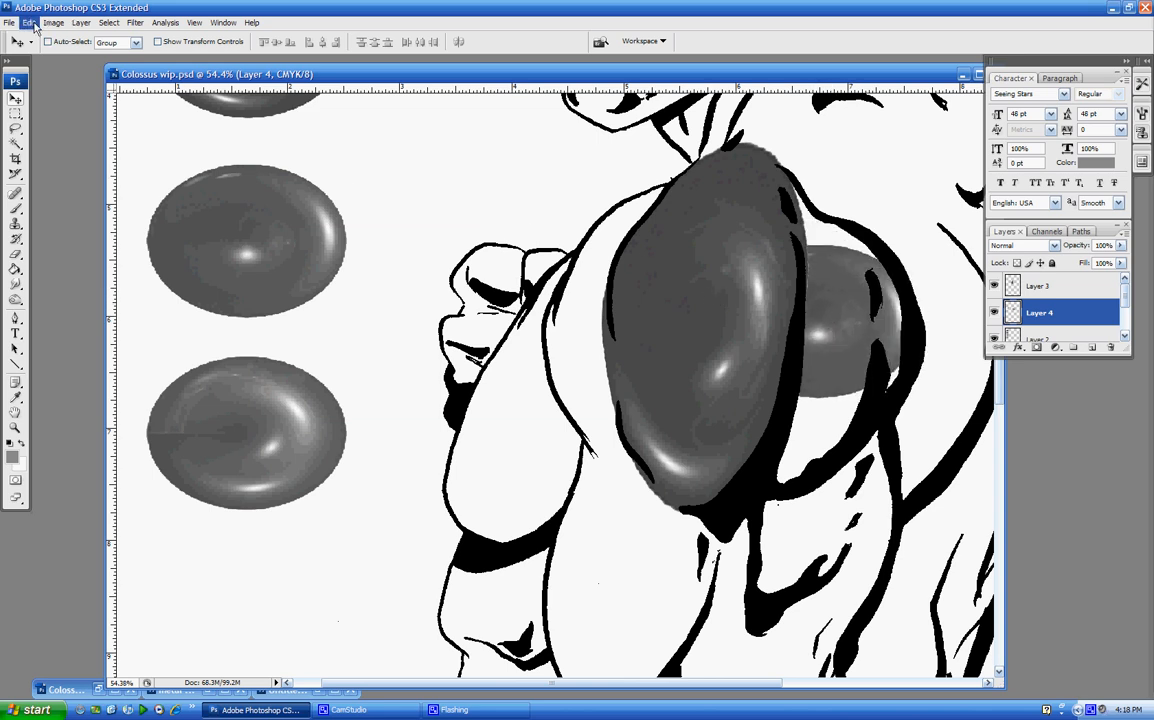
# Step: Warp the copied ball into the rear of the shoulder, then reselect Layer 2
pyautogui.click(28, 22)
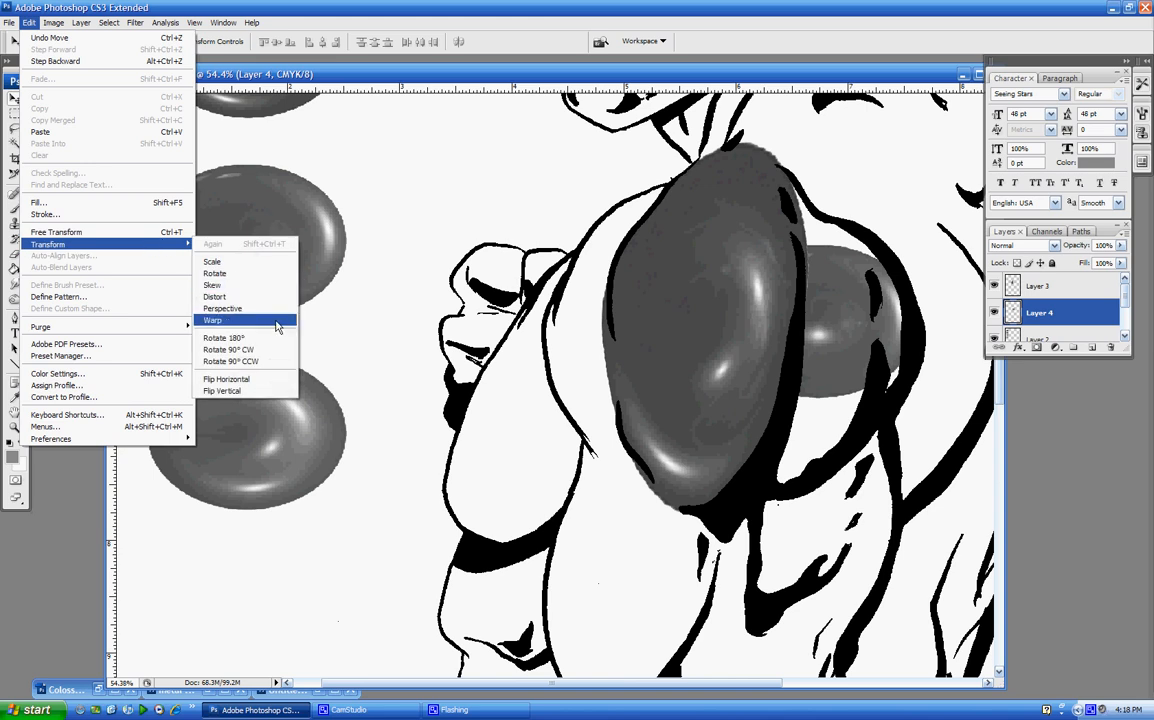
pyautogui.click(212, 320)
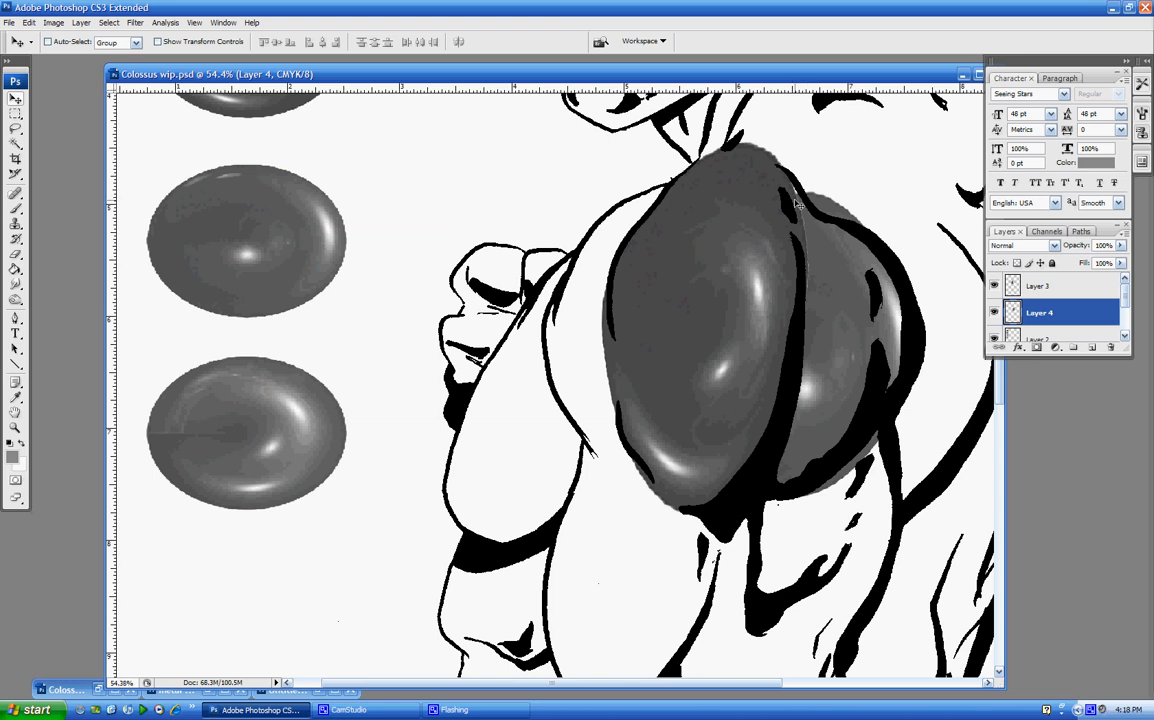
pyautogui.moveTo(803, 258)
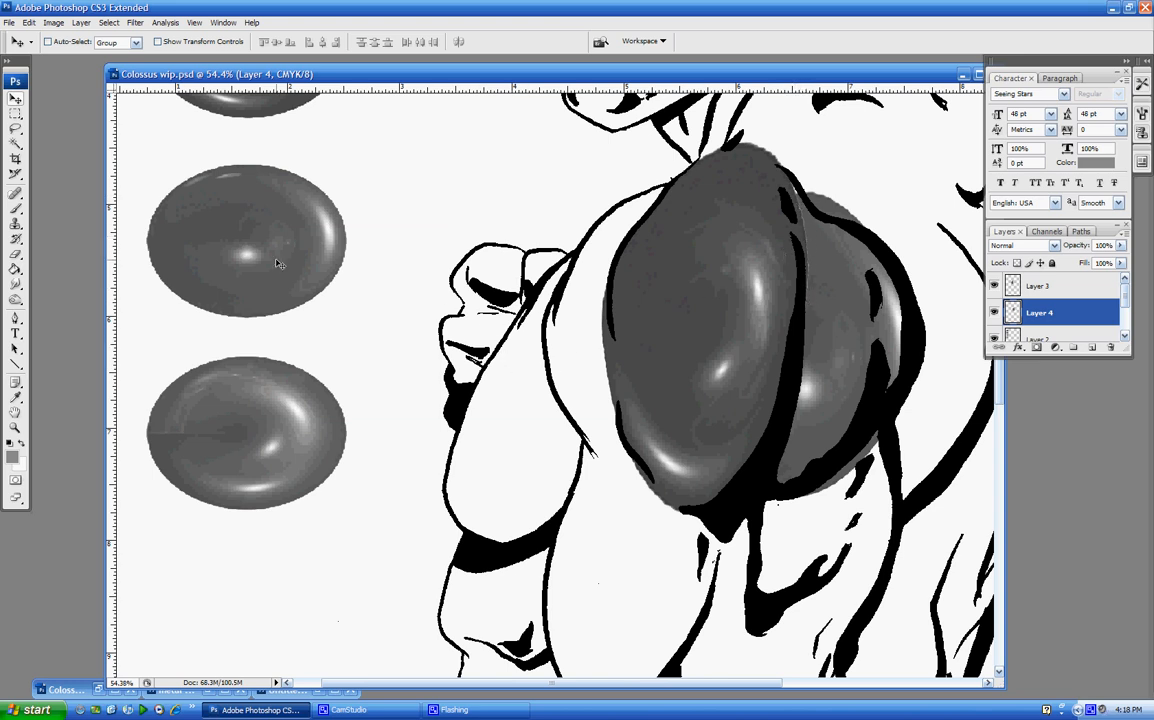
pyautogui.click(16, 99)
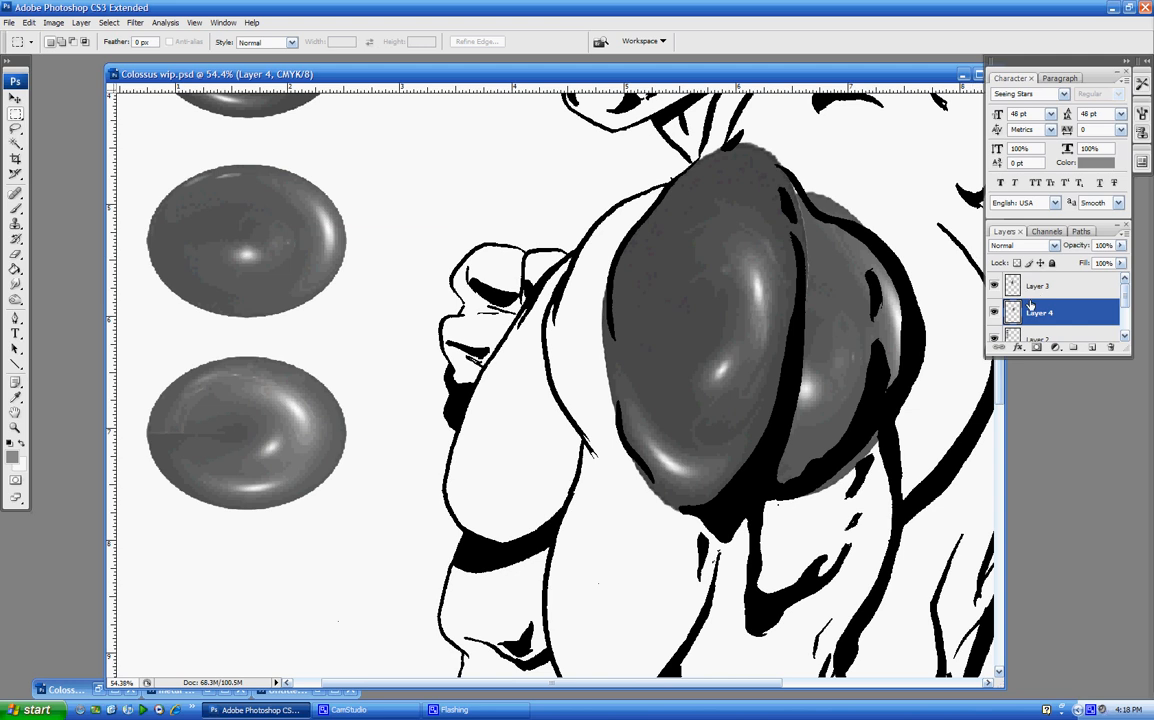
pyautogui.click(1040, 328)
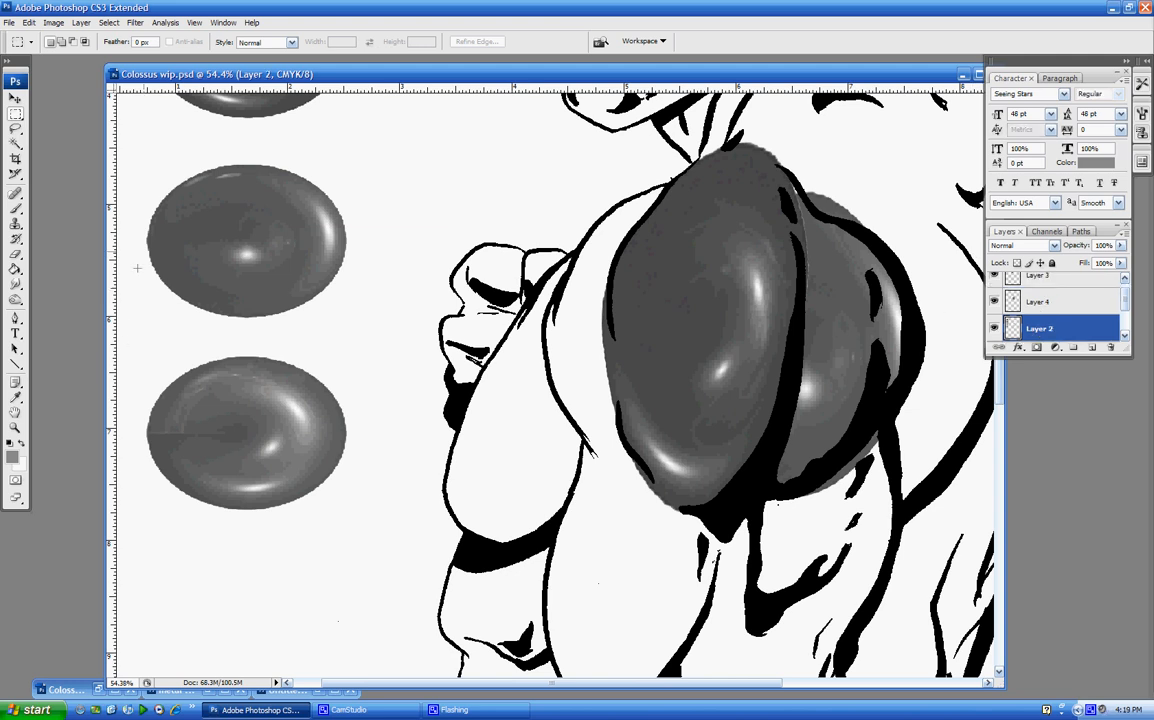
pyautogui.scroll(-3)
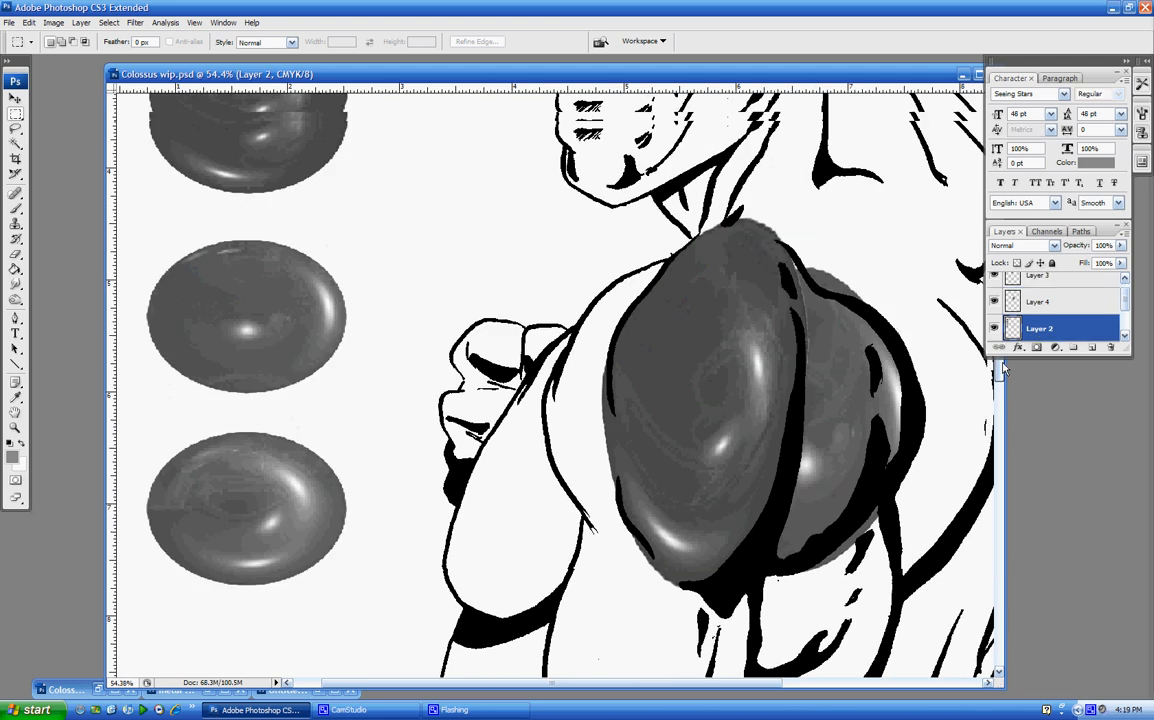
pyautogui.scroll(3)
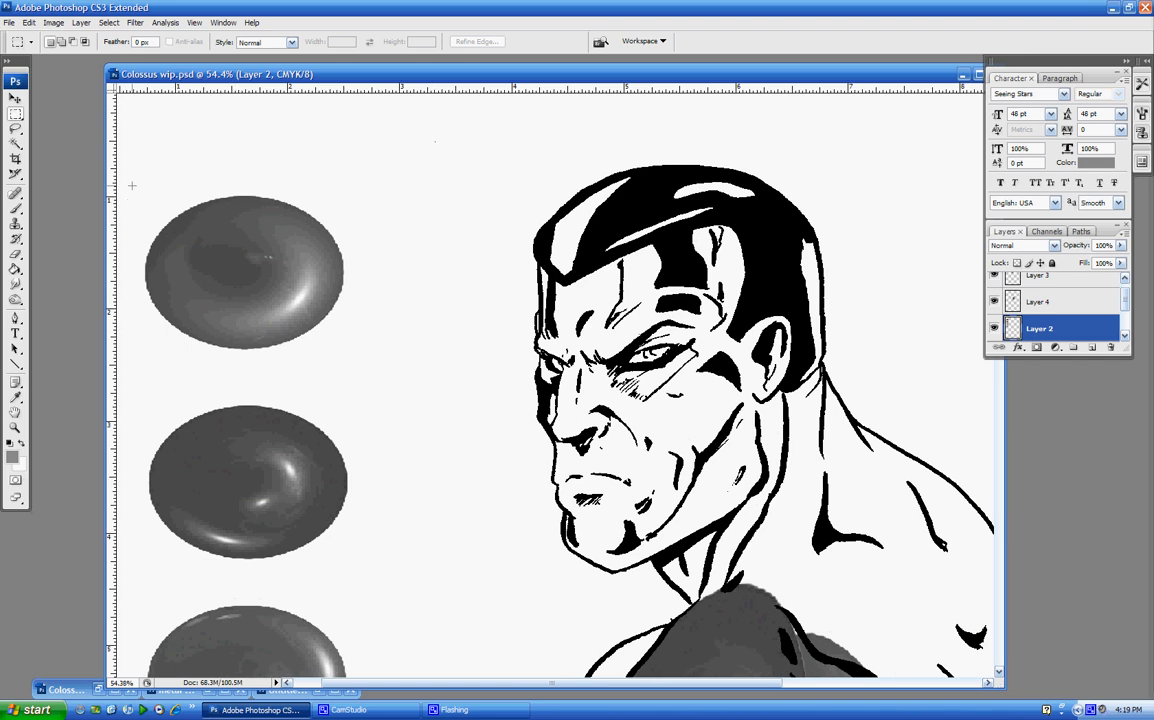
# Step: Copy a spare metal ball onto the shoulder front and warp it around the edge
pyautogui.moveTo(133, 182); pyautogui.dragTo(370, 362)
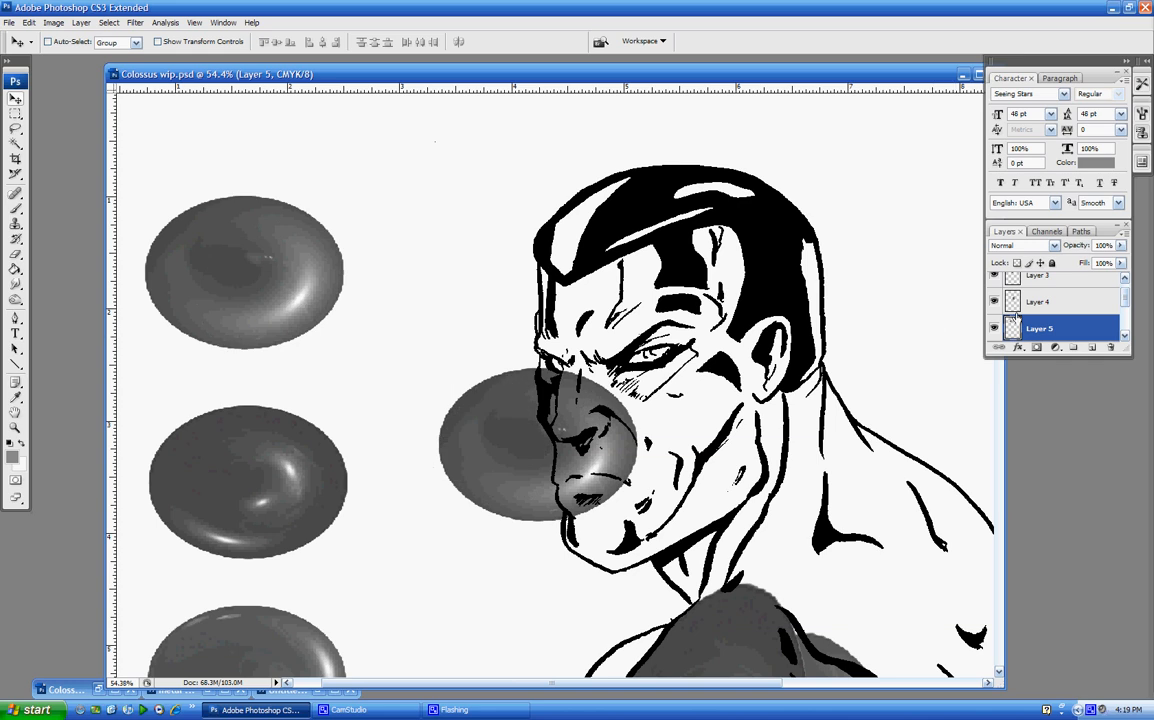
pyautogui.scroll(3)
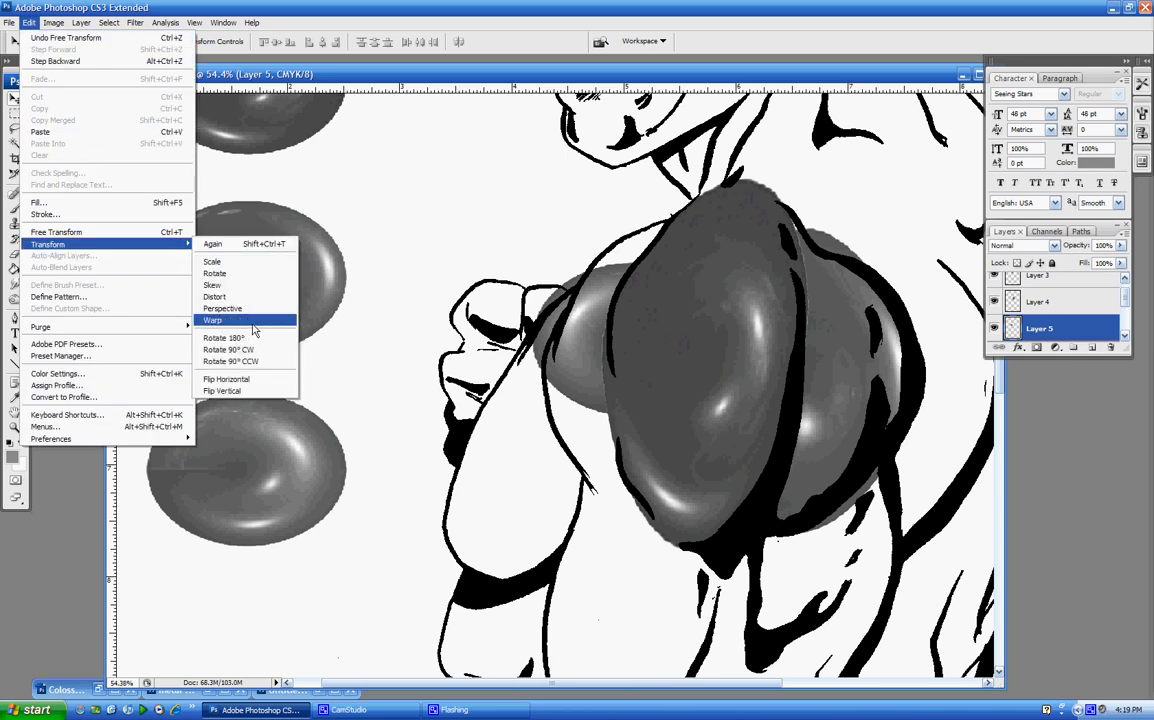
pyautogui.click(212, 320)
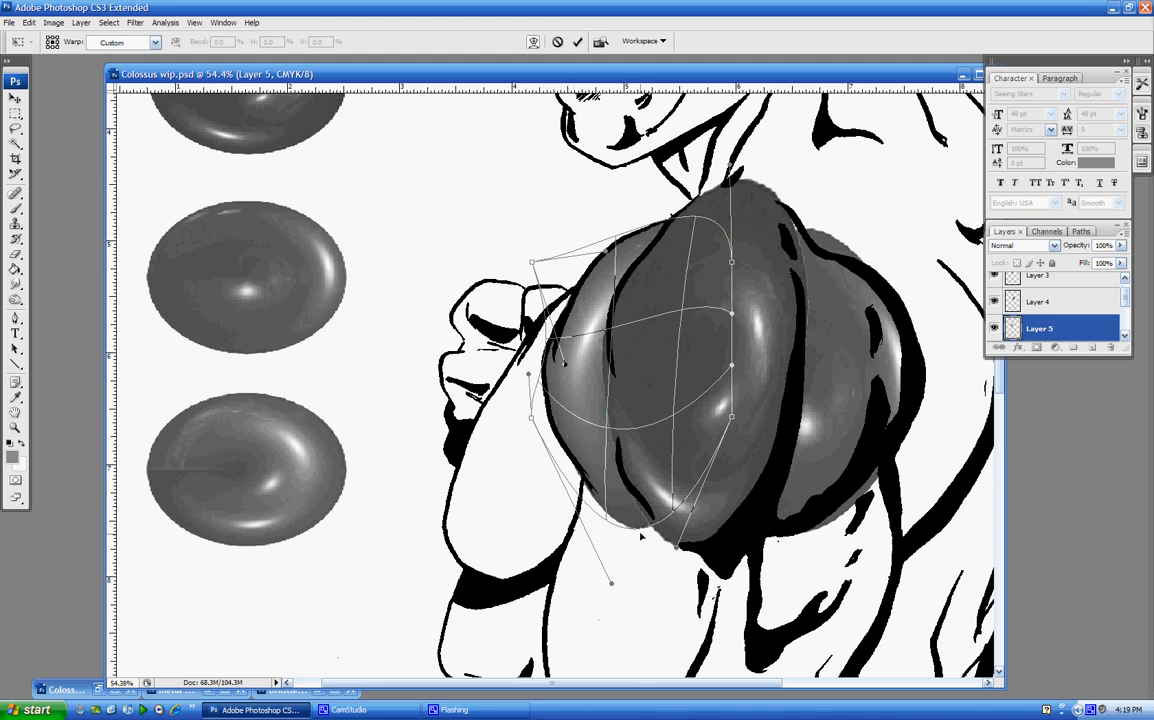
pyautogui.moveTo(611, 583); pyautogui.dragTo(660, 617)
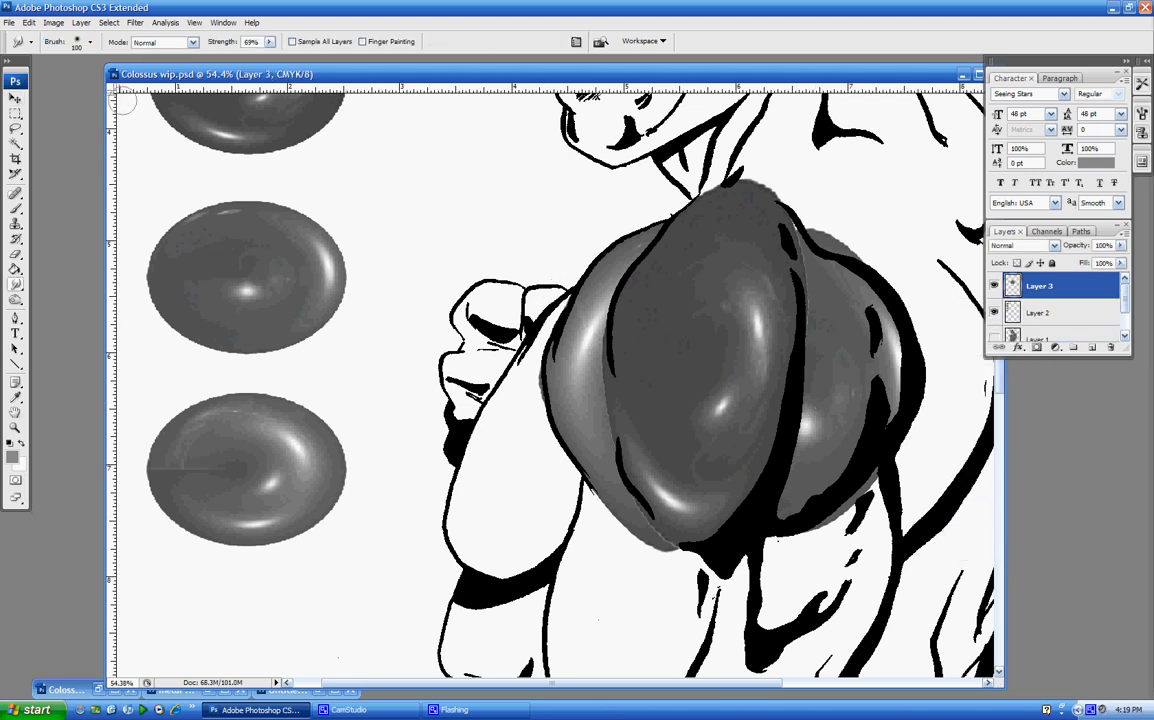
# Step: Pick a 65 px brush for the Smudge tool at 69% strength
pyautogui.click(77, 41)
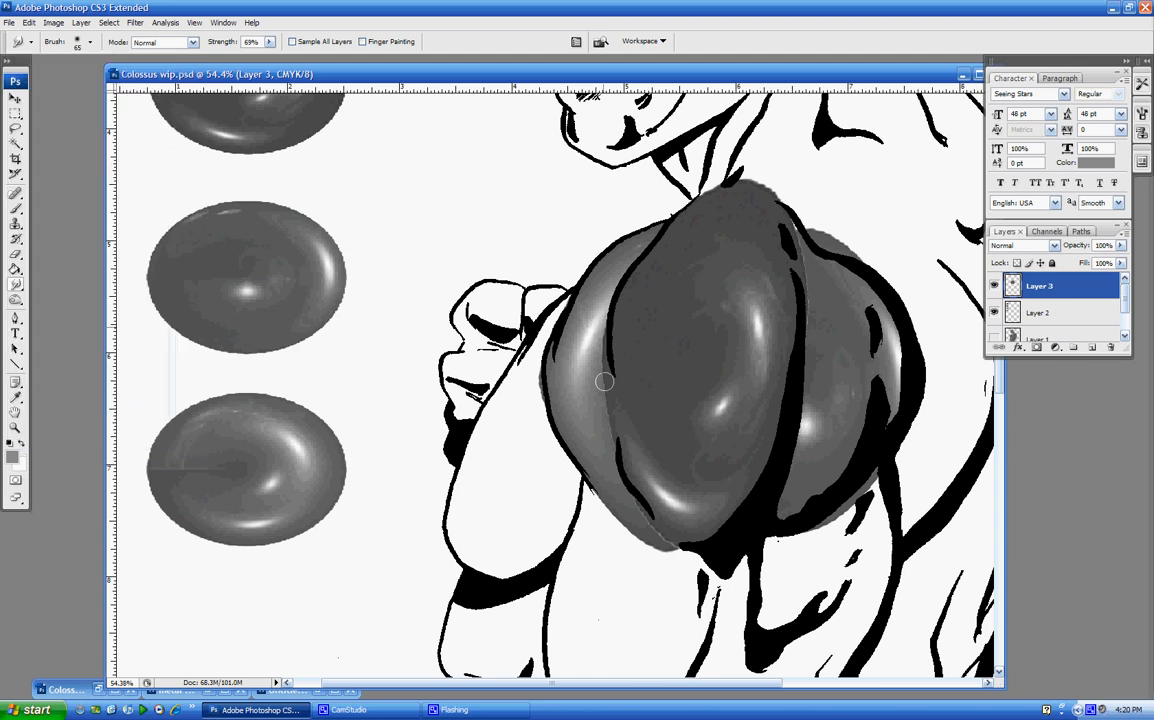
pyautogui.moveTo(603, 375)
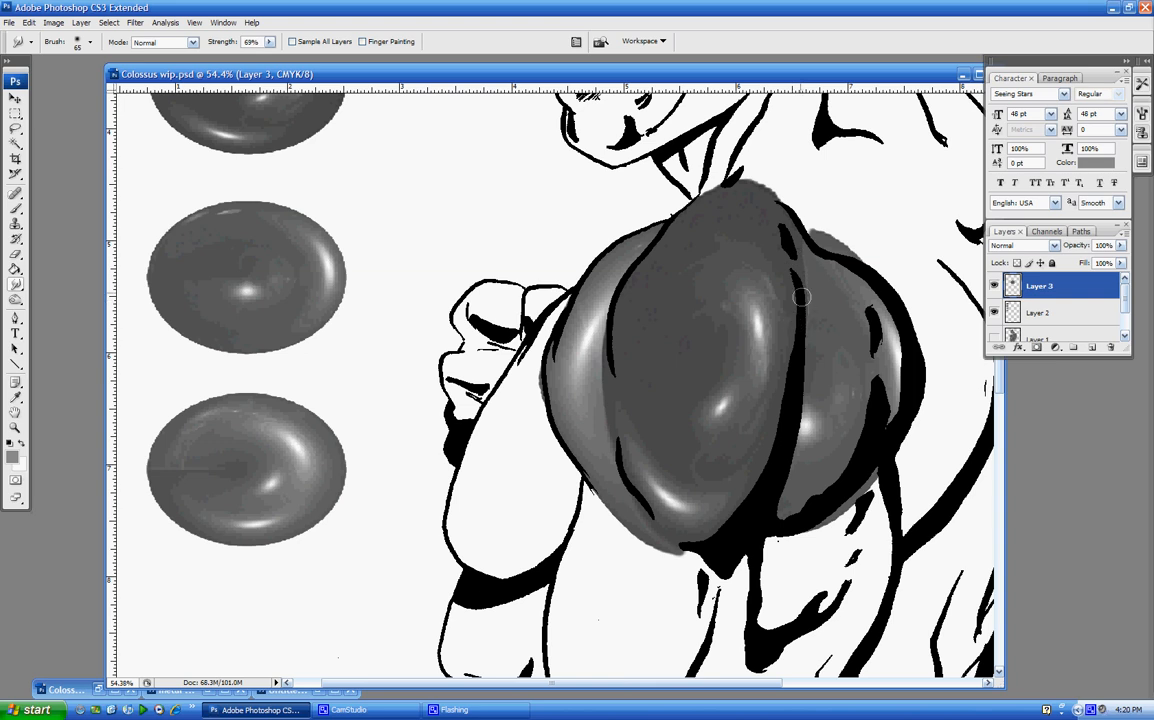
pyautogui.moveTo(787, 251)
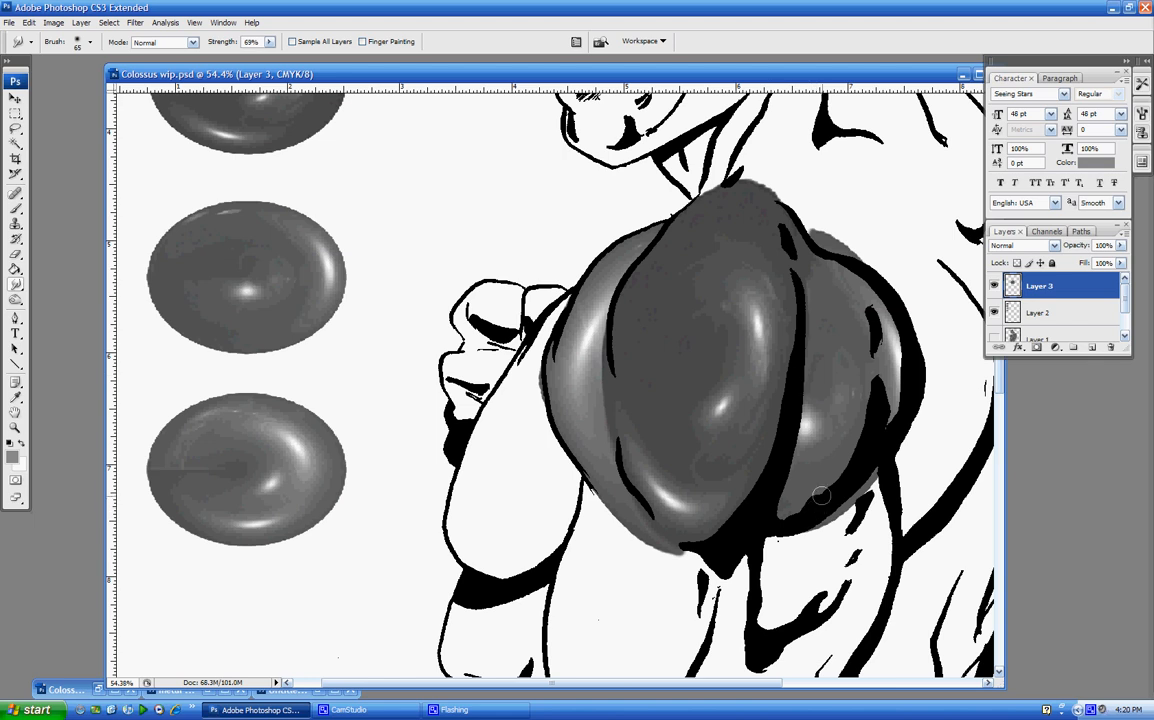
pyautogui.moveTo(615, 520)
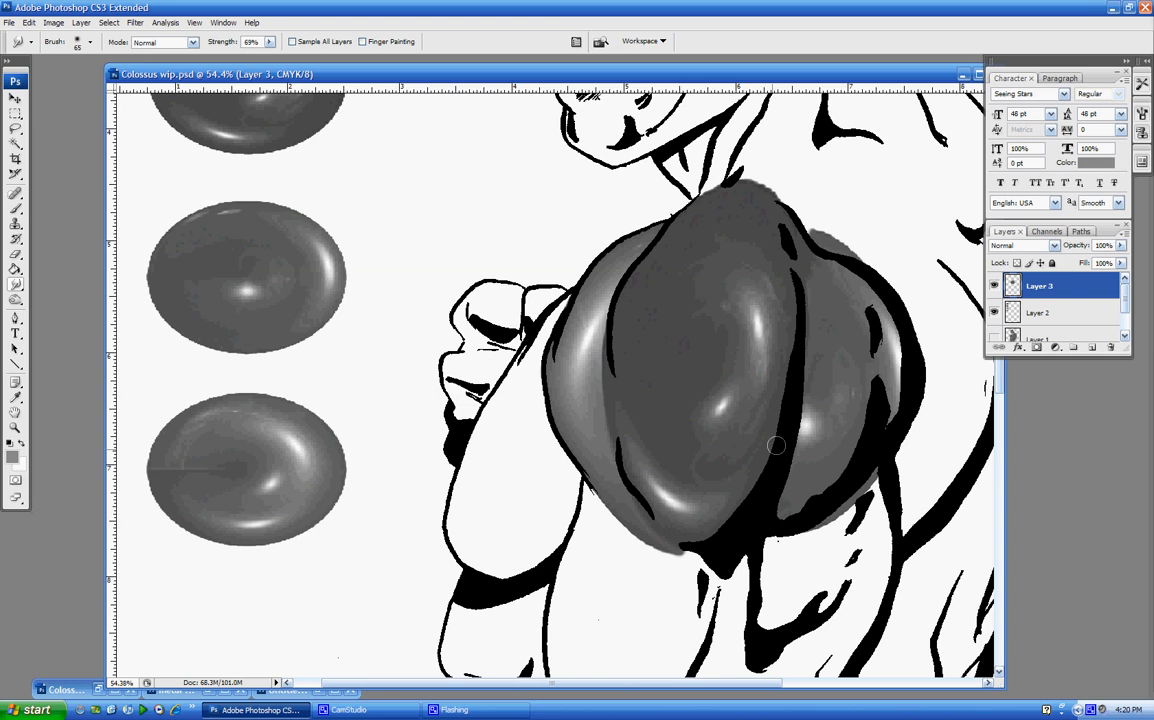
pyautogui.moveTo(757, 447)
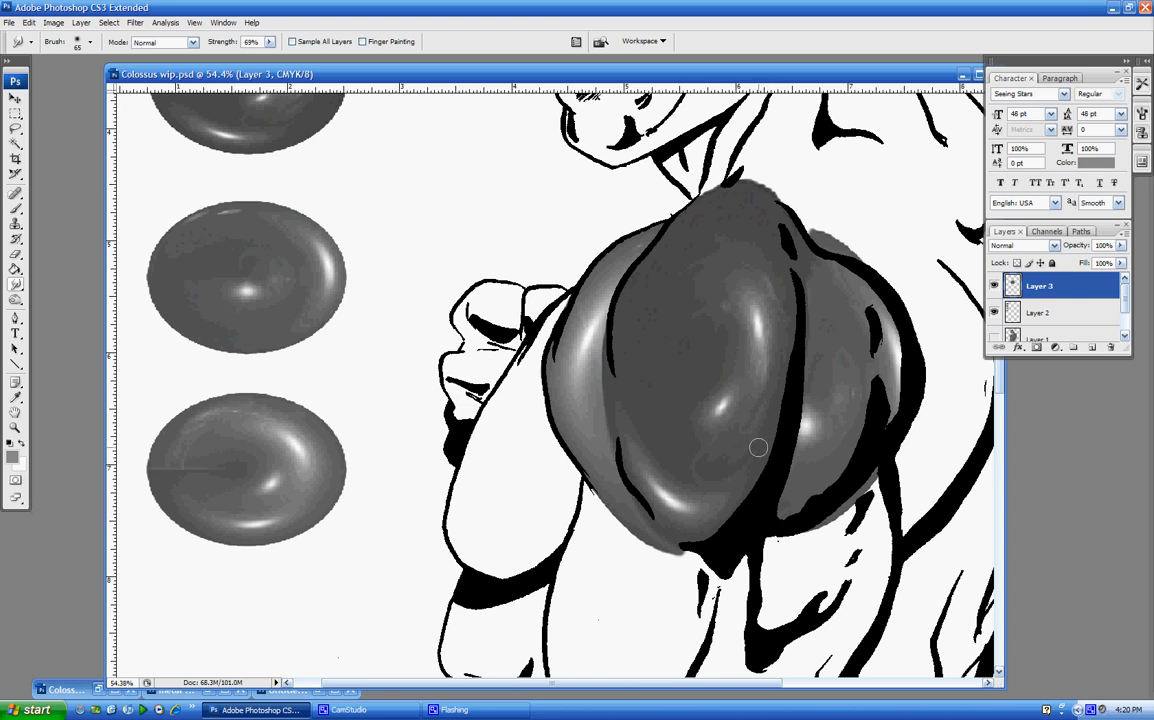
pyautogui.moveTo(35, 35)
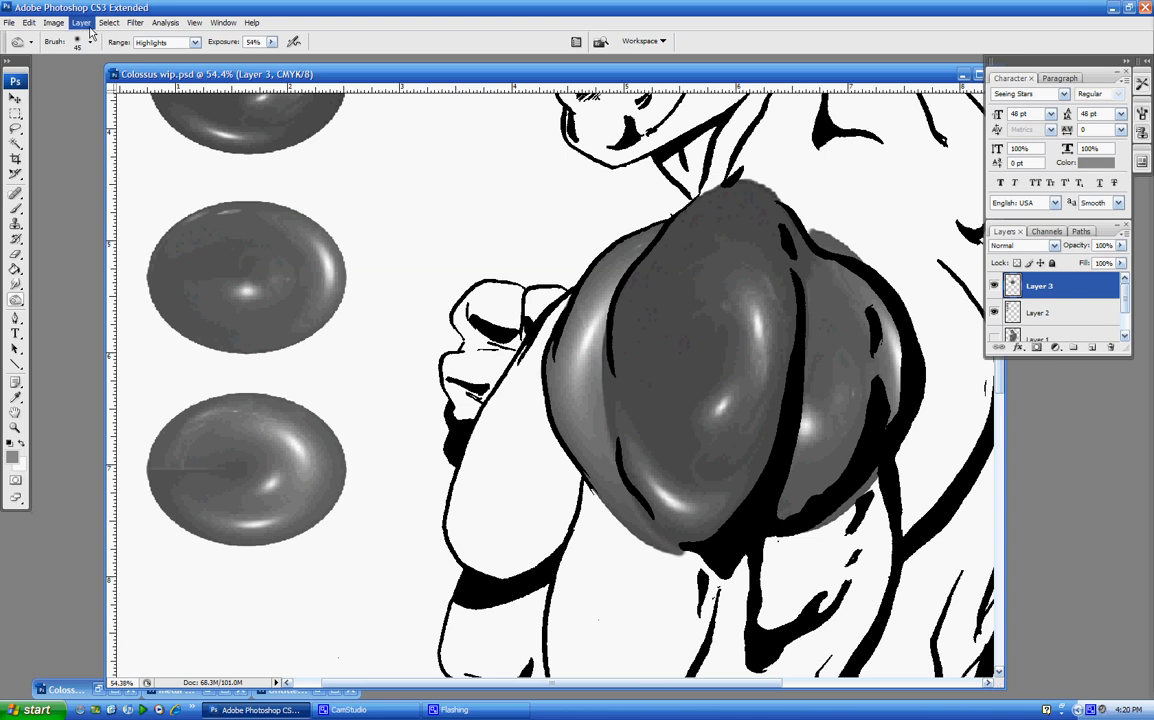
# Step: Set soft brushes for Burn and Dodge with Highlights range at 72% exposure
pyautogui.click(77, 41)
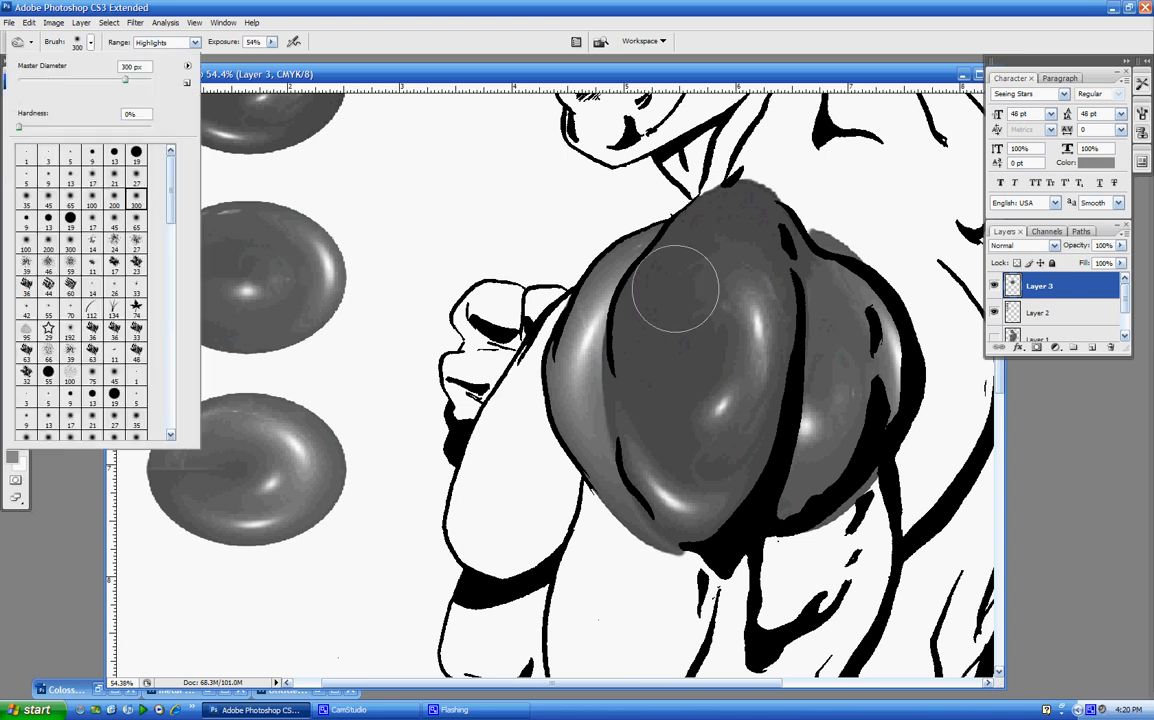
pyautogui.moveTo(750, 300)
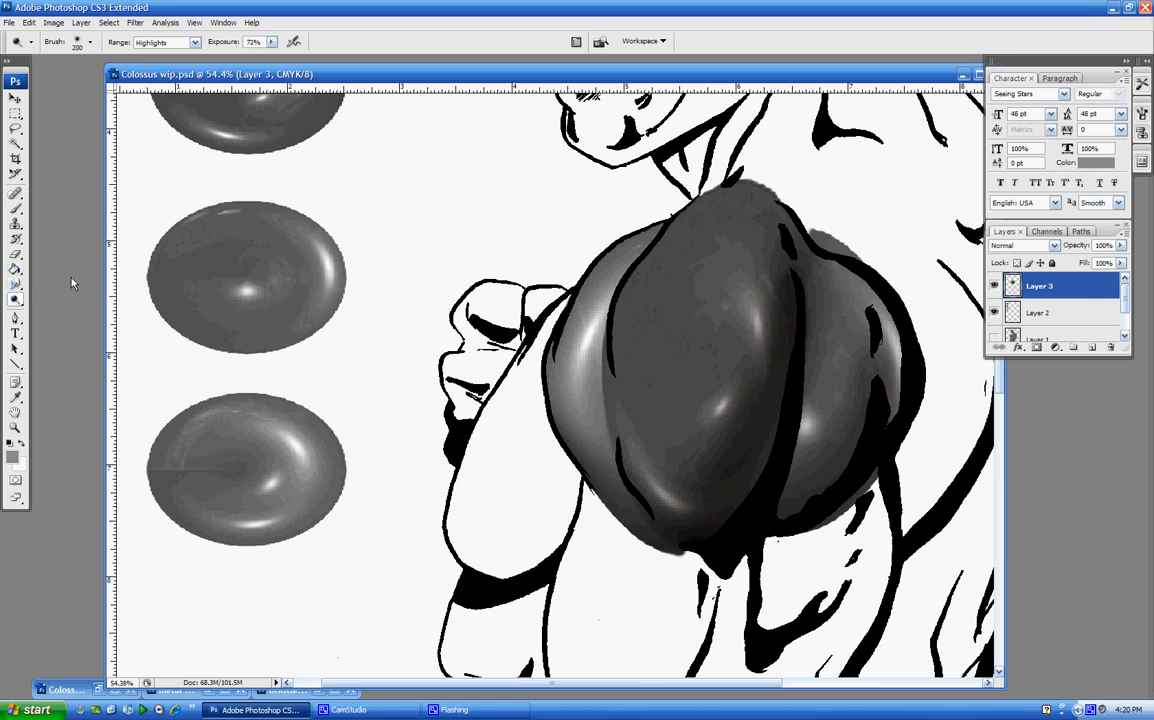
pyautogui.click(91, 41)
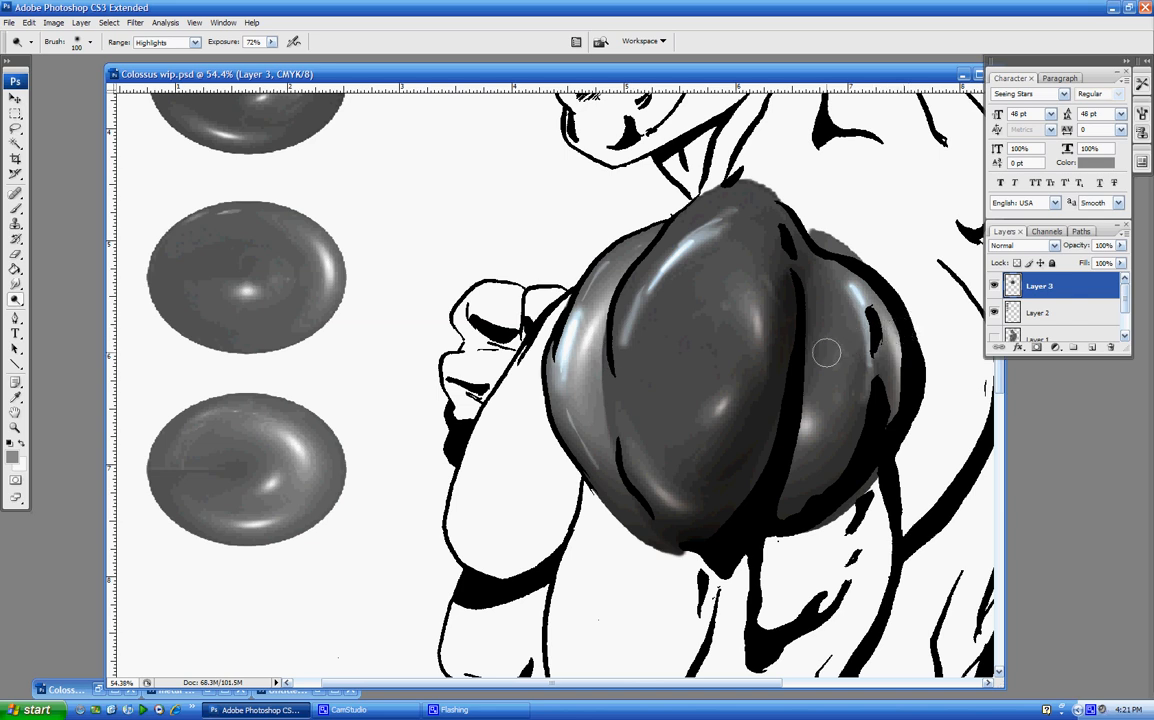
pyautogui.moveTo(778, 219)
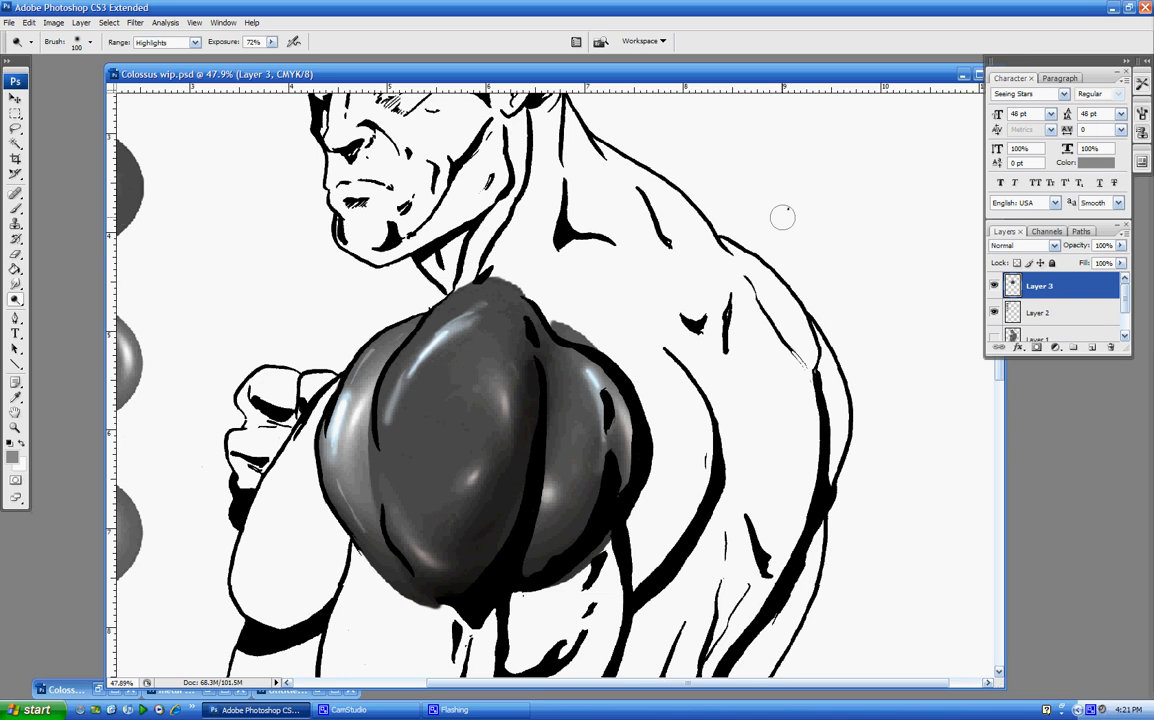
pyautogui.moveTo(672, 358)
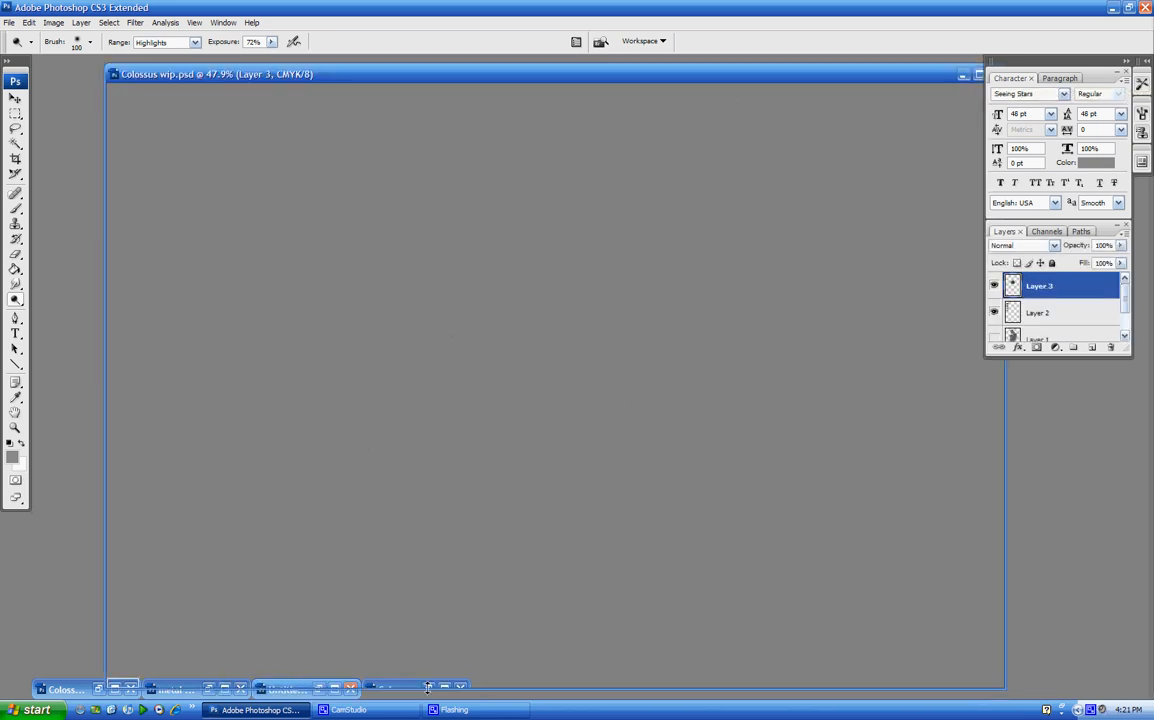
# Step: Restore the minimized Colossus wip2.jpg window showing the finished chrome figure
pyautogui.click(994, 285)
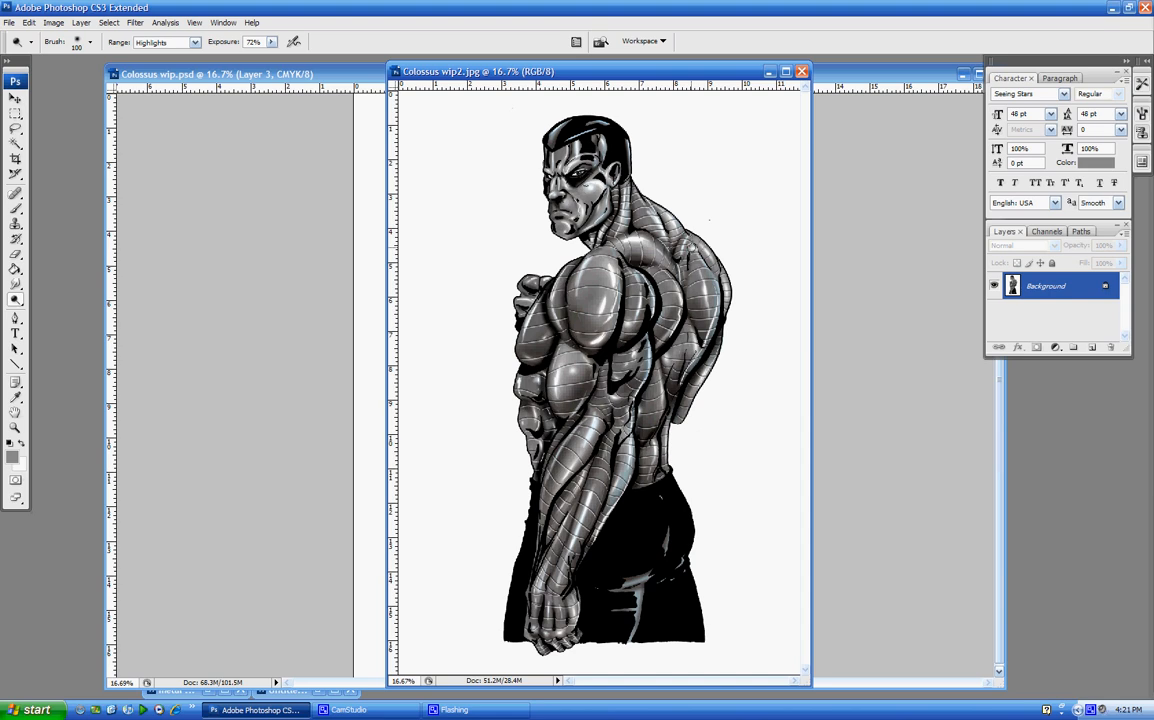
pyautogui.moveTo(875, 613)
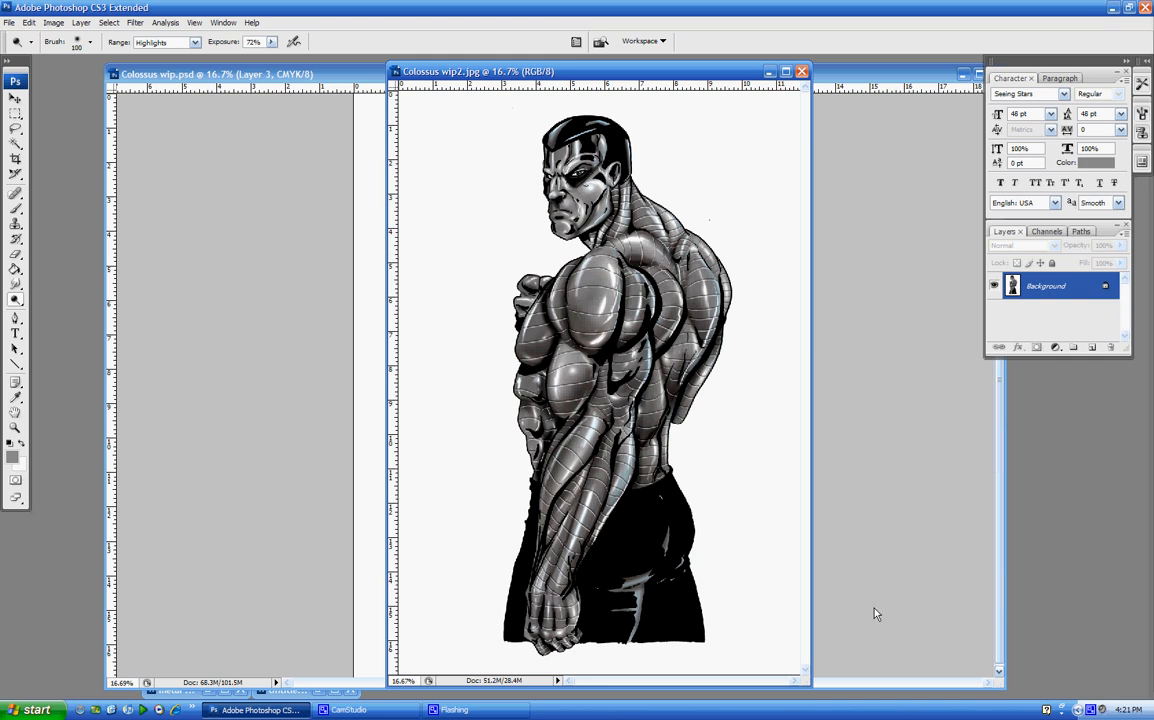
pyautogui.click(350, 709)
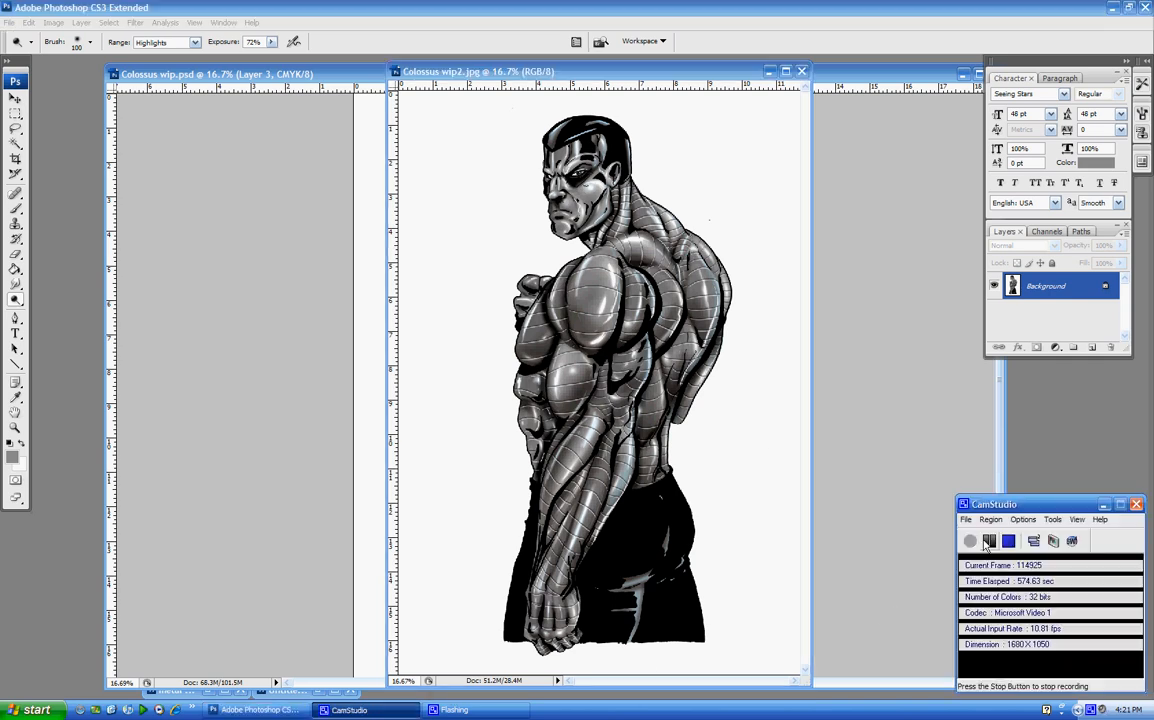